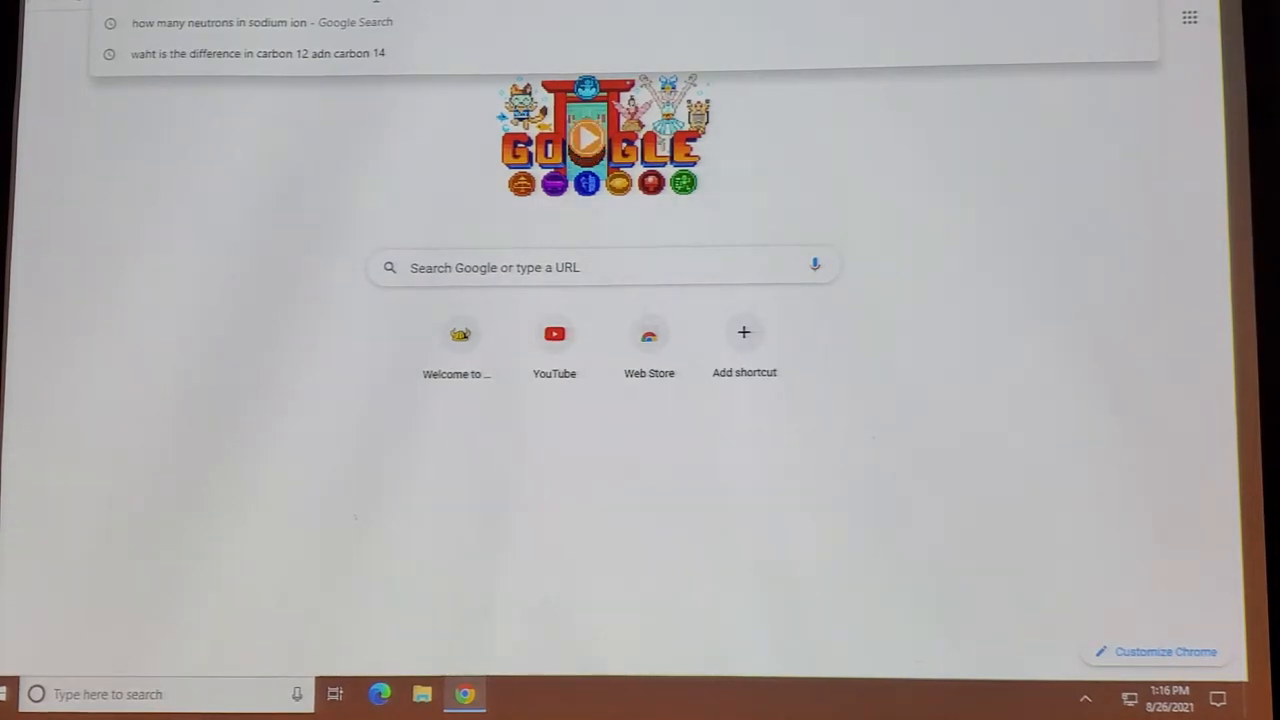
Go to the Del Mar College website and follow its CANVAS link.
text(wwww.)
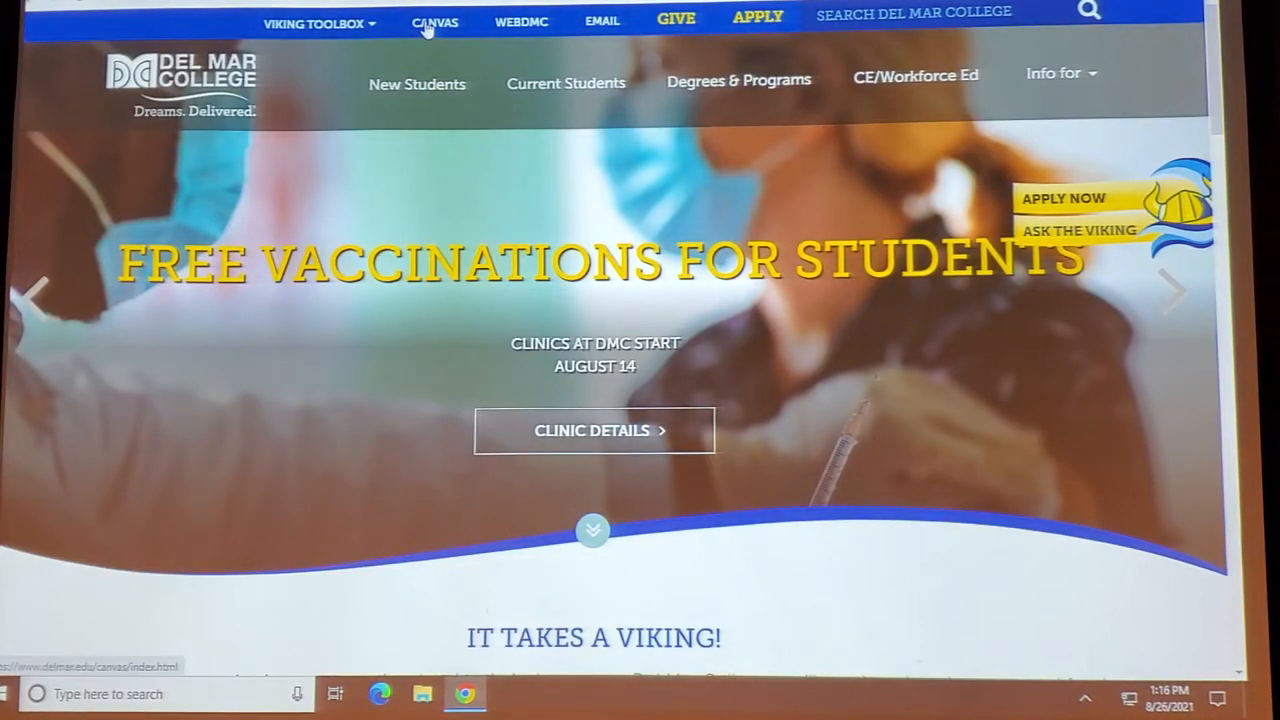
click(435, 22)
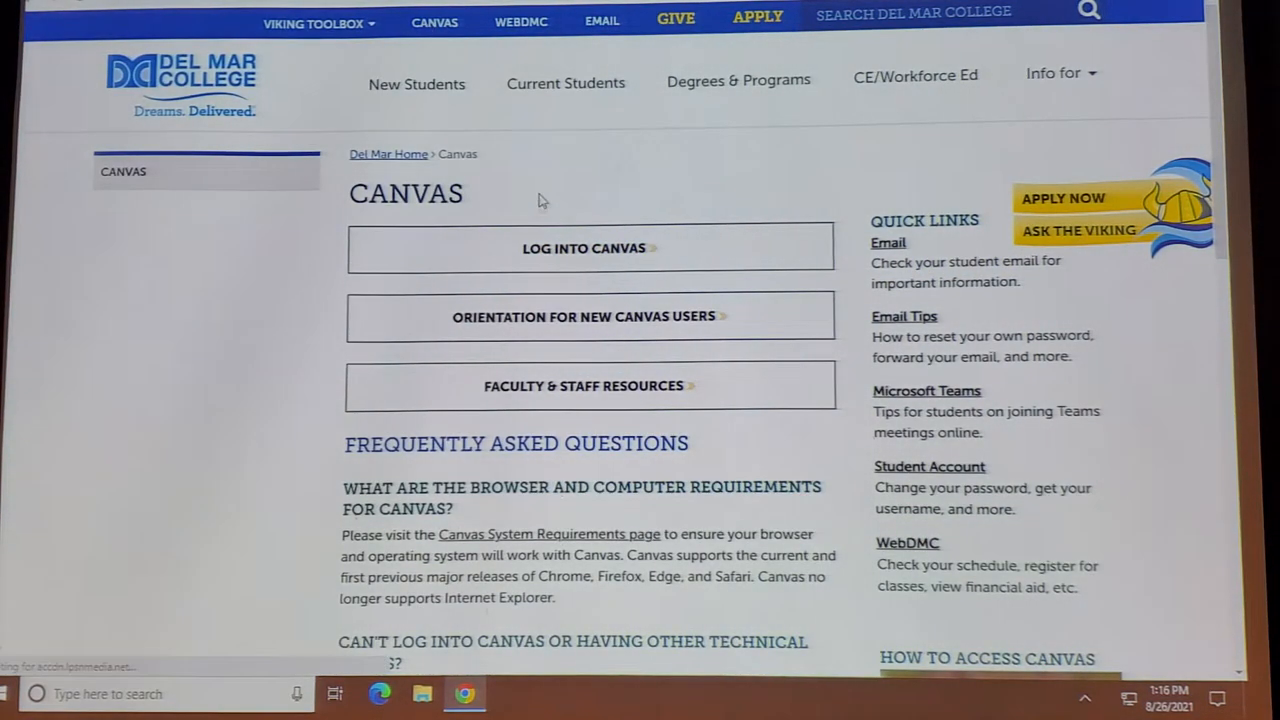
Log into Canvas with DMC username 'blong' and password.
click(589, 248)
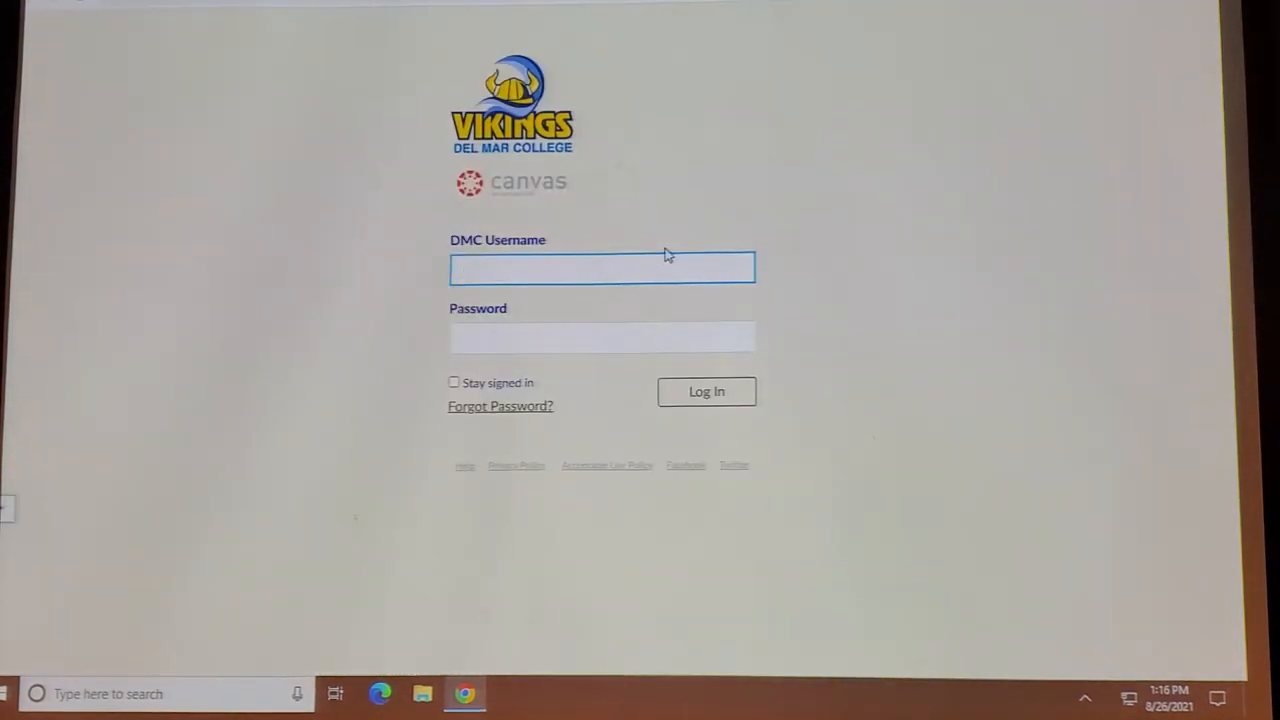
text(blong)
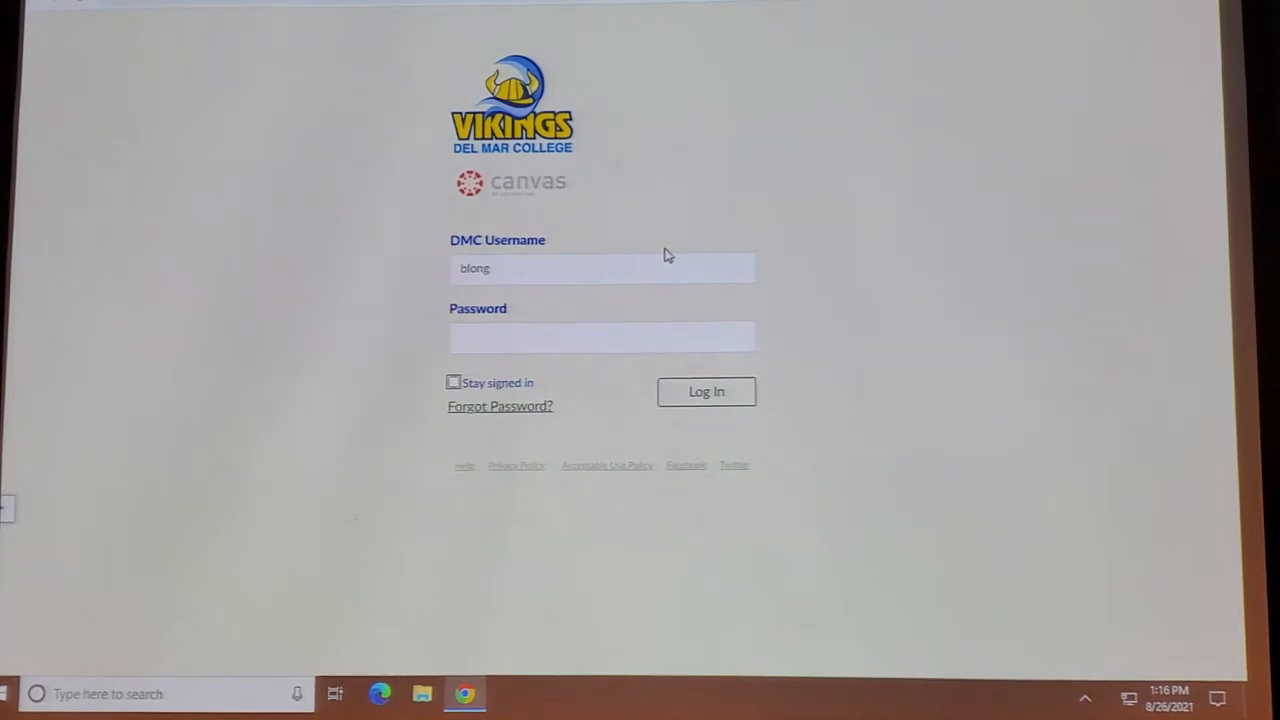
click(601, 337)
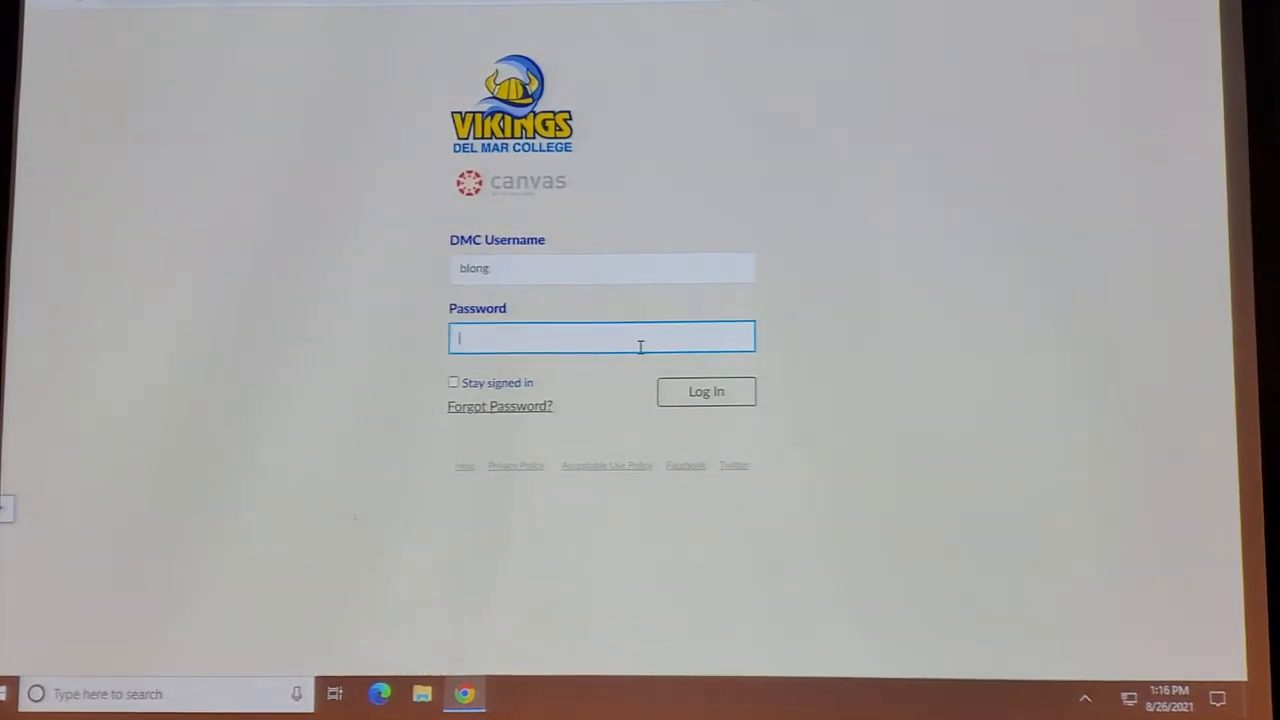
text(•)
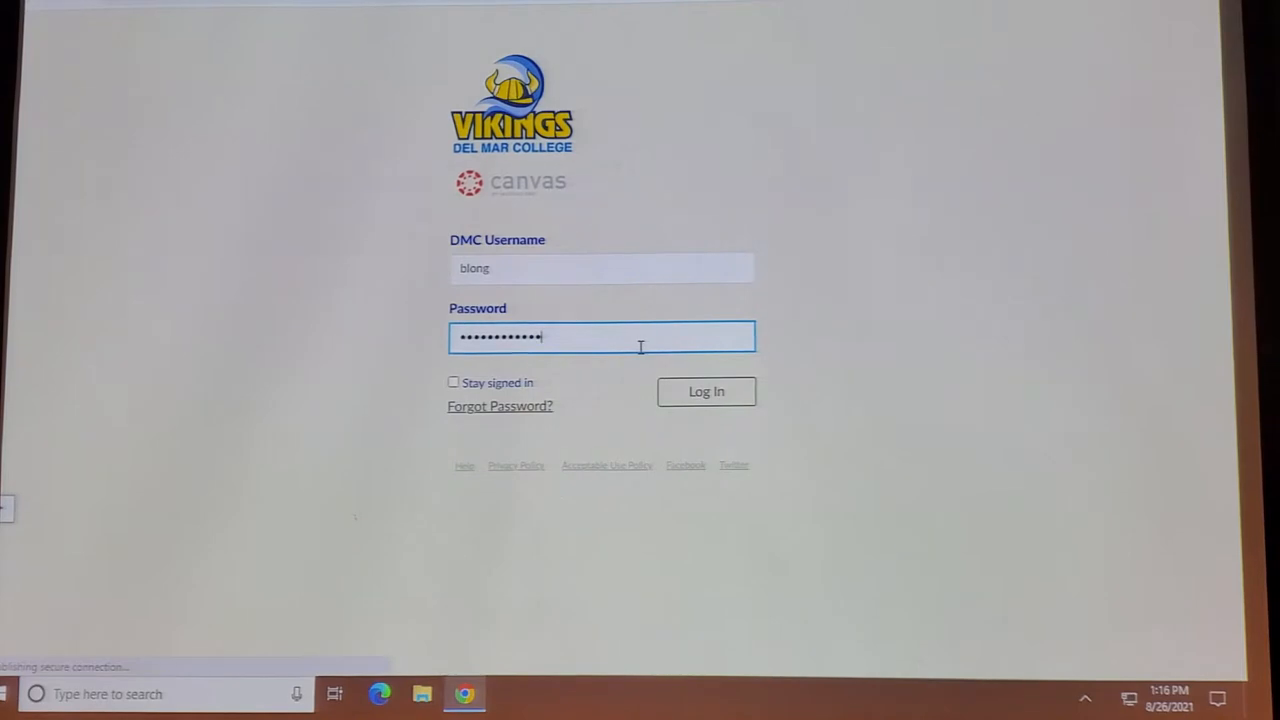
click(706, 391)
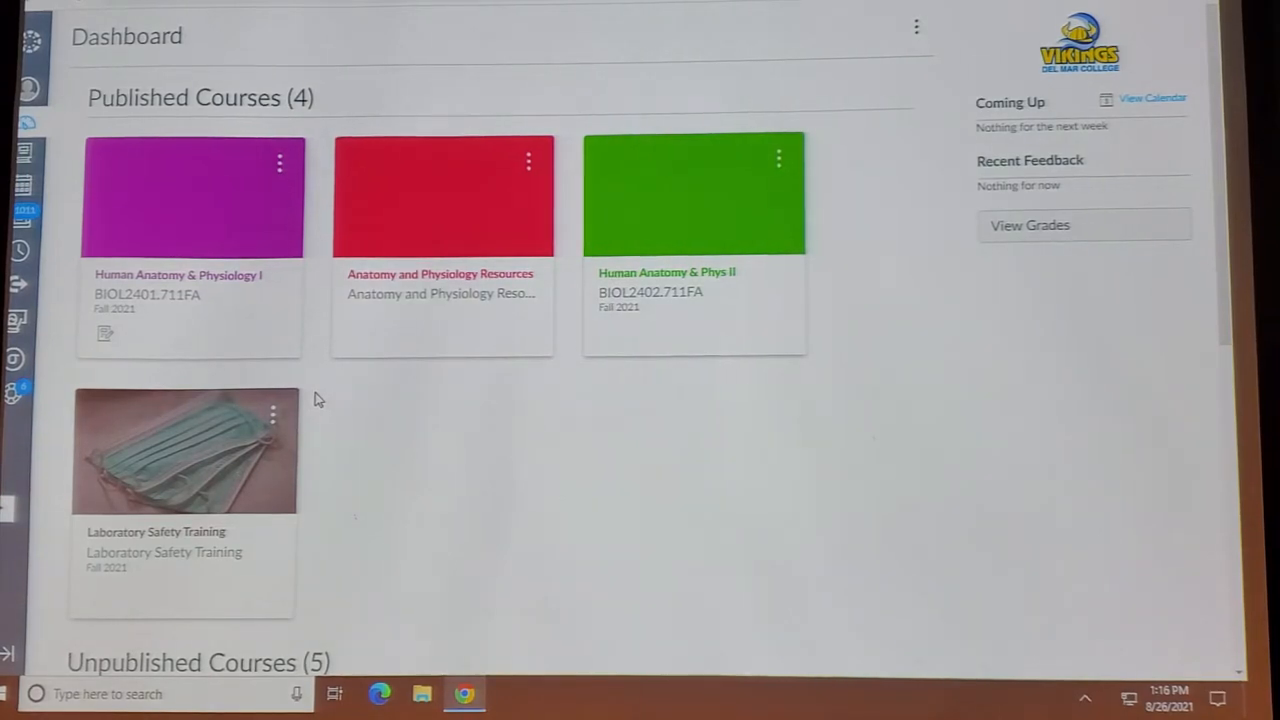
Scroll to Unpublished Courses and open the Microbiology 2021 Dev course card.
scroll(down, 3)
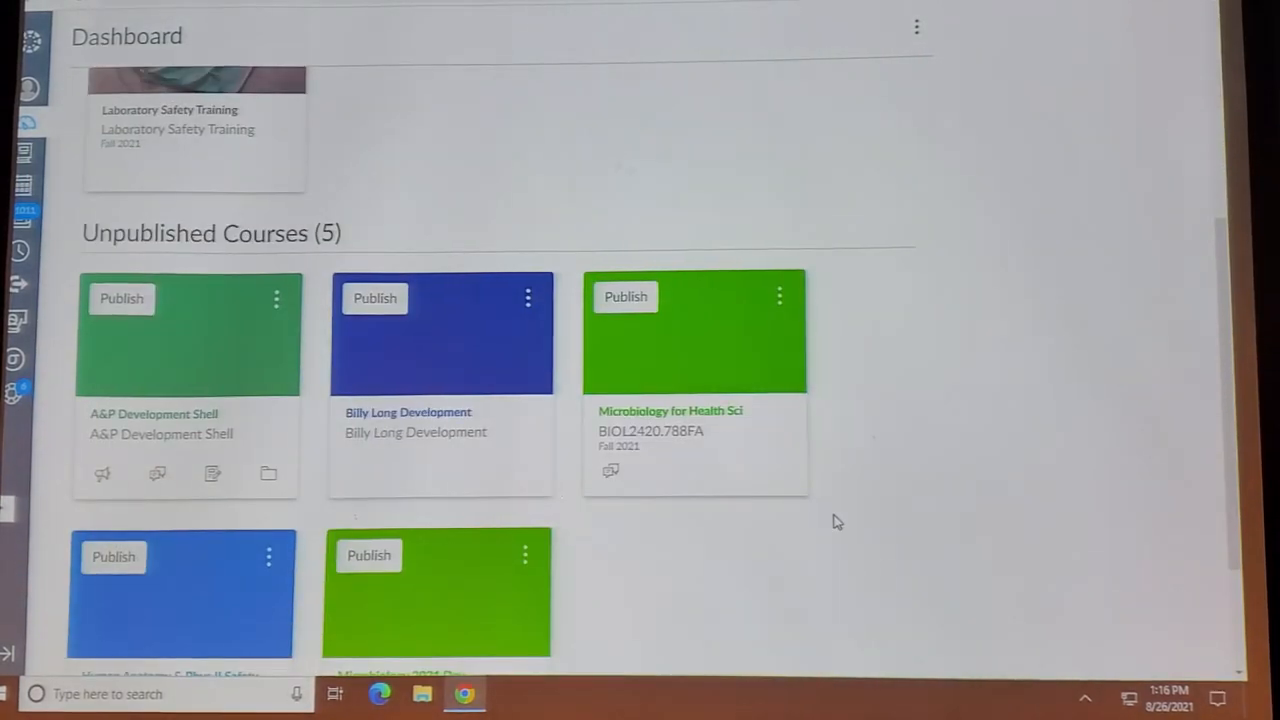
scroll(down, 3)
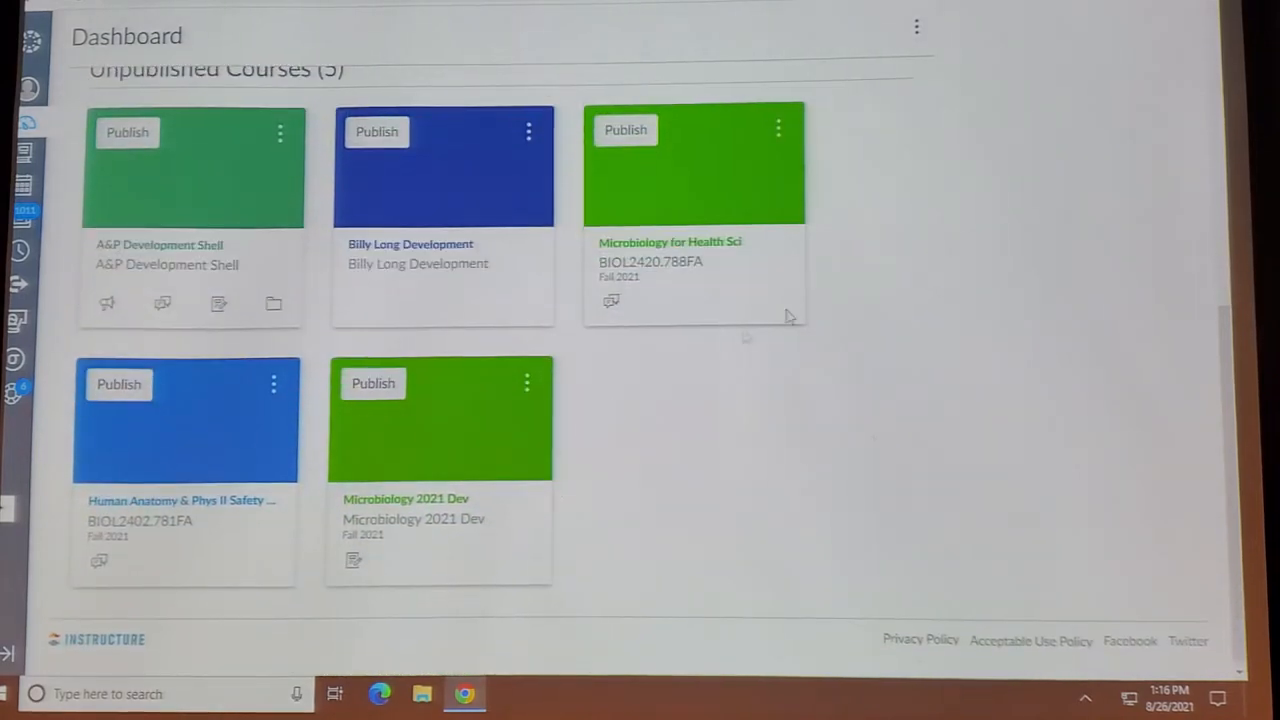
click(405, 499)
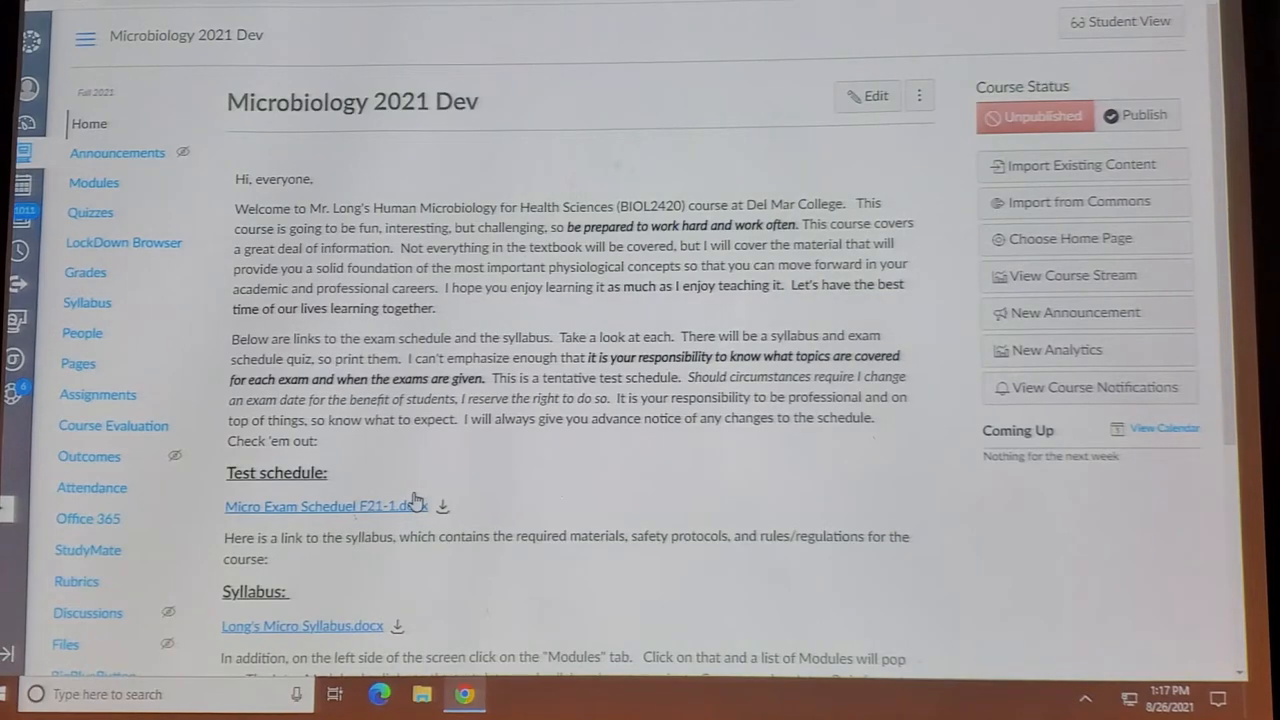
Download Long's Micro Syllabus.docx from the course home page and open it in WordPad.
scroll(down, 3)
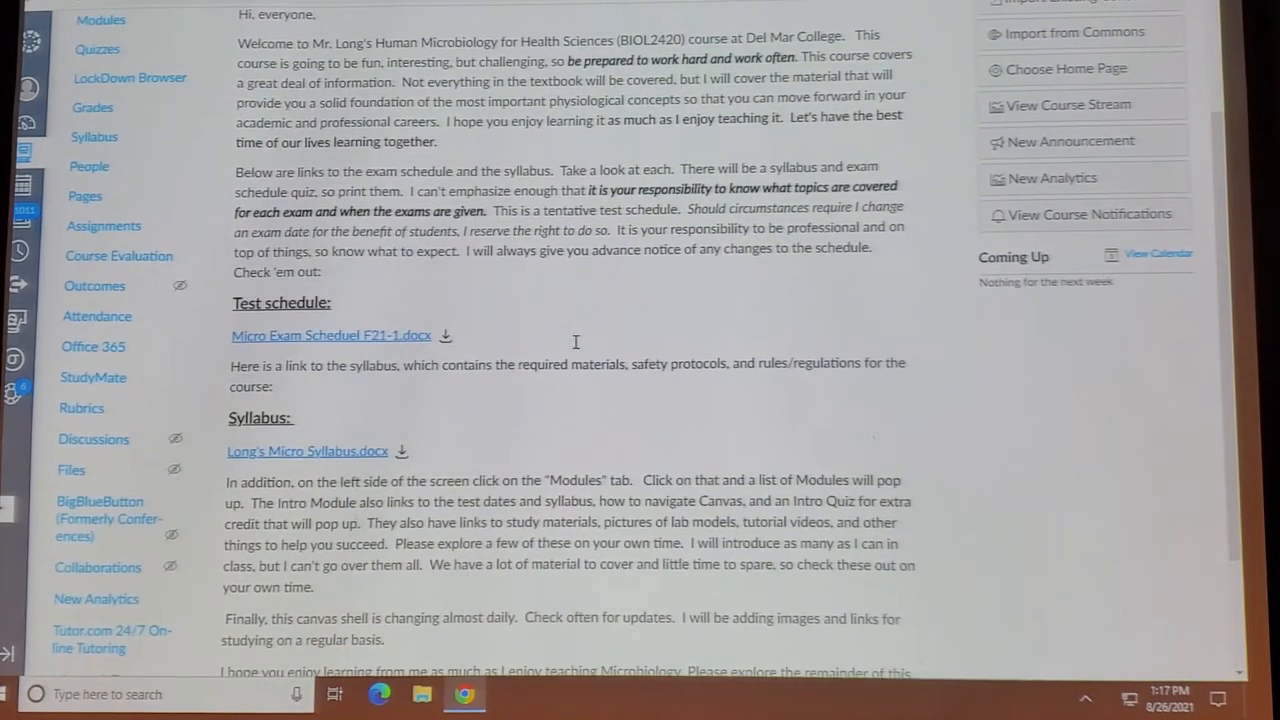
scroll(down, 3)
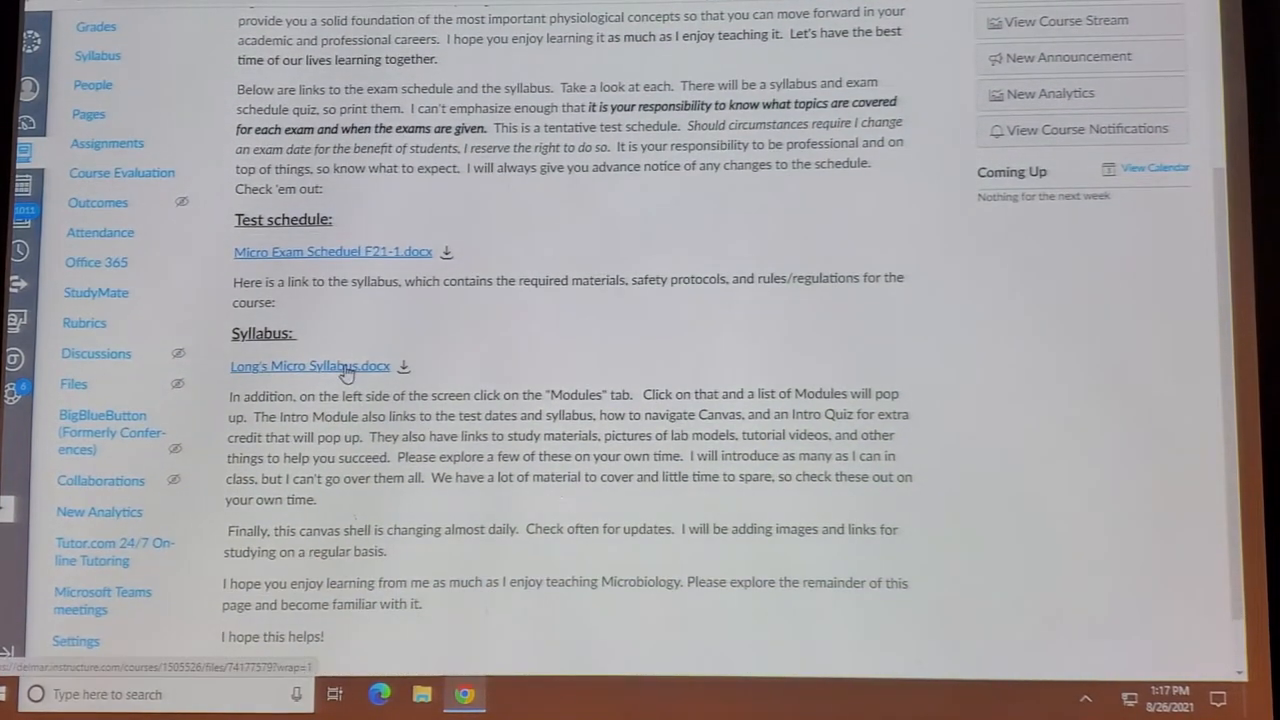
click(310, 365)
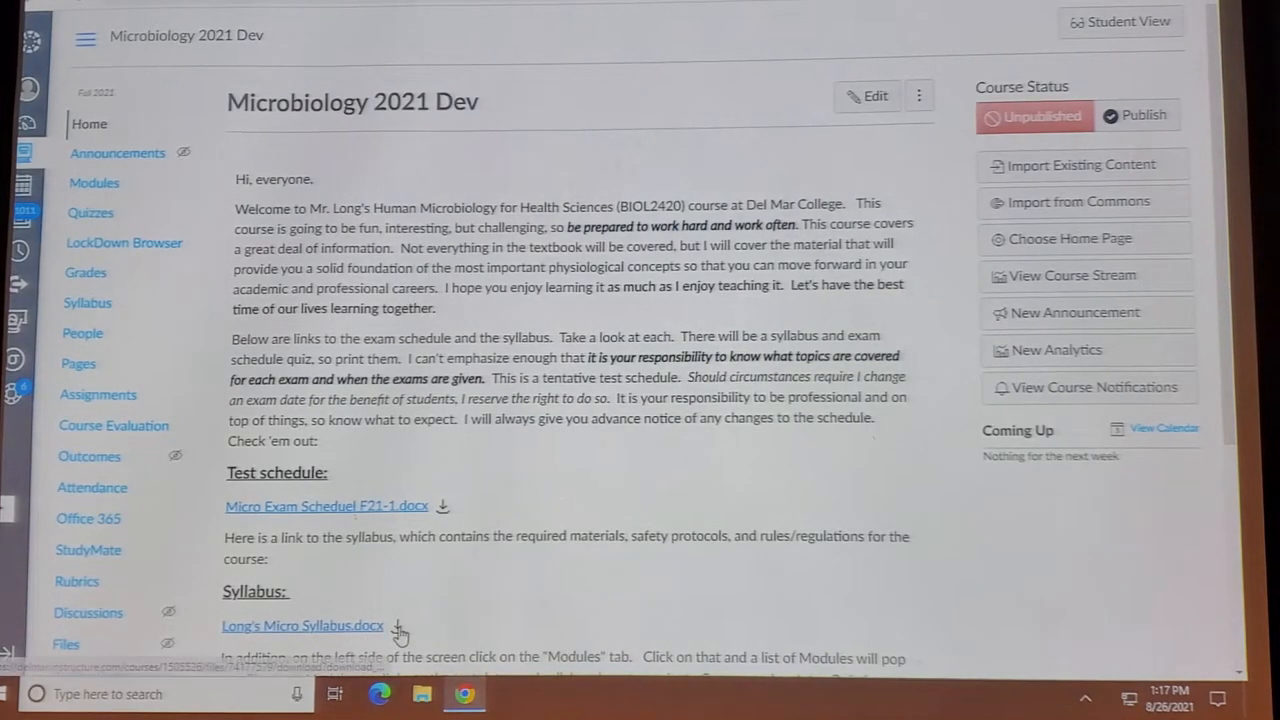
click(302, 625)
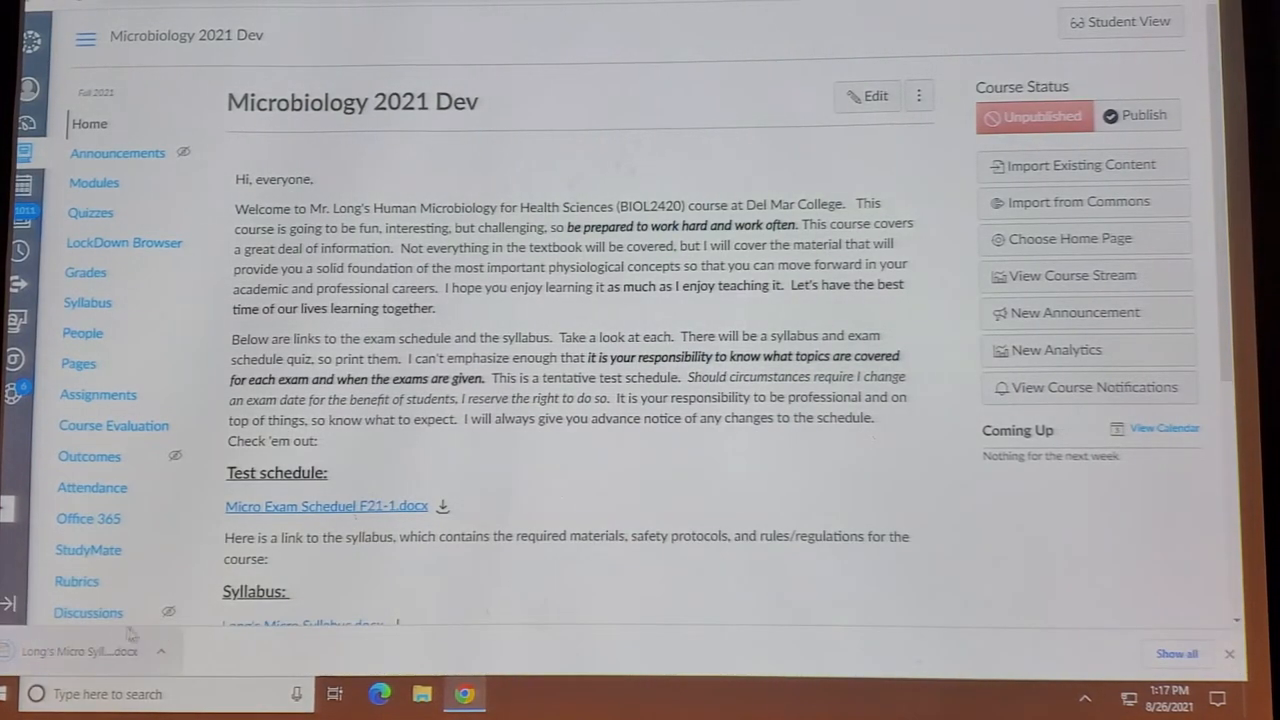
click(95, 651)
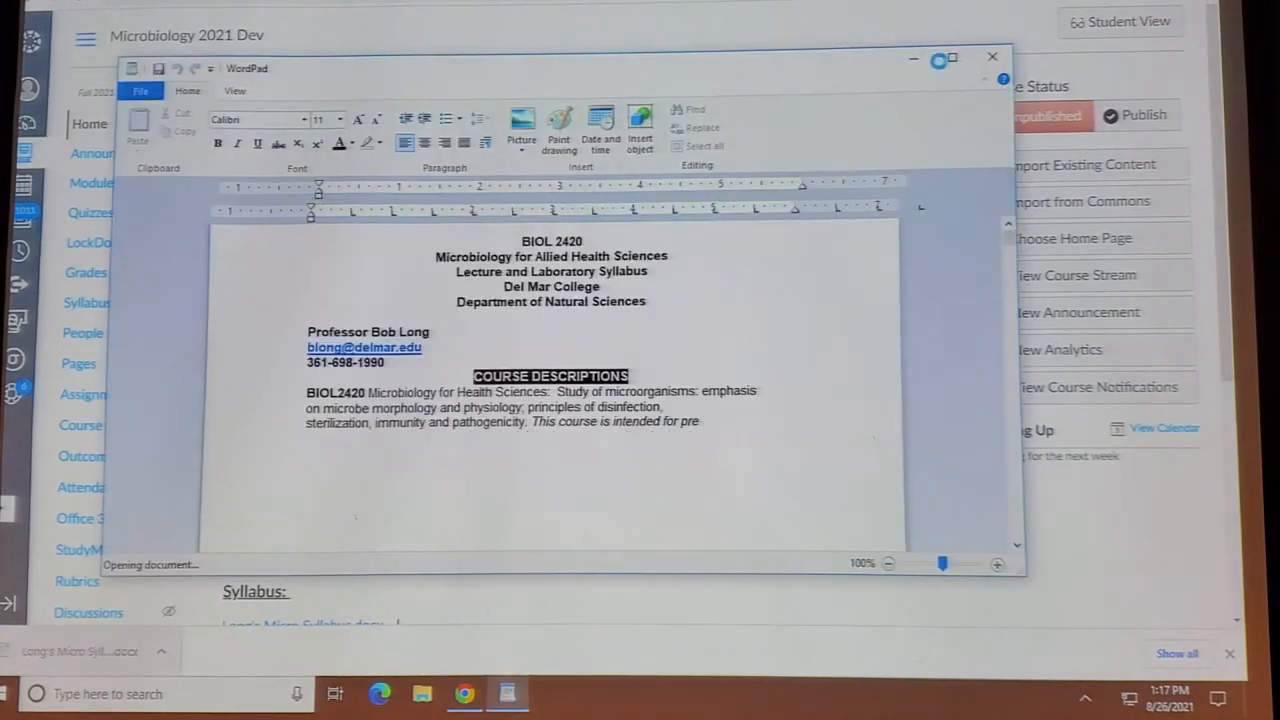
Maximize WordPad and read past the Help Desk table to Course Methods and Requirements.
click(951, 57)
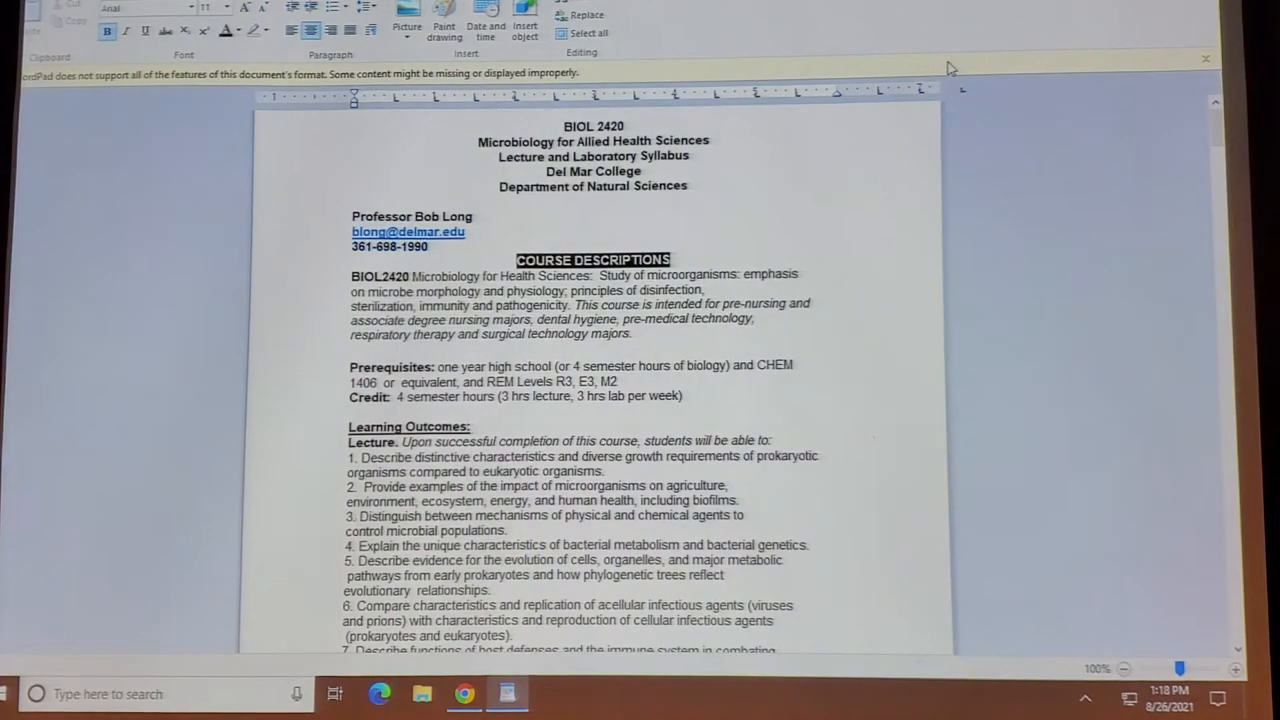
mouse_move(852, 156)
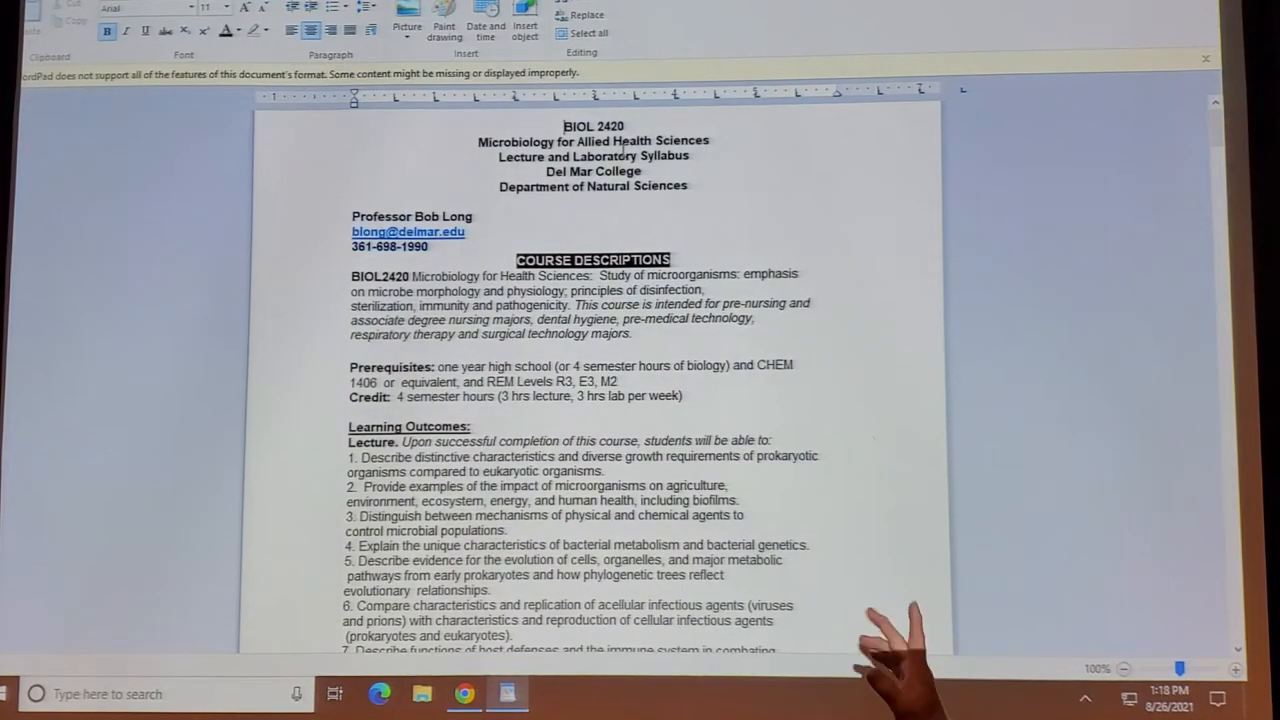
mouse_move(880, 620)
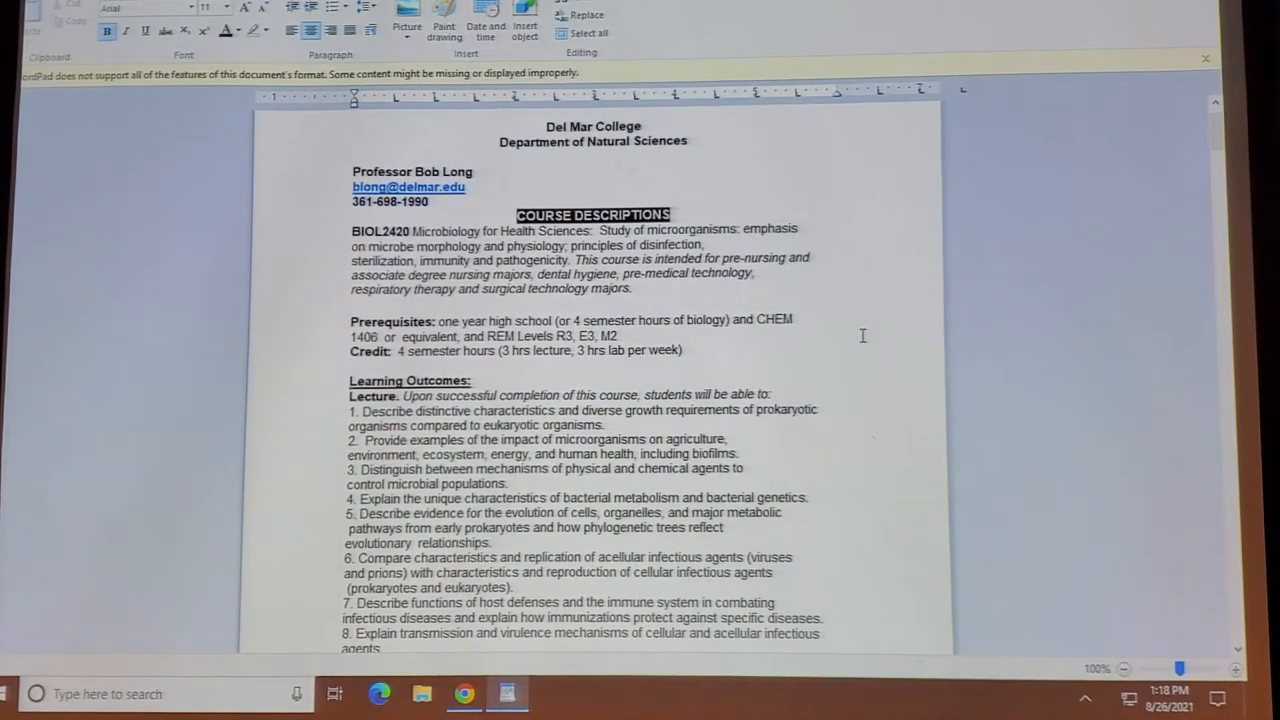
scroll(down, 3)
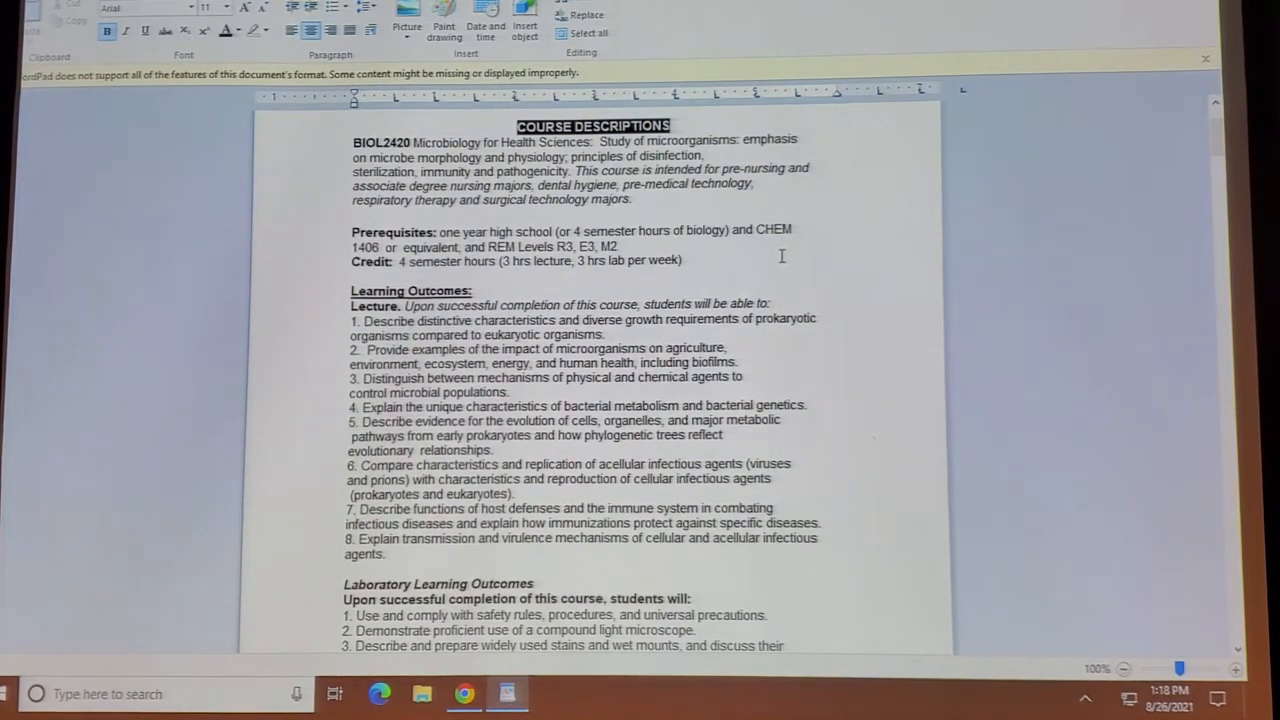
scroll(down, 3)
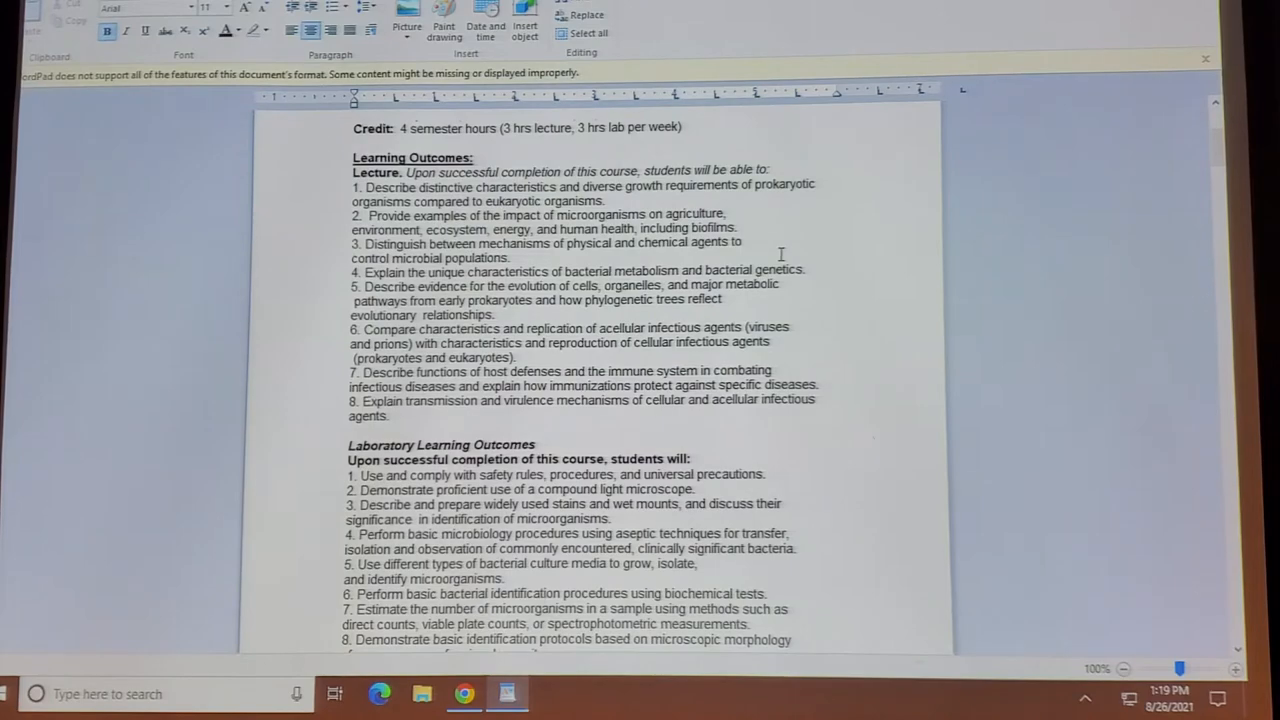
scroll(down, 3)
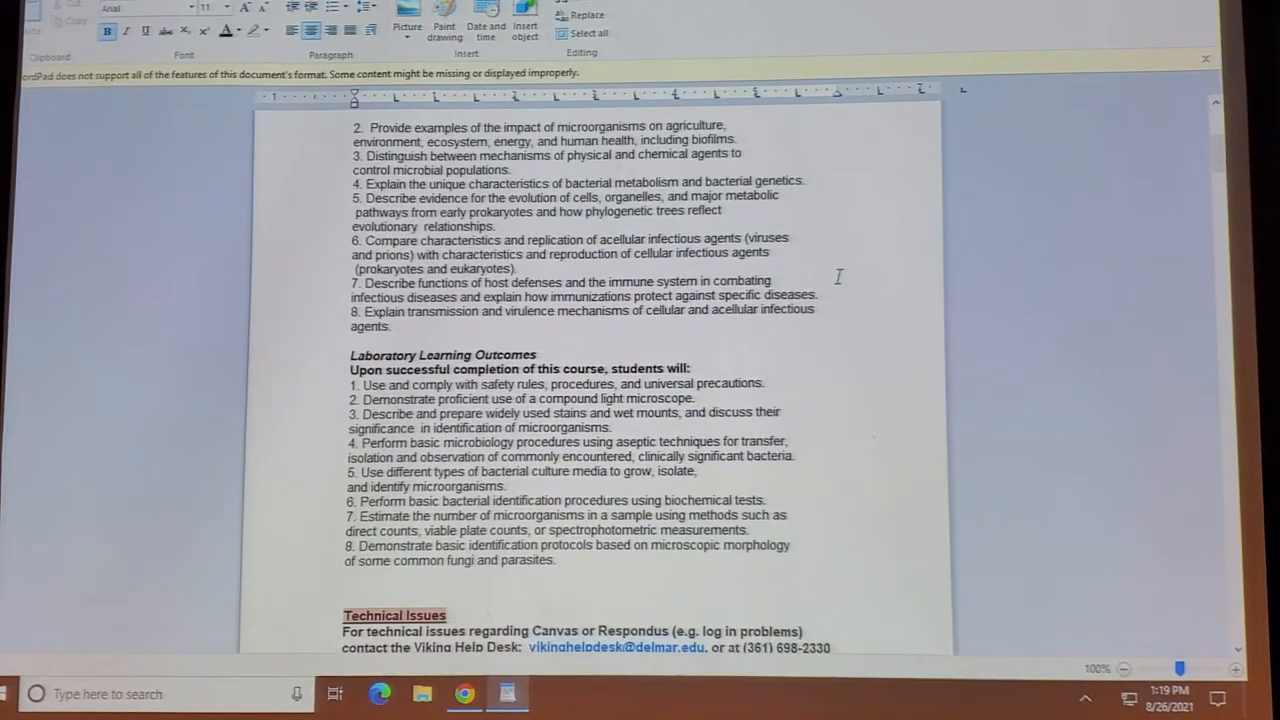
scroll(down, 3)
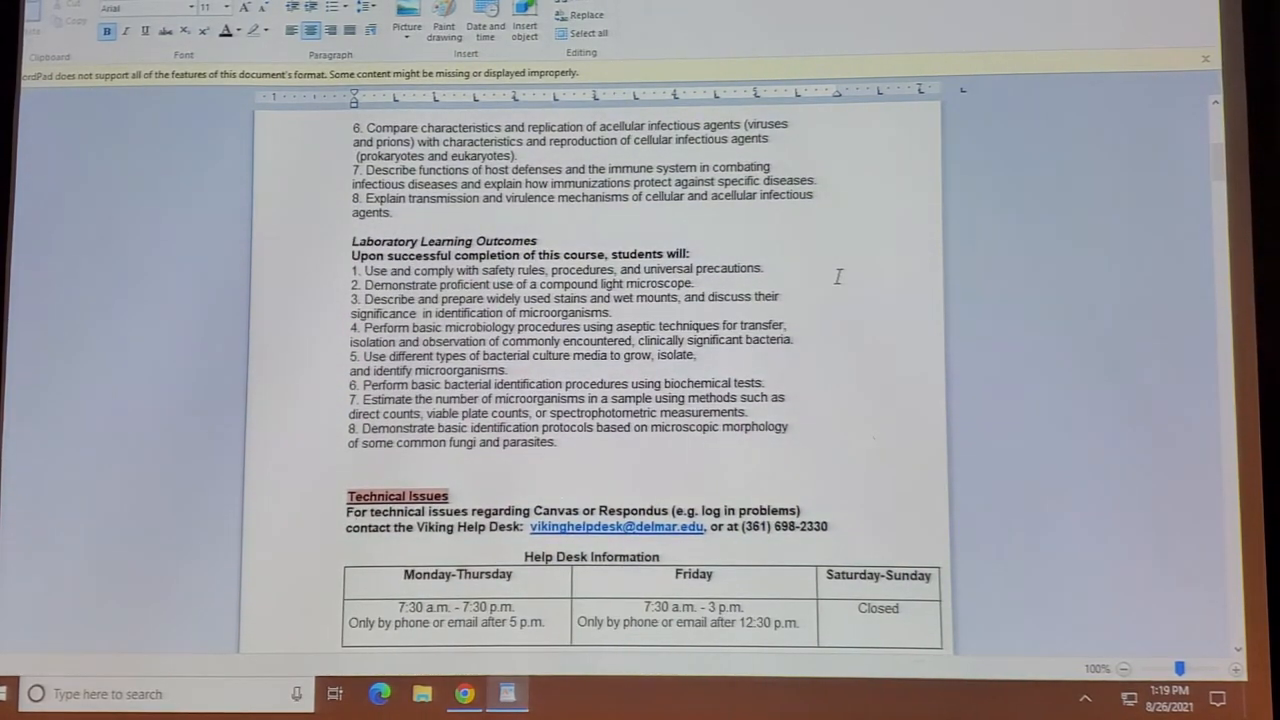
scroll(down, 3)
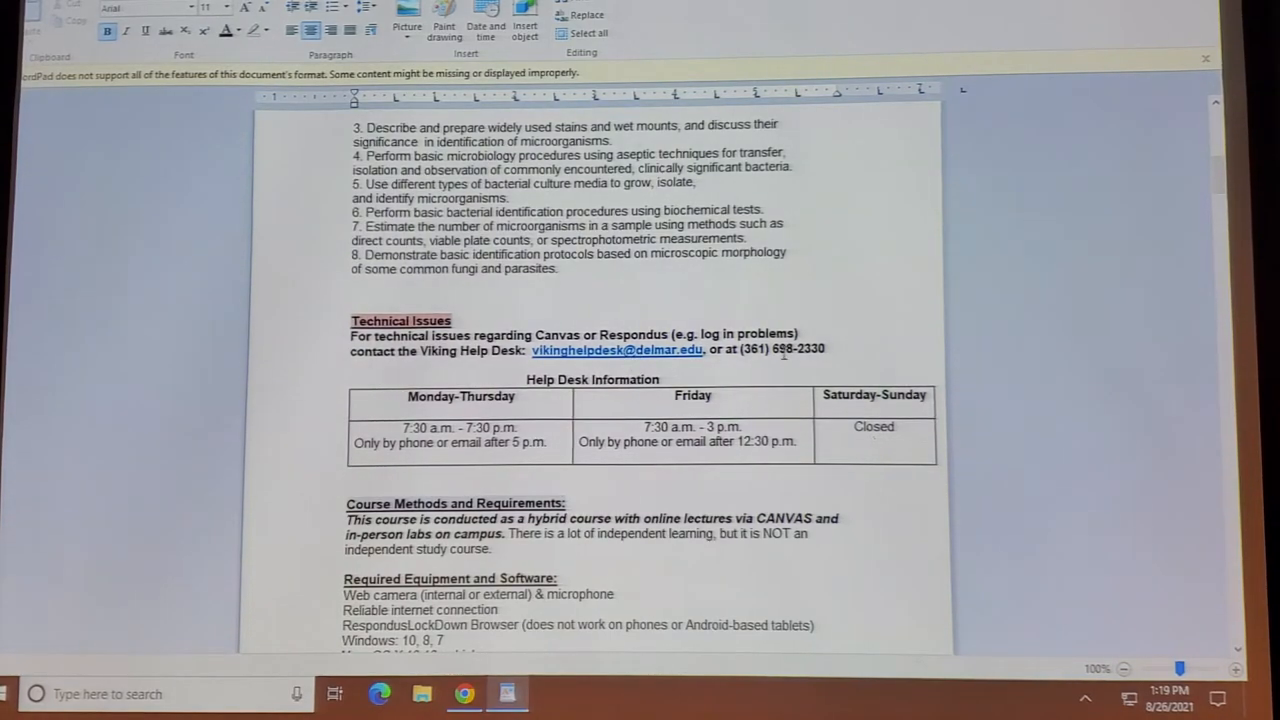
scroll(down, 3)
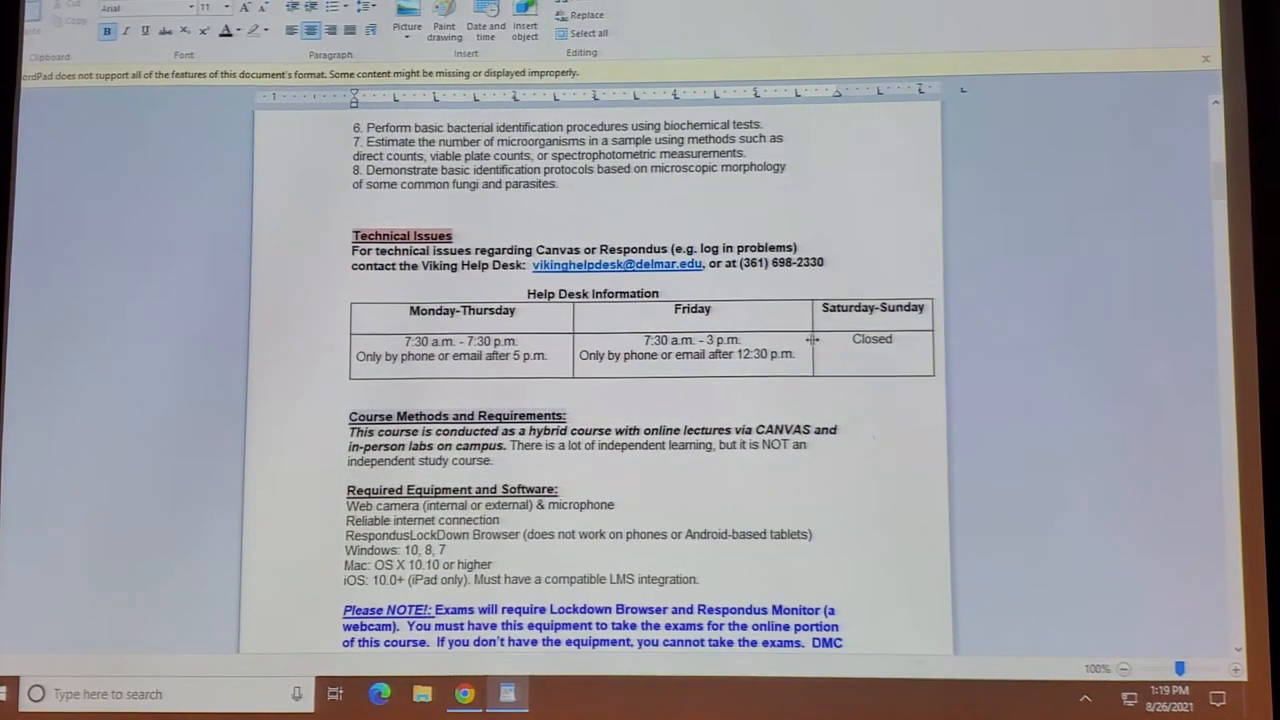
scroll(down, 3)
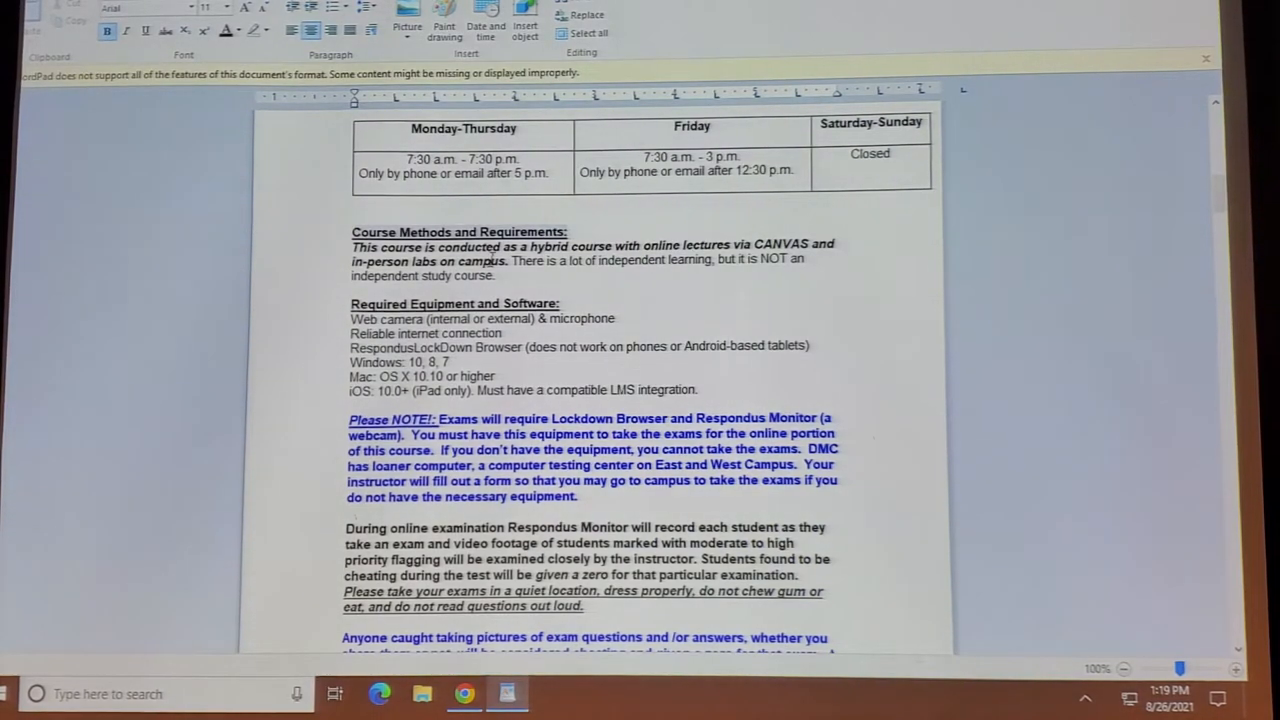
Scroll to the Please NOTE exam paragraph and the Required Materials heading.
scroll(down, 3)
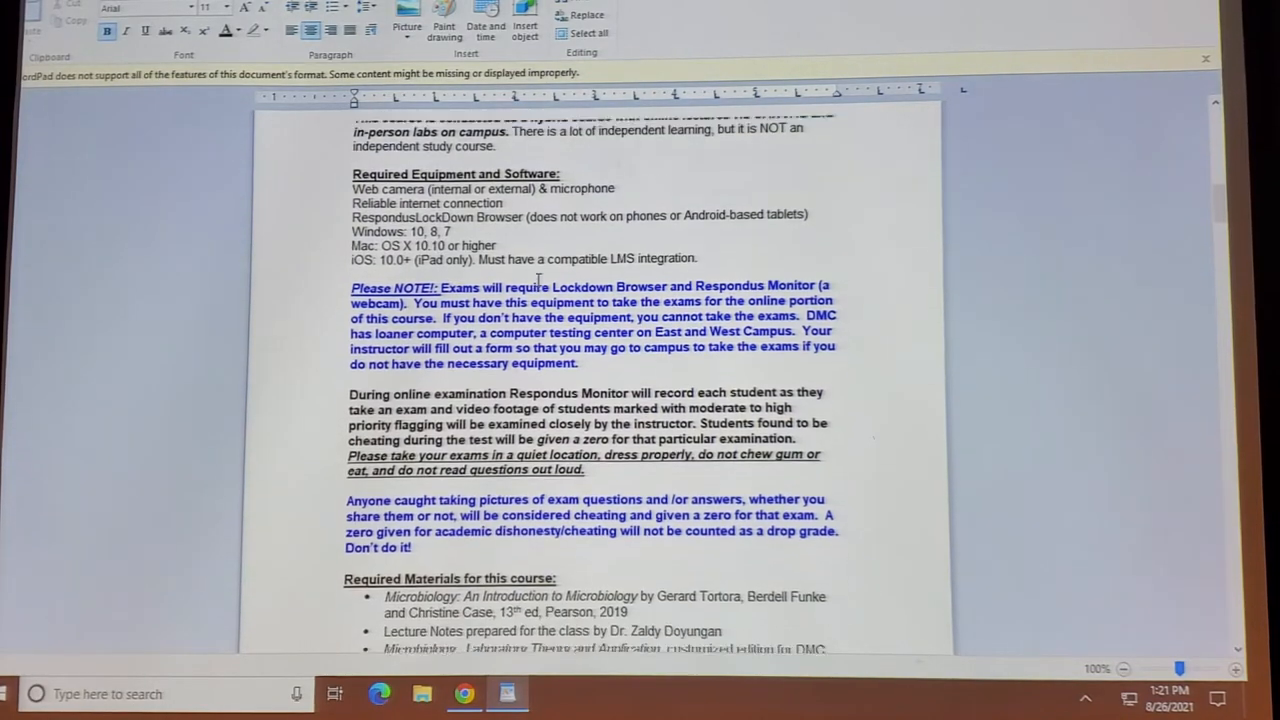
Scroll through the required materials list to the Student Responsibilities heading.
scroll(down, 3)
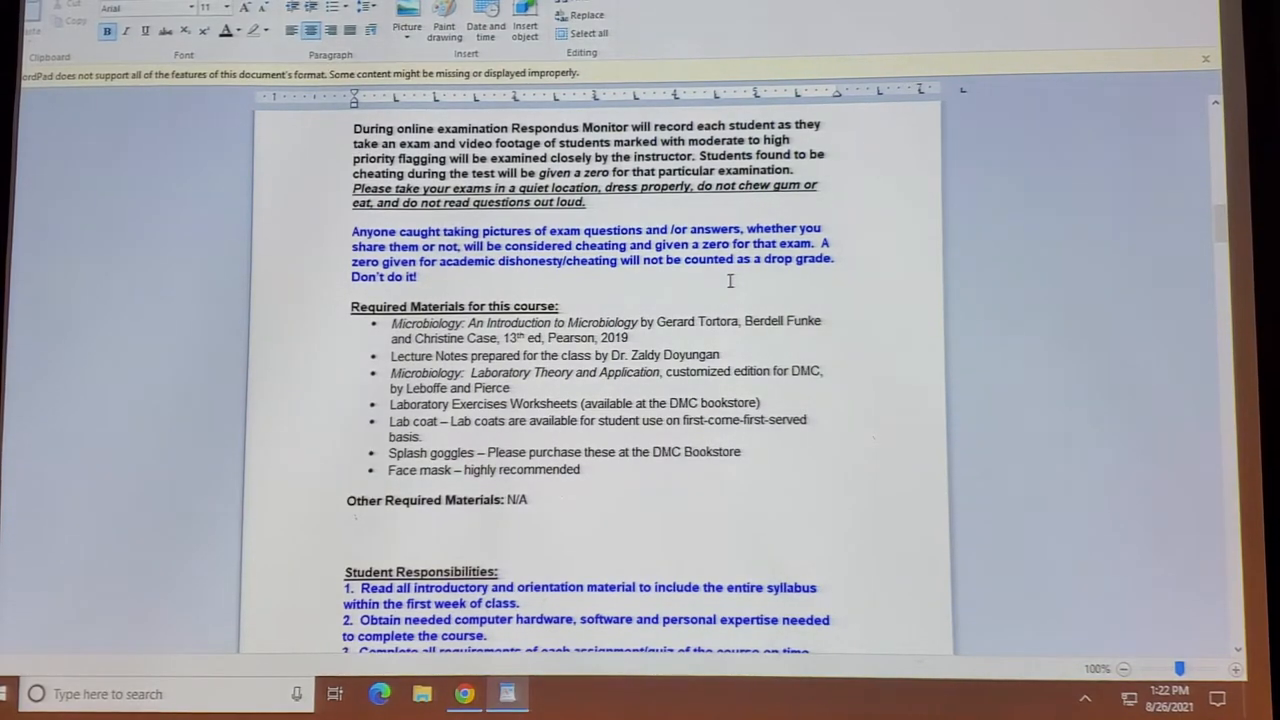
scroll(down, 3)
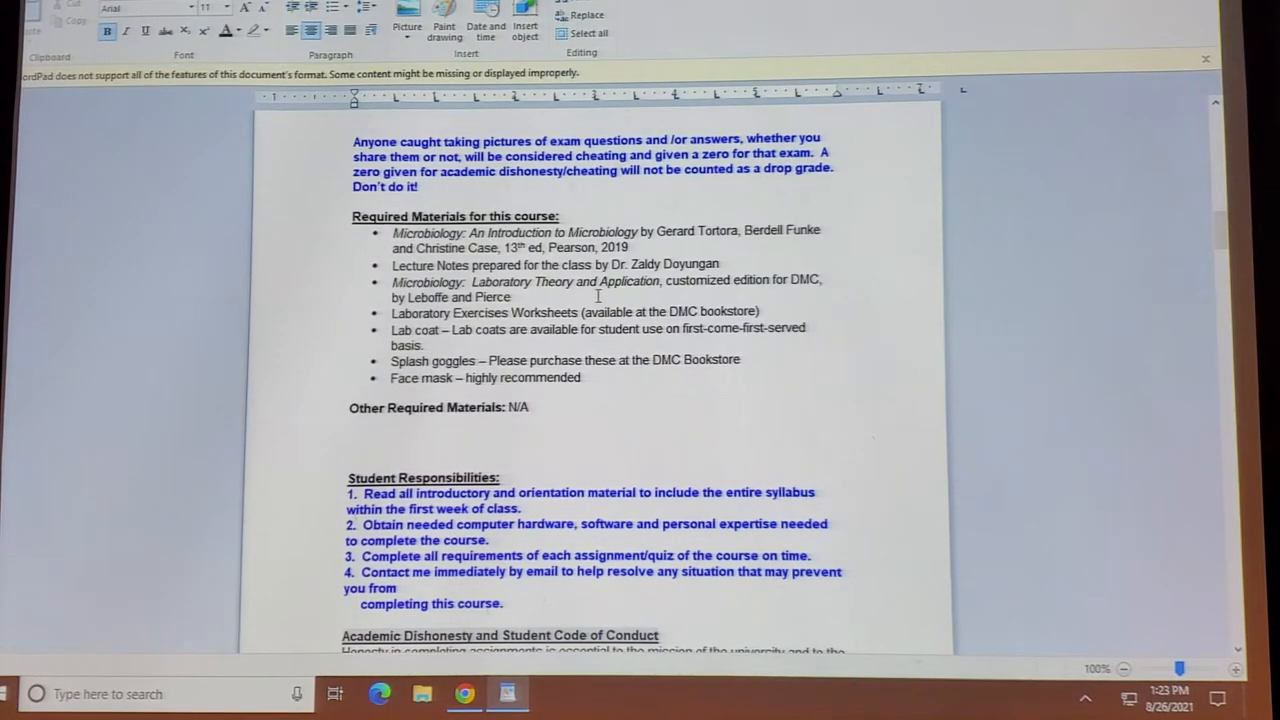
mouse_move(340, 322)
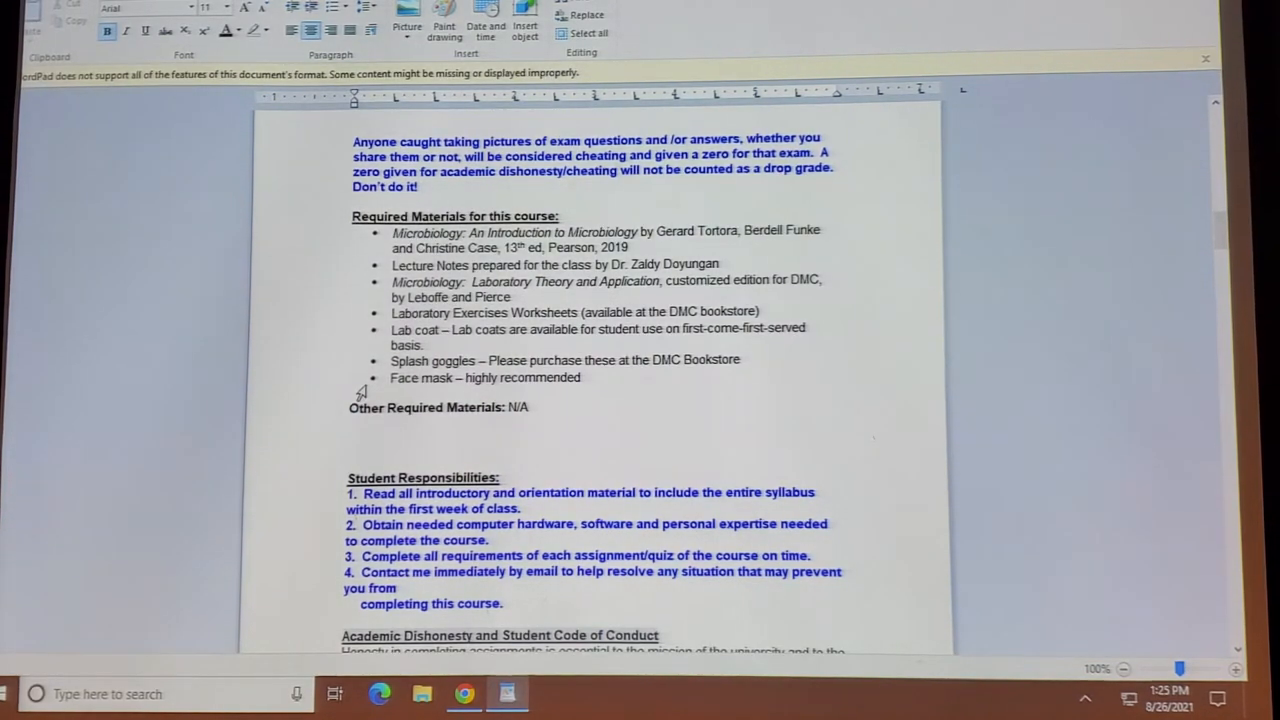
Scroll to the Academic Dishonesty paragraph with the red quiz-photograph warning.
scroll(down, 3)
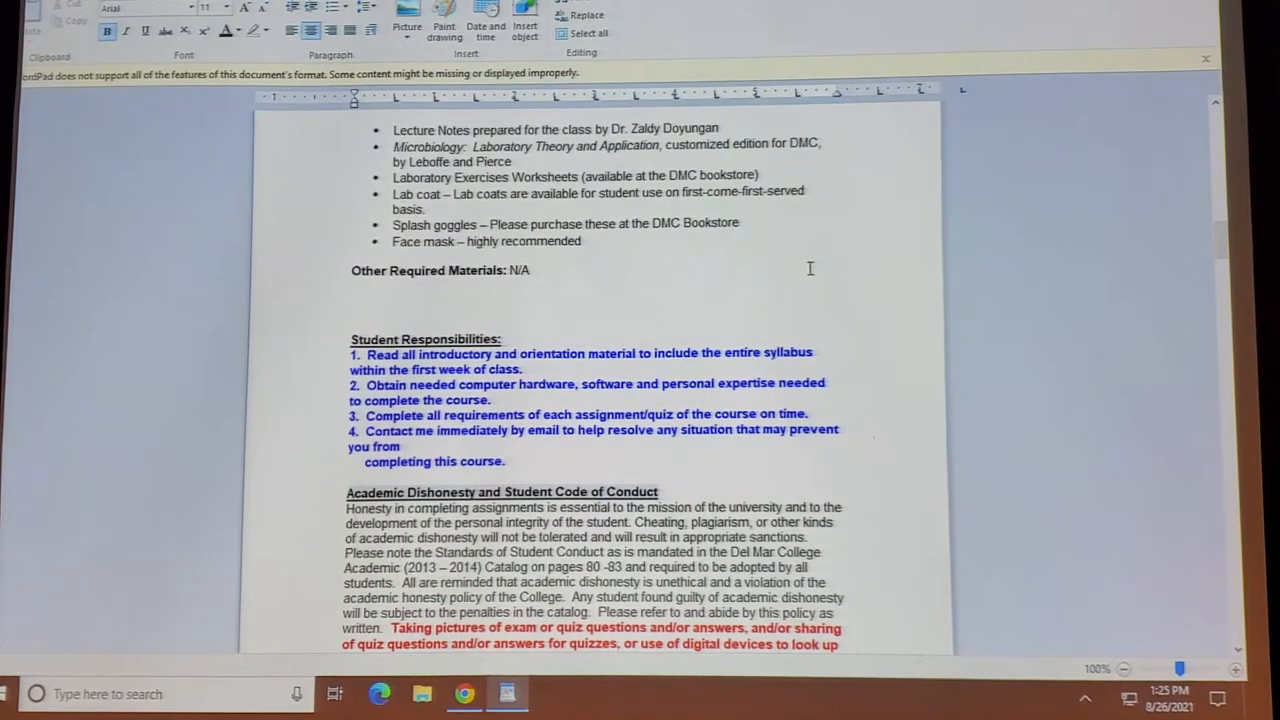
Scroll past Dropping/Withdrawing into Grades and Testing's lecture and laboratory breakdown.
scroll(down, 3)
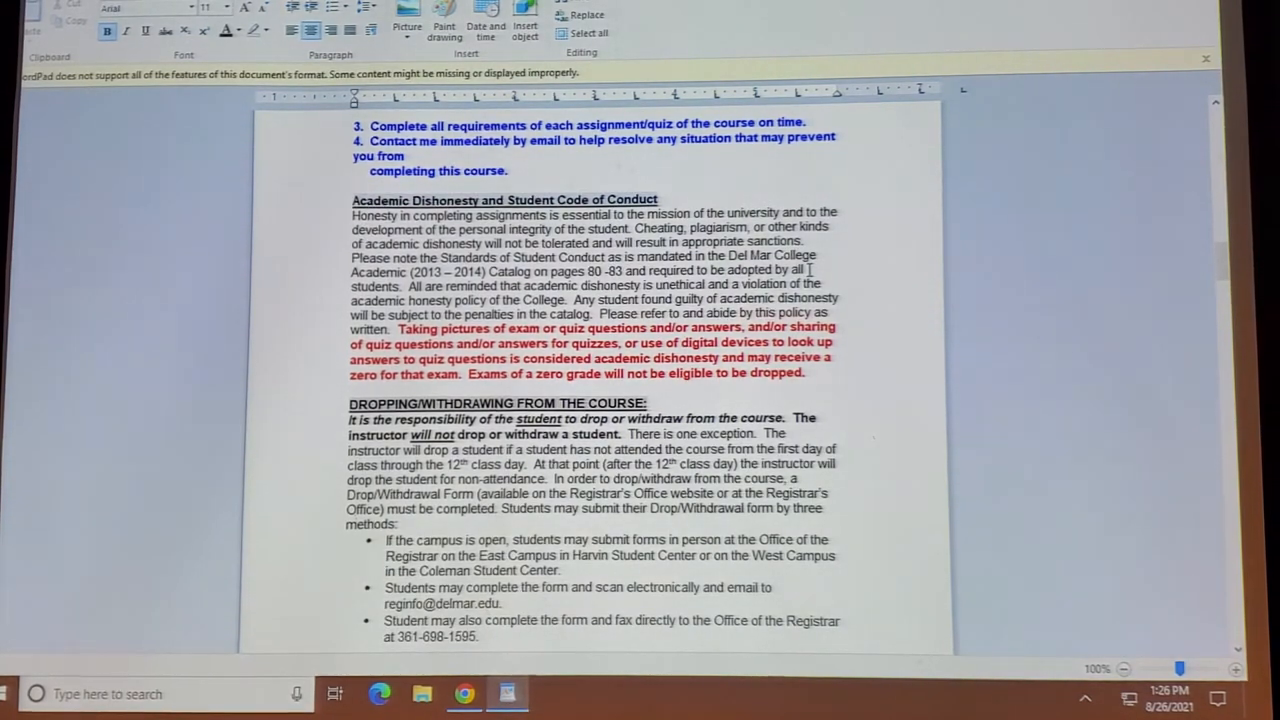
scroll(down, 3)
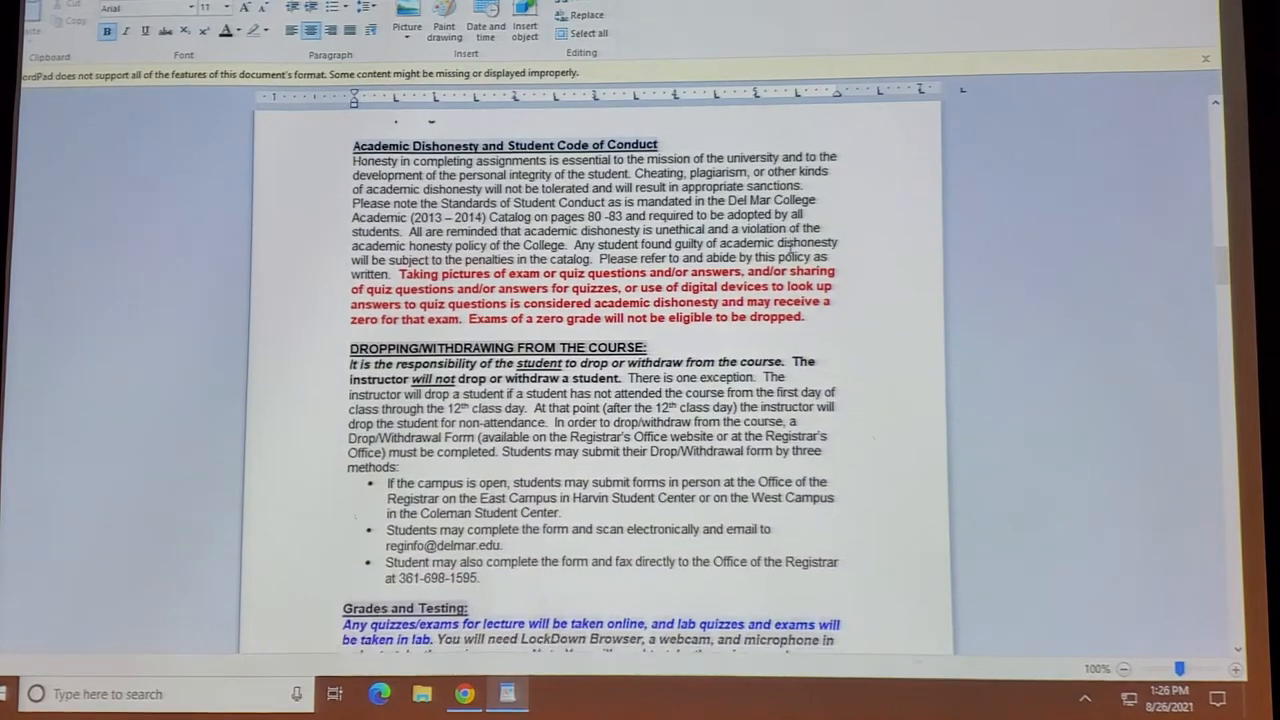
scroll(down, 3)
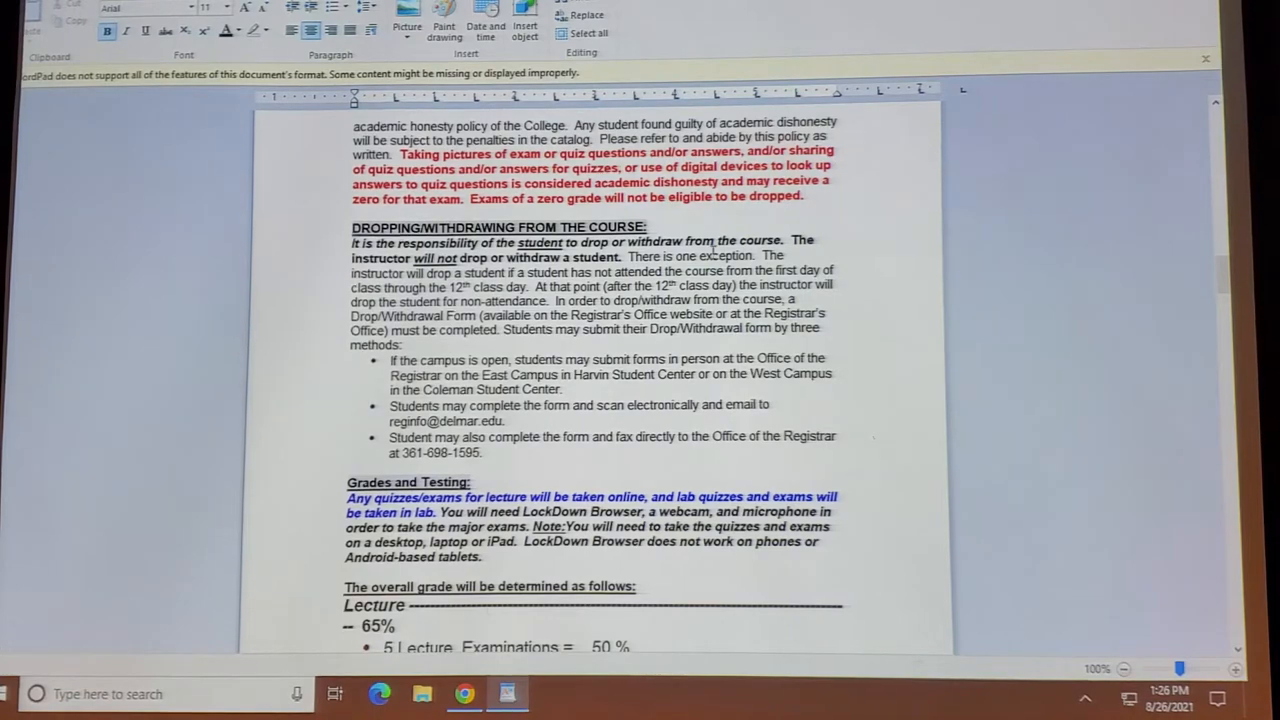
scroll(down, 3)
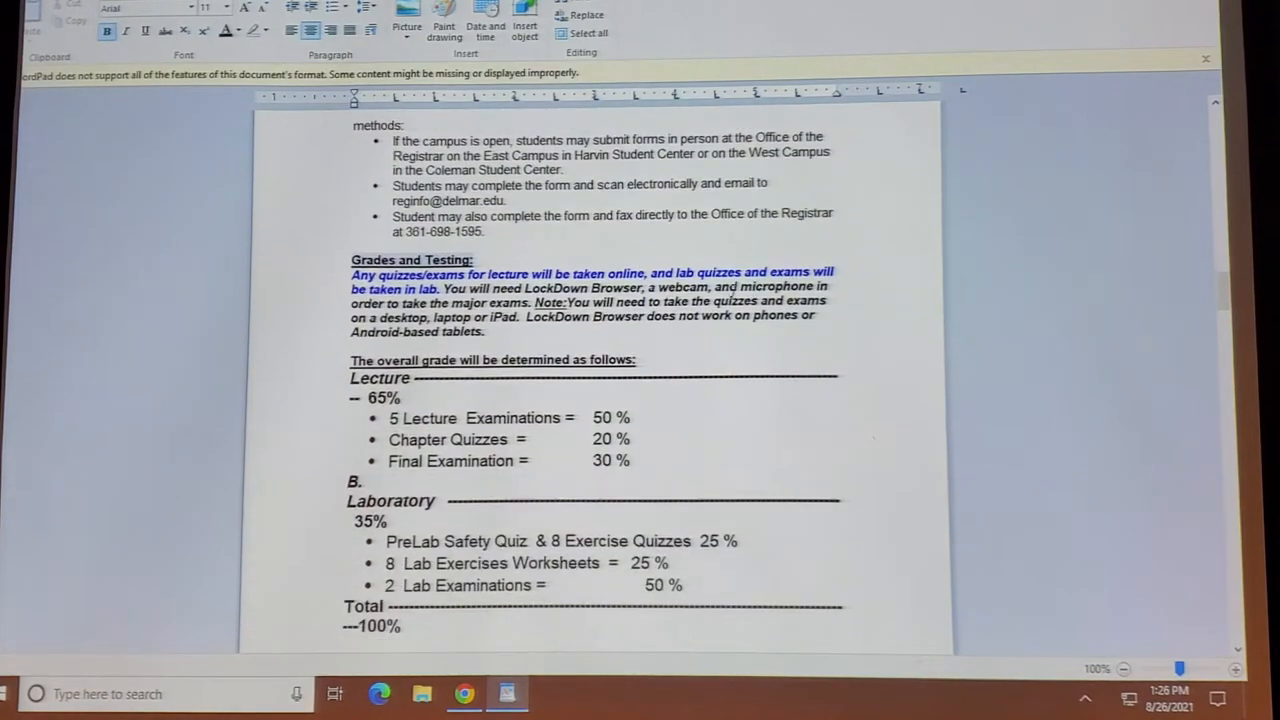
Scroll to the complete 100% grade weighting and the Course Activities heading.
scroll(down, 3)
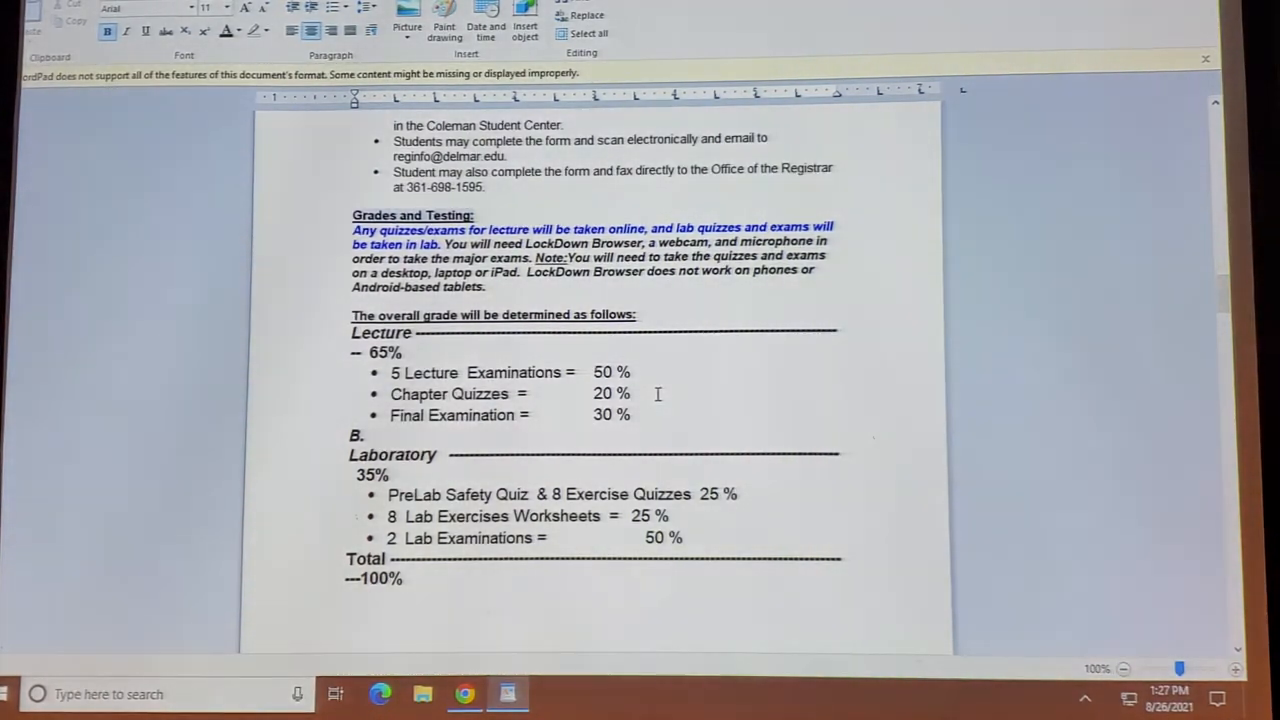
scroll(down, 3)
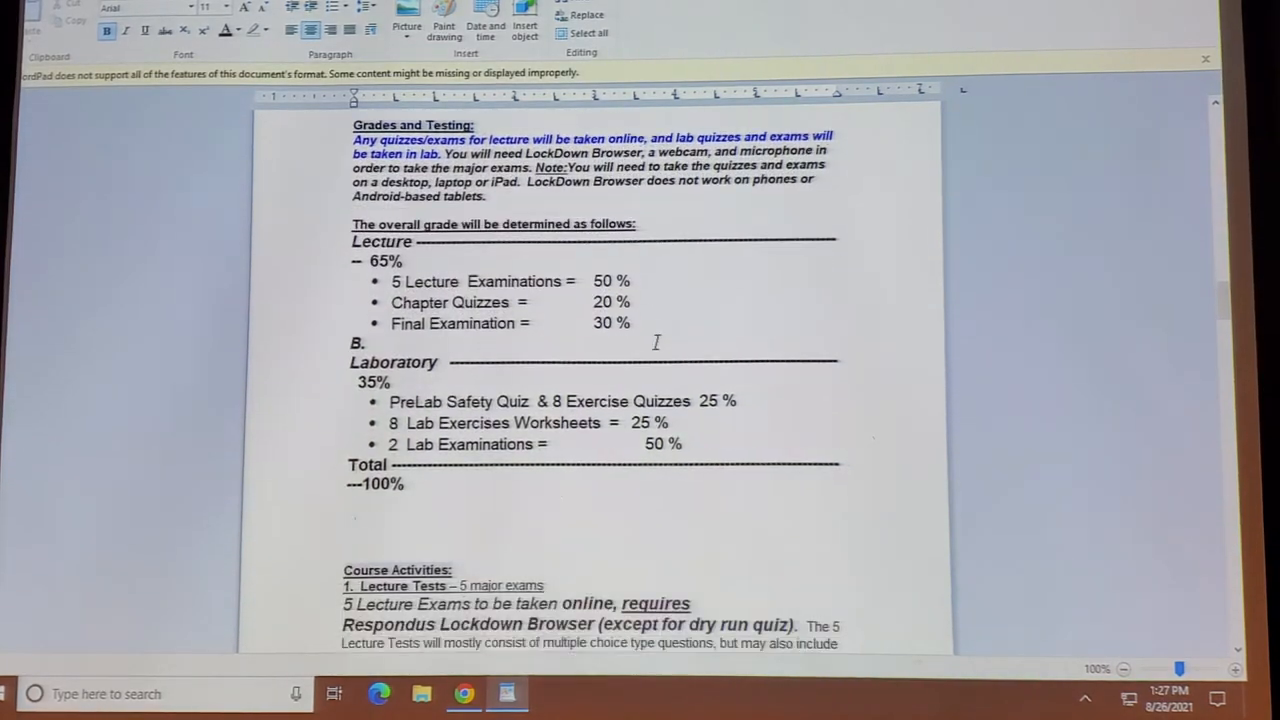
Scroll through the lecture test rules and no make-up exams policy to chapter quizzes.
scroll(down, 3)
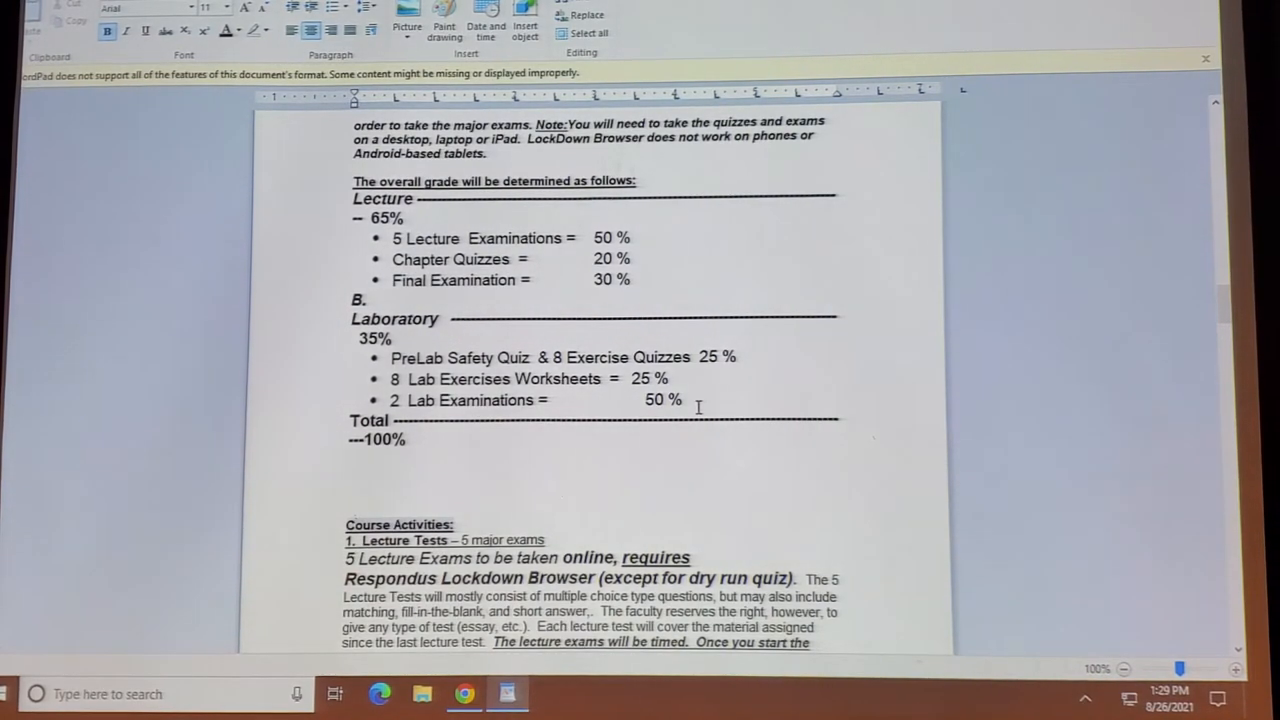
scroll(down, 3)
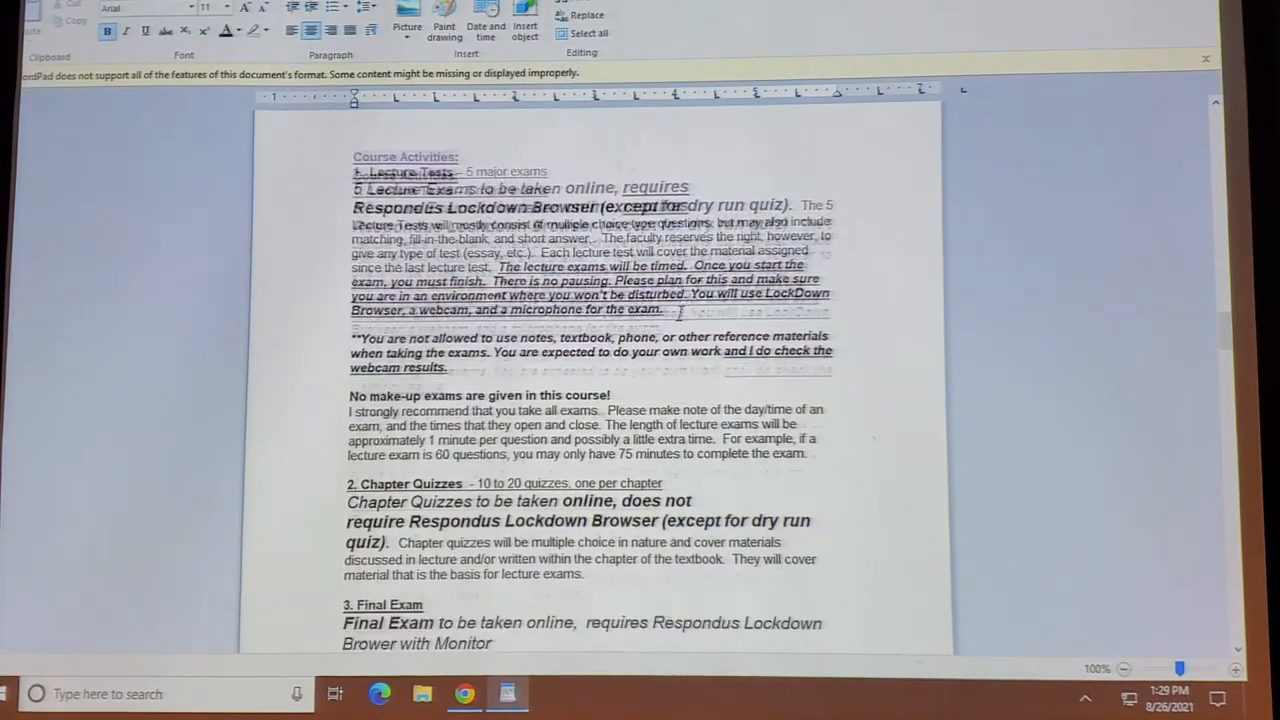
Scroll to the Final Exam, PreLab Quizzes and Laboratory Tests, then show the View ribbon options.
scroll(down, 3)
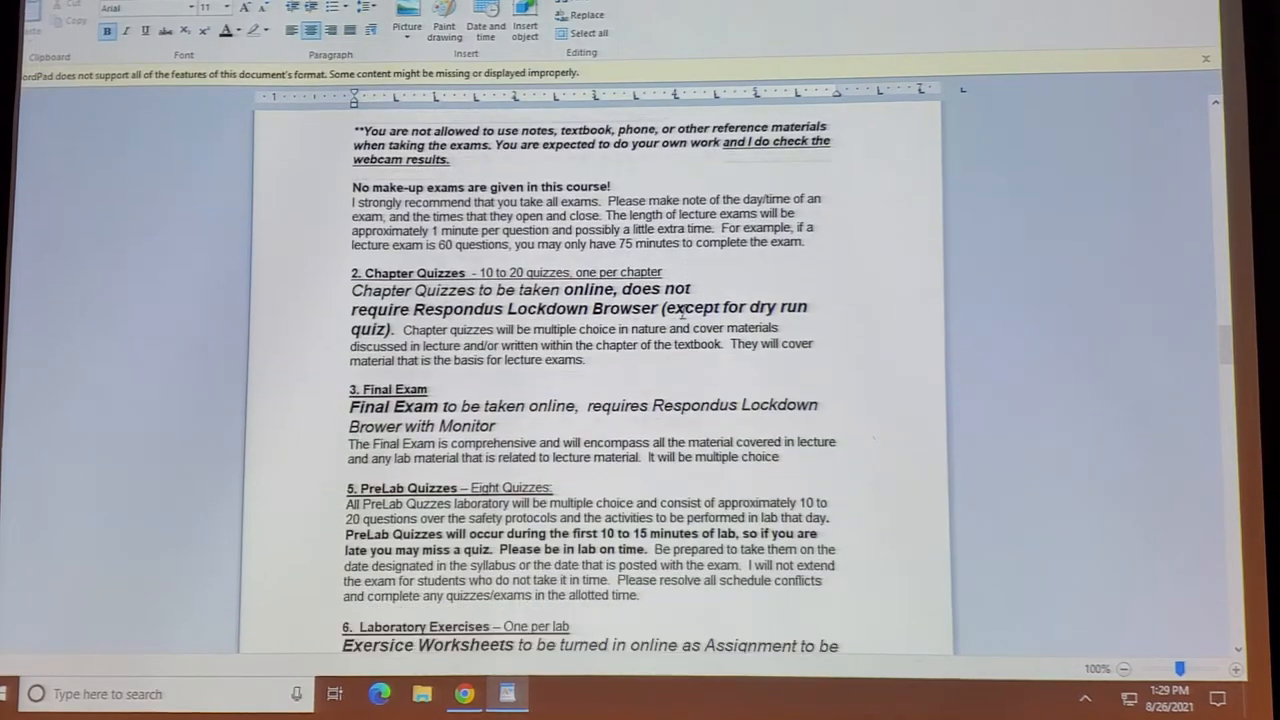
scroll(down, 3)
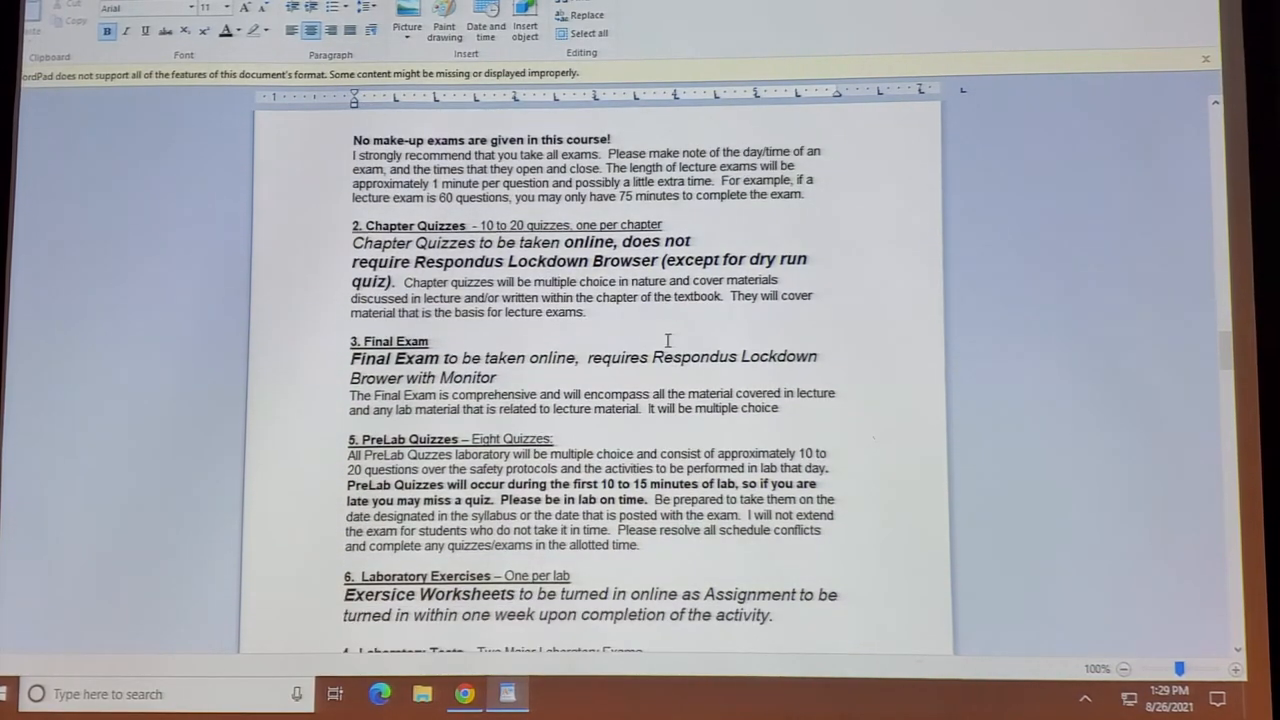
scroll(down, 3)
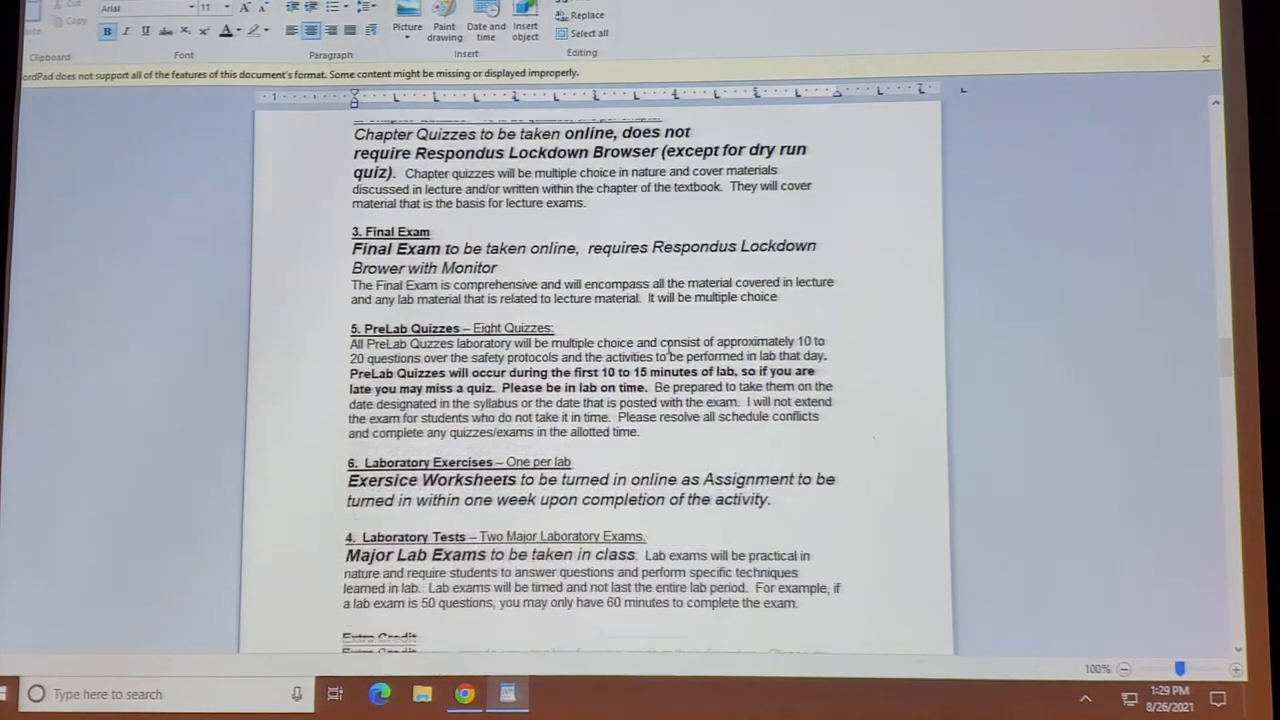
scroll(down, 3)
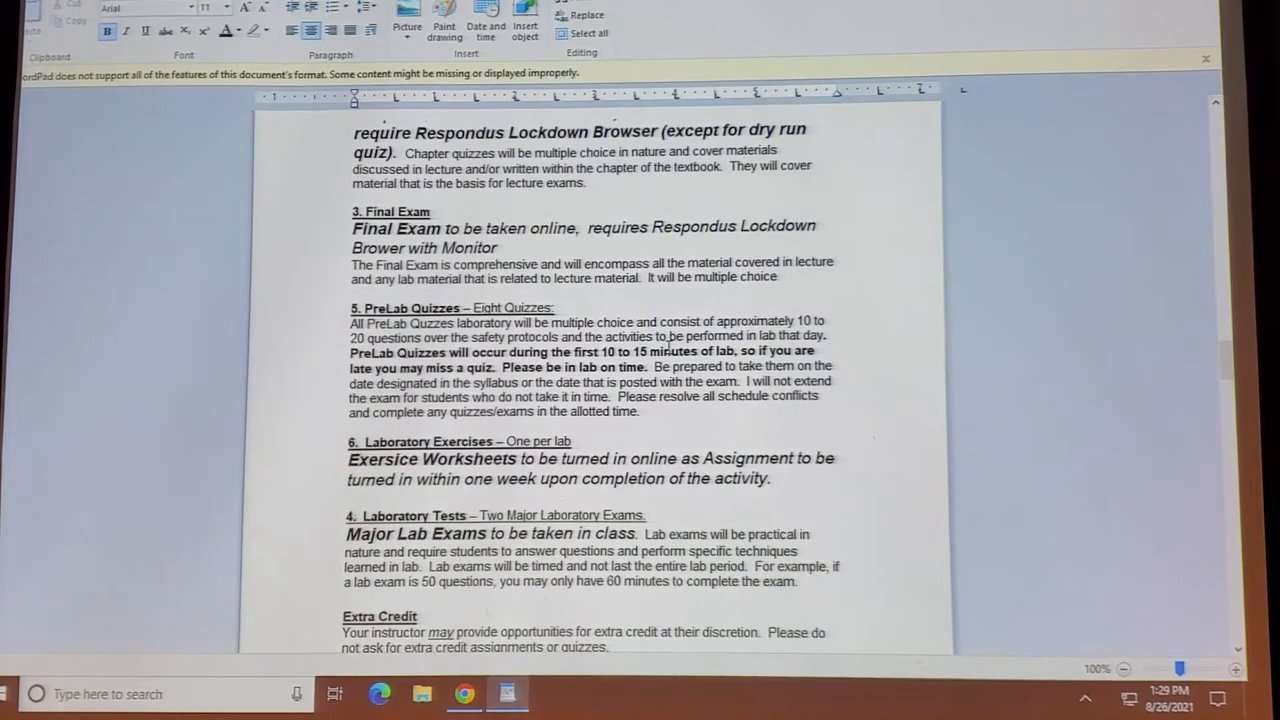
click(30, 7)
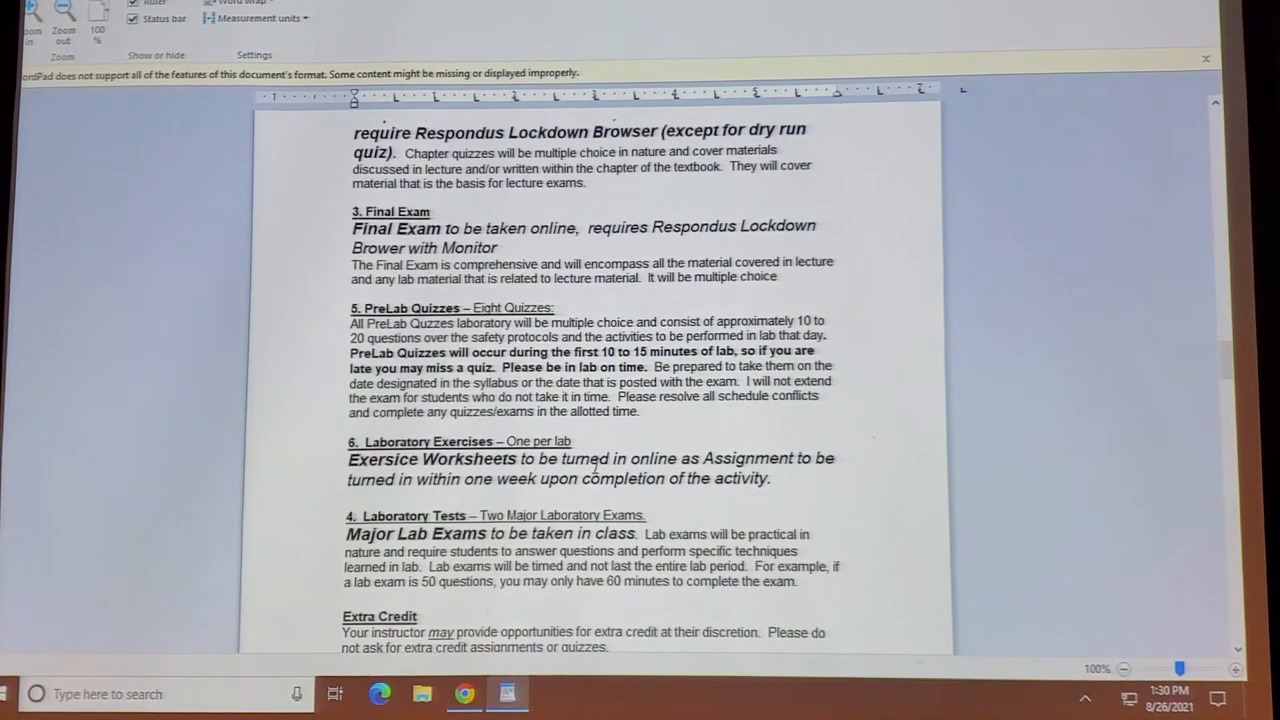
Scroll past Extra Credit, grade scale and Disability Accommodations to DMC Campus Security numbers.
scroll(down, 3)
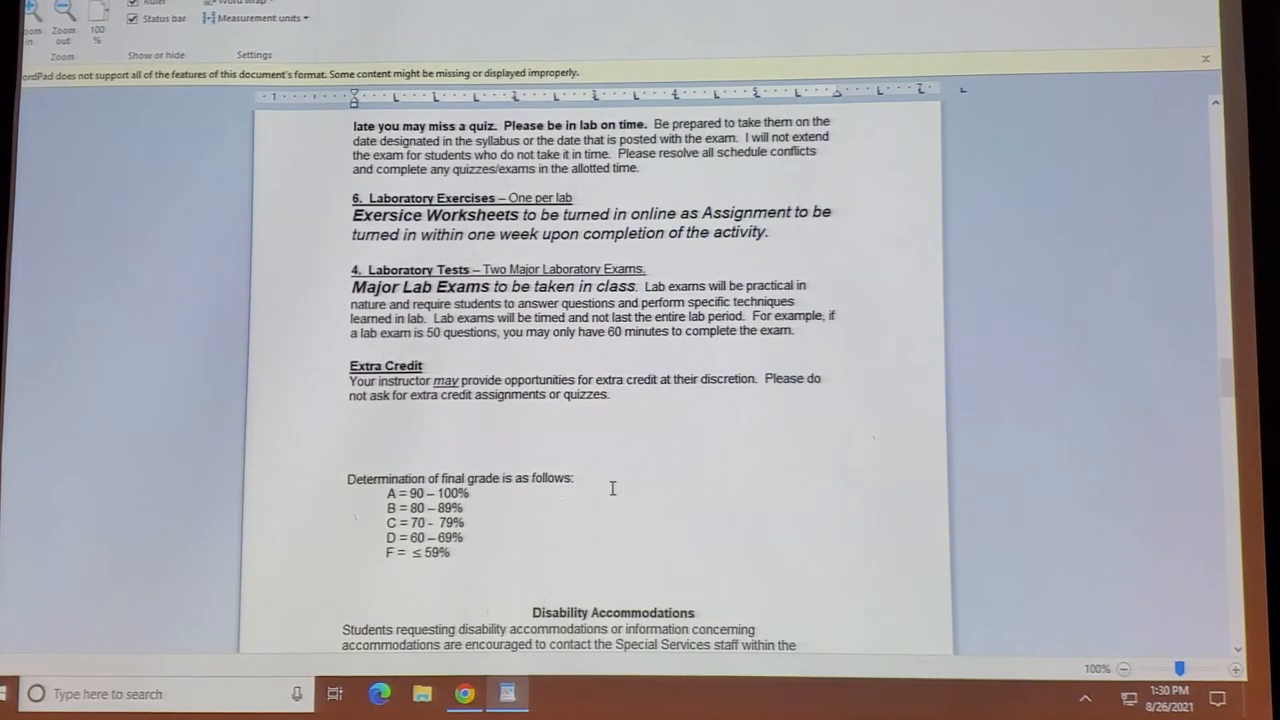
scroll(down, 3)
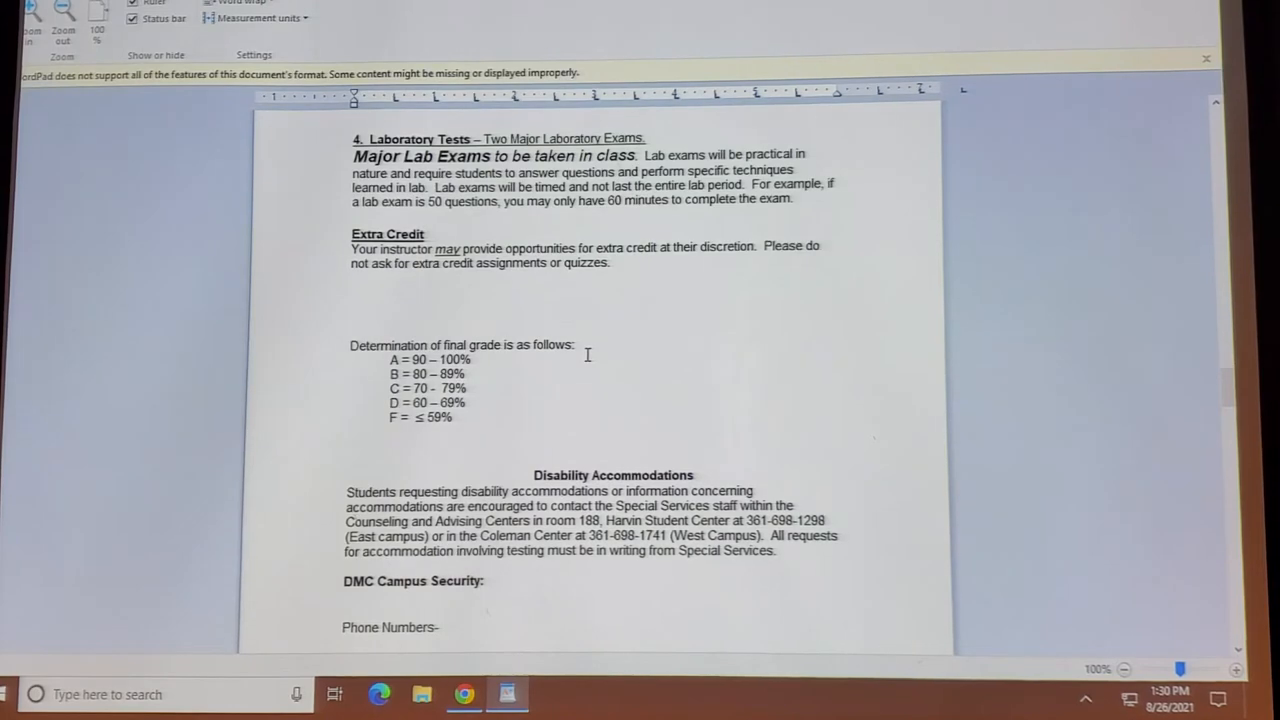
scroll(down, 3)
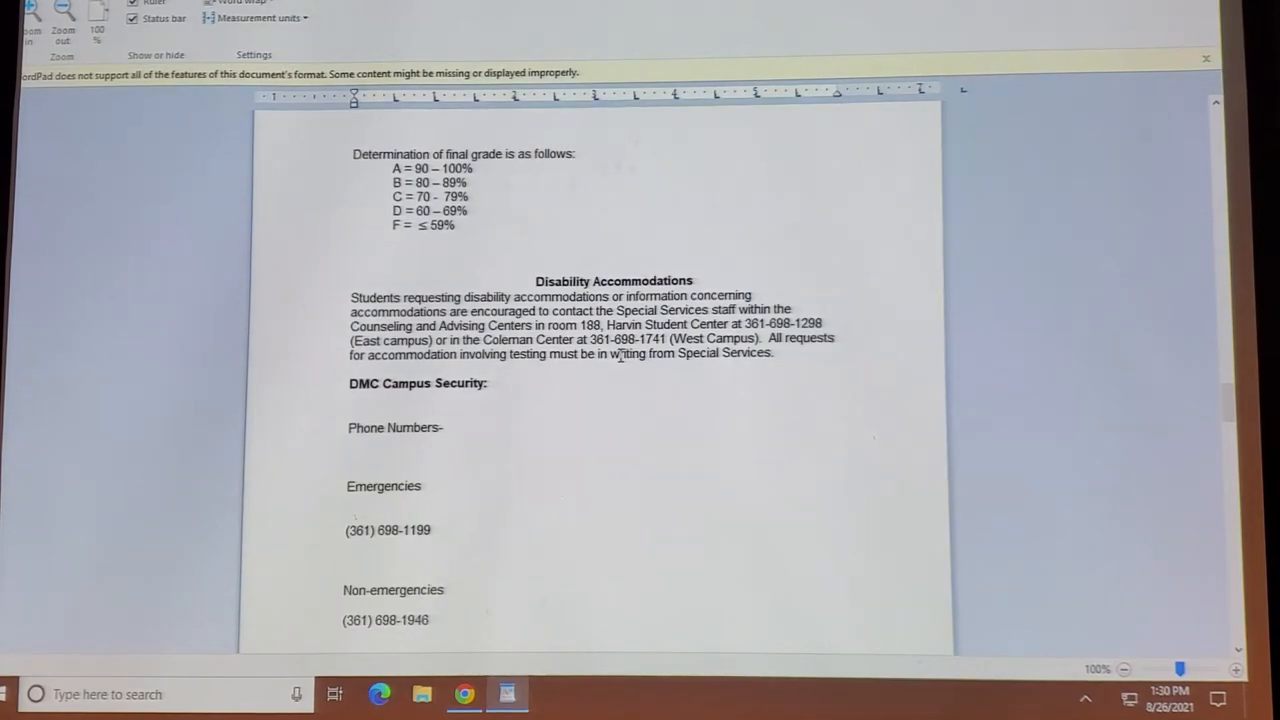
scroll(down, 3)
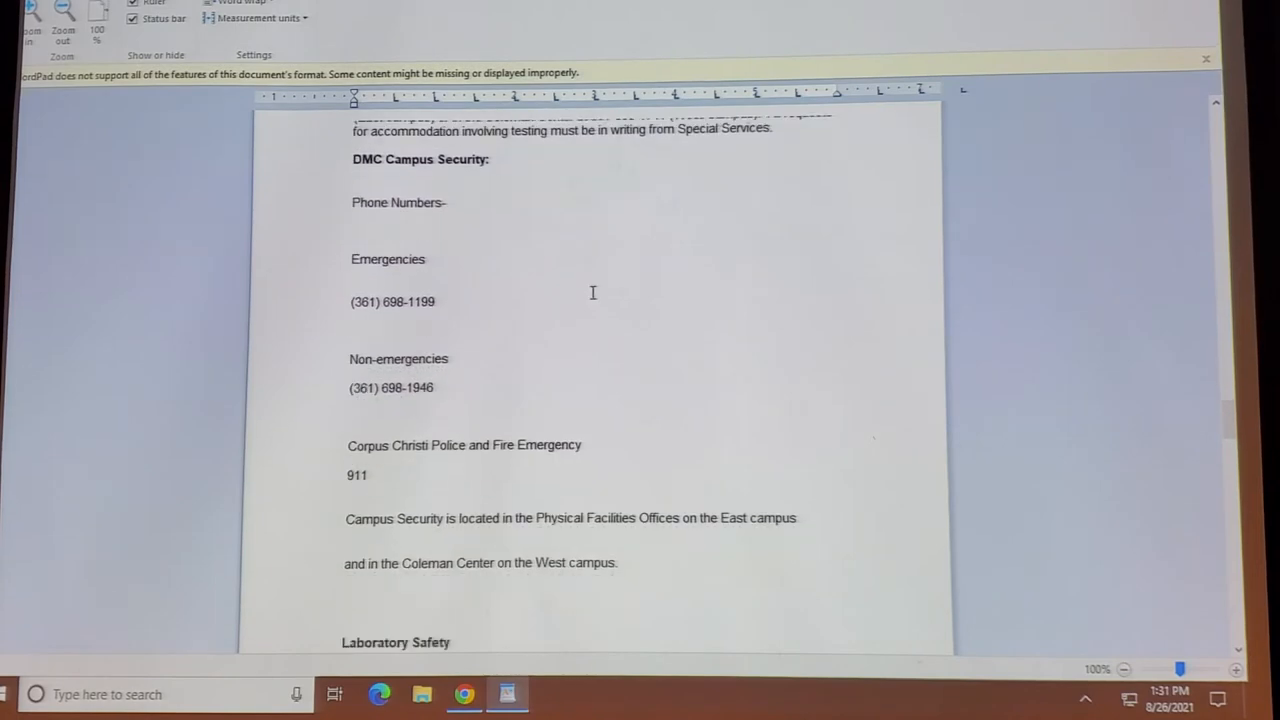
Scroll to the Laboratory Safety paragraph with its September 6 deadline and guidelines A and B.
scroll(down, 3)
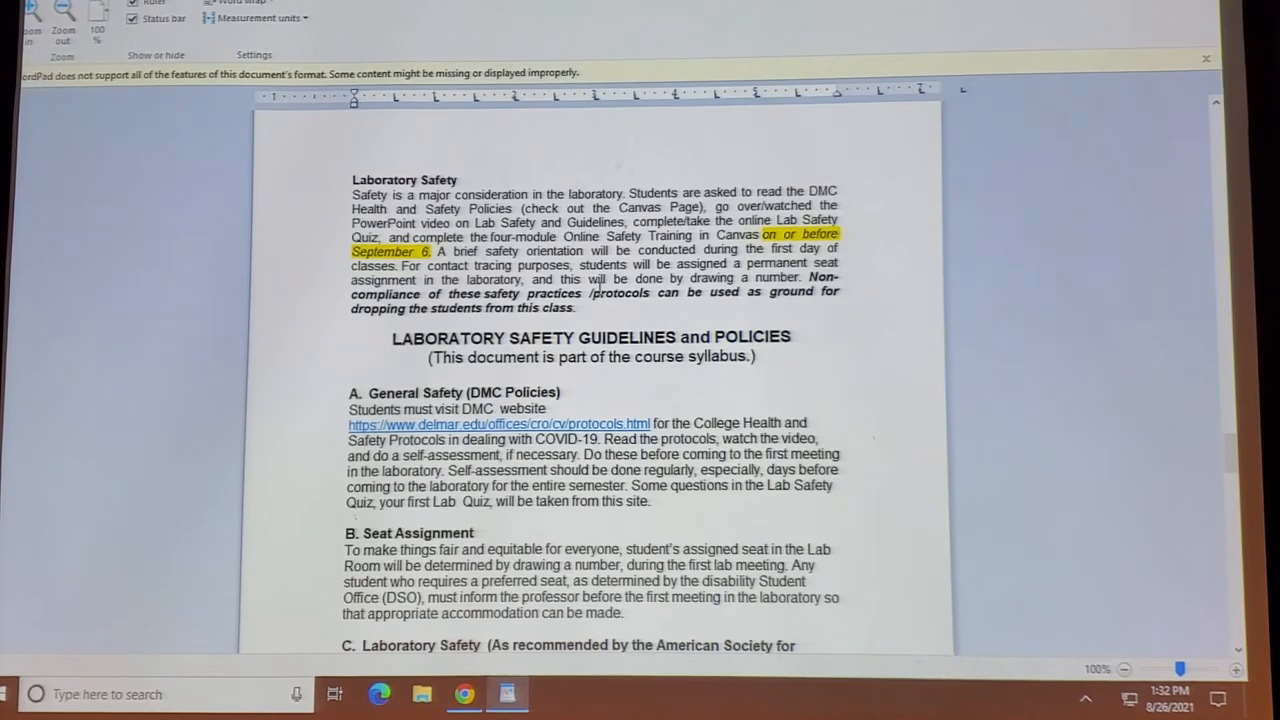
Scroll through section C to the ASM safety rules on protective equipment and attire.
scroll(down, 3)
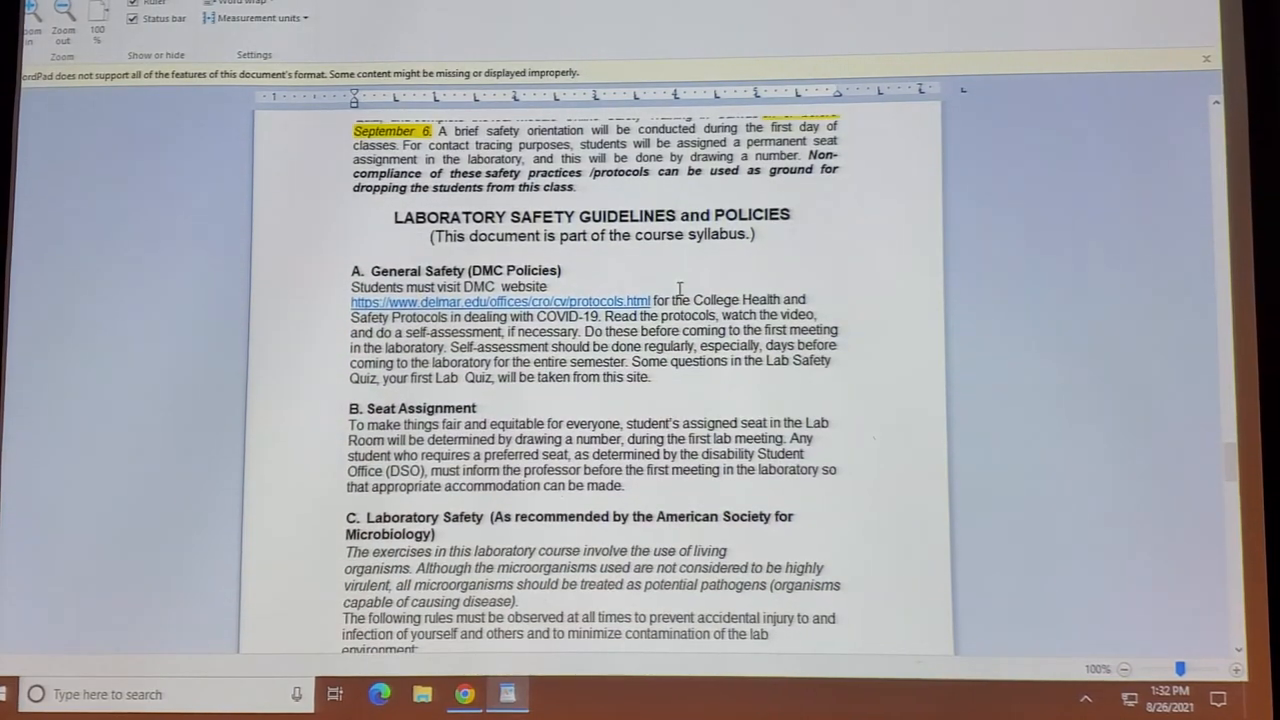
scroll(down, 3)
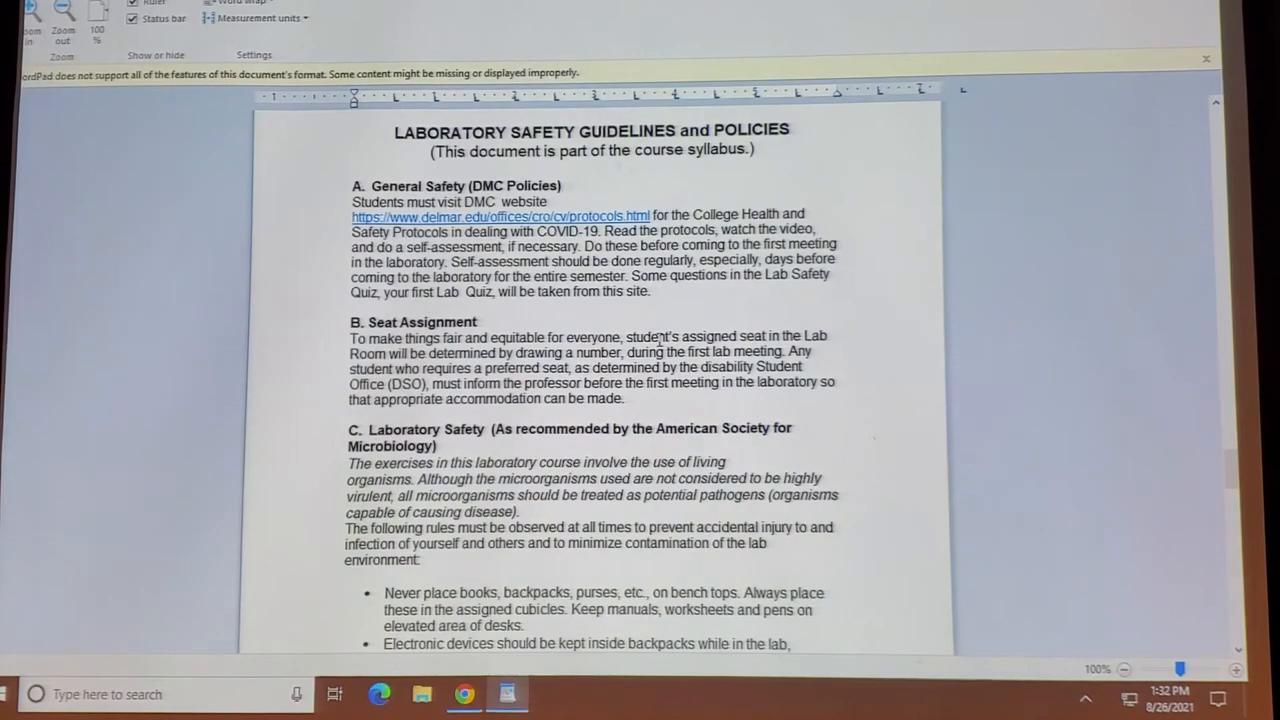
scroll(down, 3)
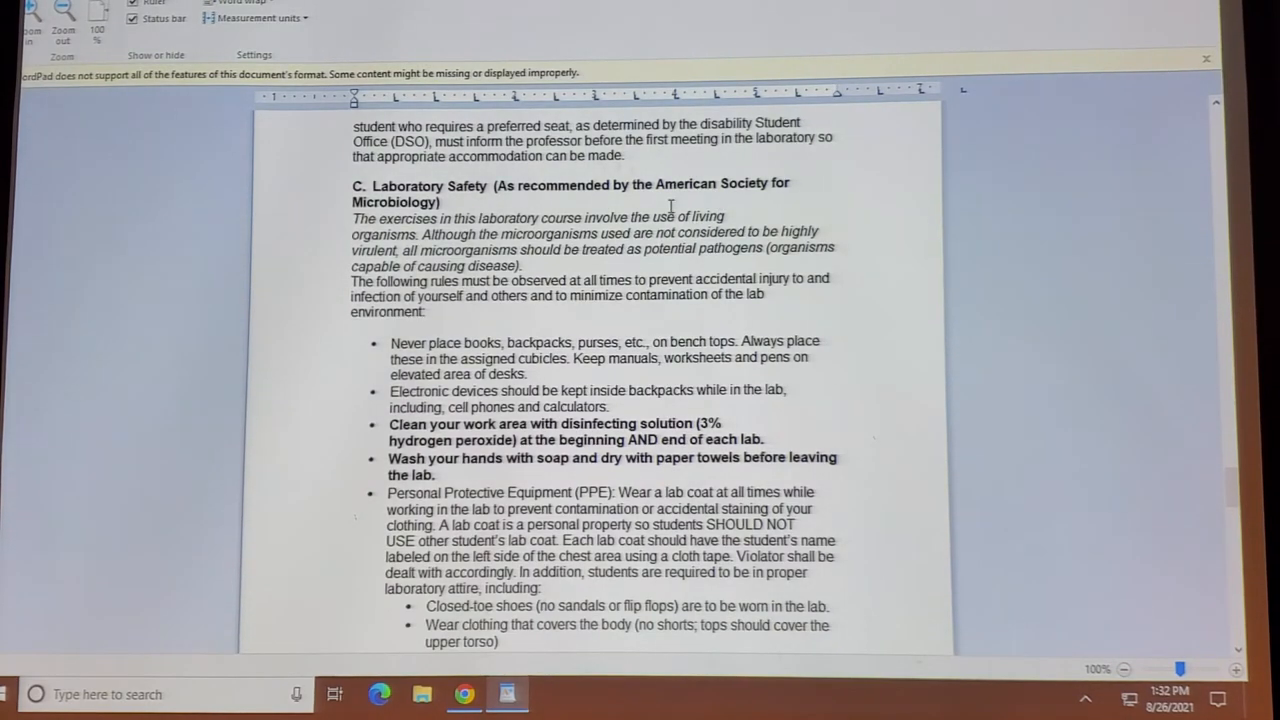
scroll(down, 3)
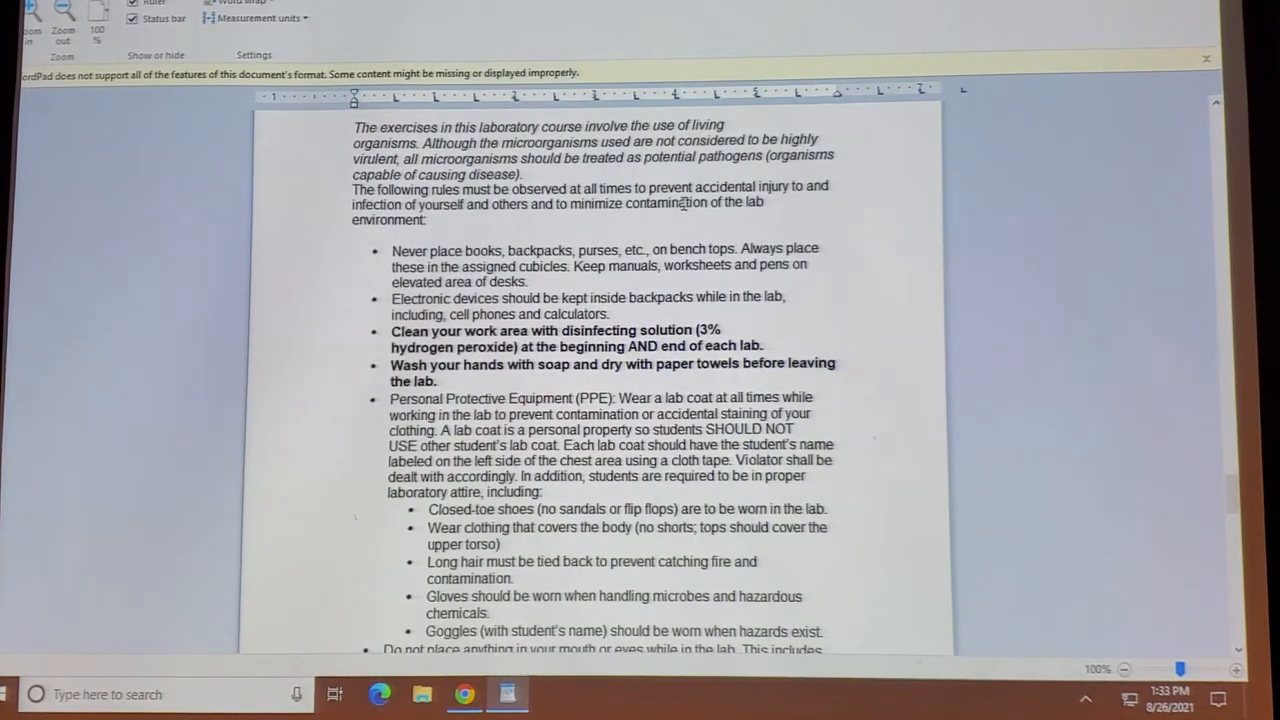
scroll(down, 3)
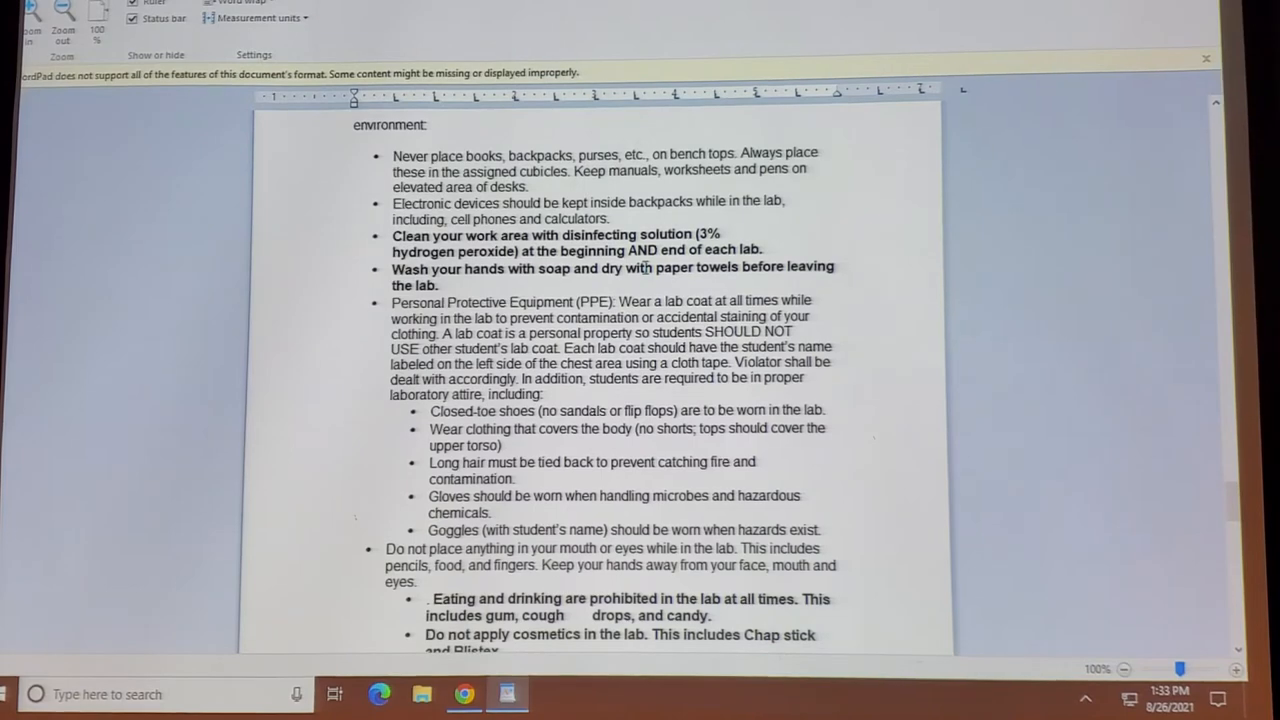
Scroll slightly to the never-pipet-by-mouth rule and the no drinks or foods notice.
scroll(down, 3)
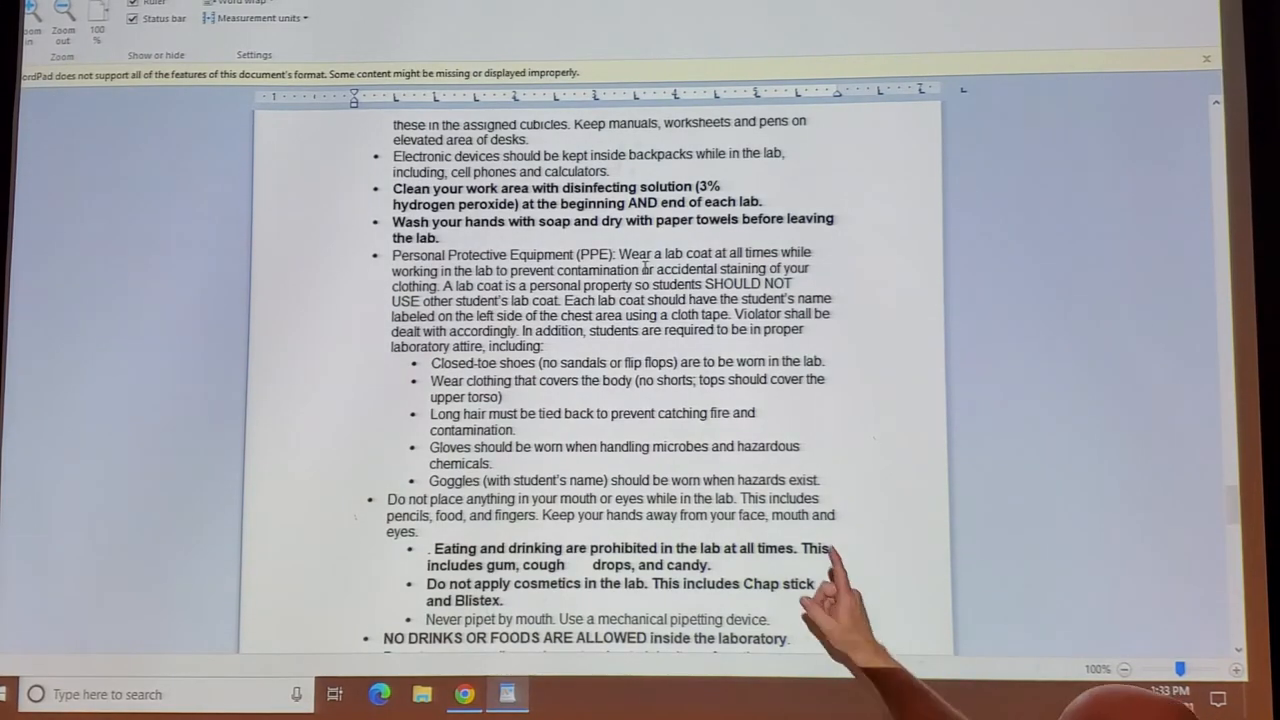
mouse_move(800, 600)
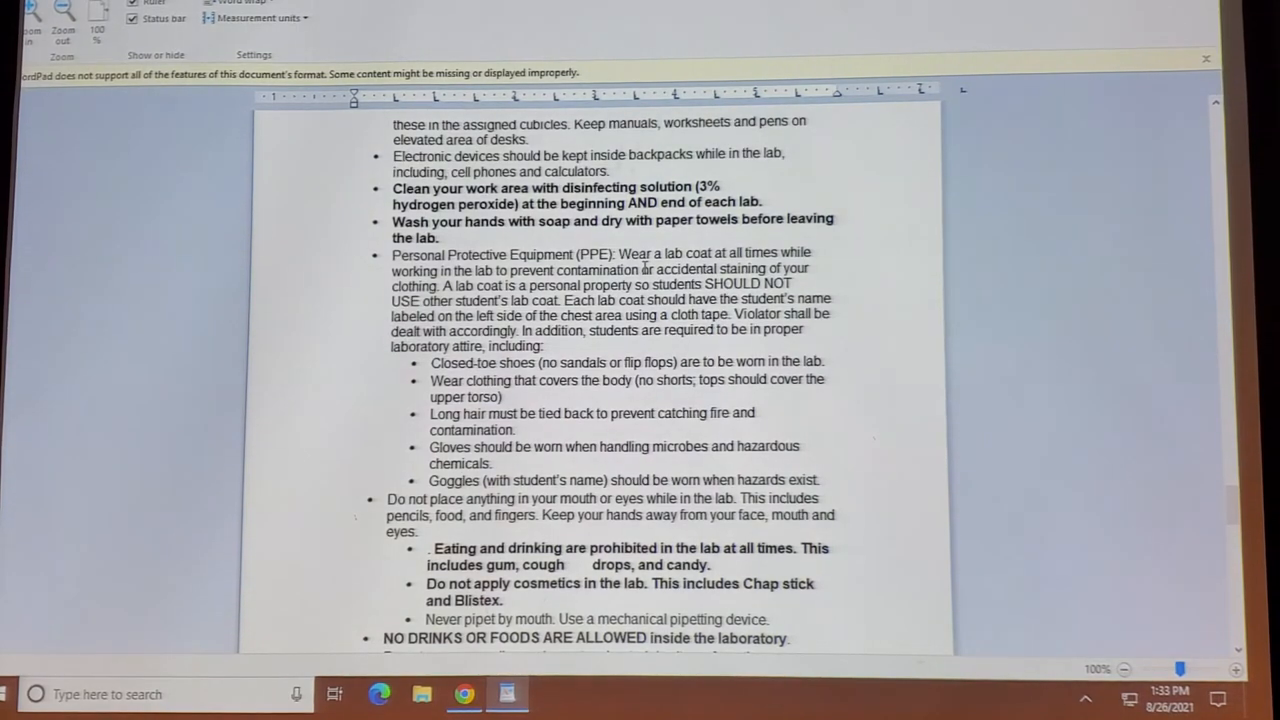
Scroll past the last safety rules to section D, Other Laboratory Policies.
scroll(down, 3)
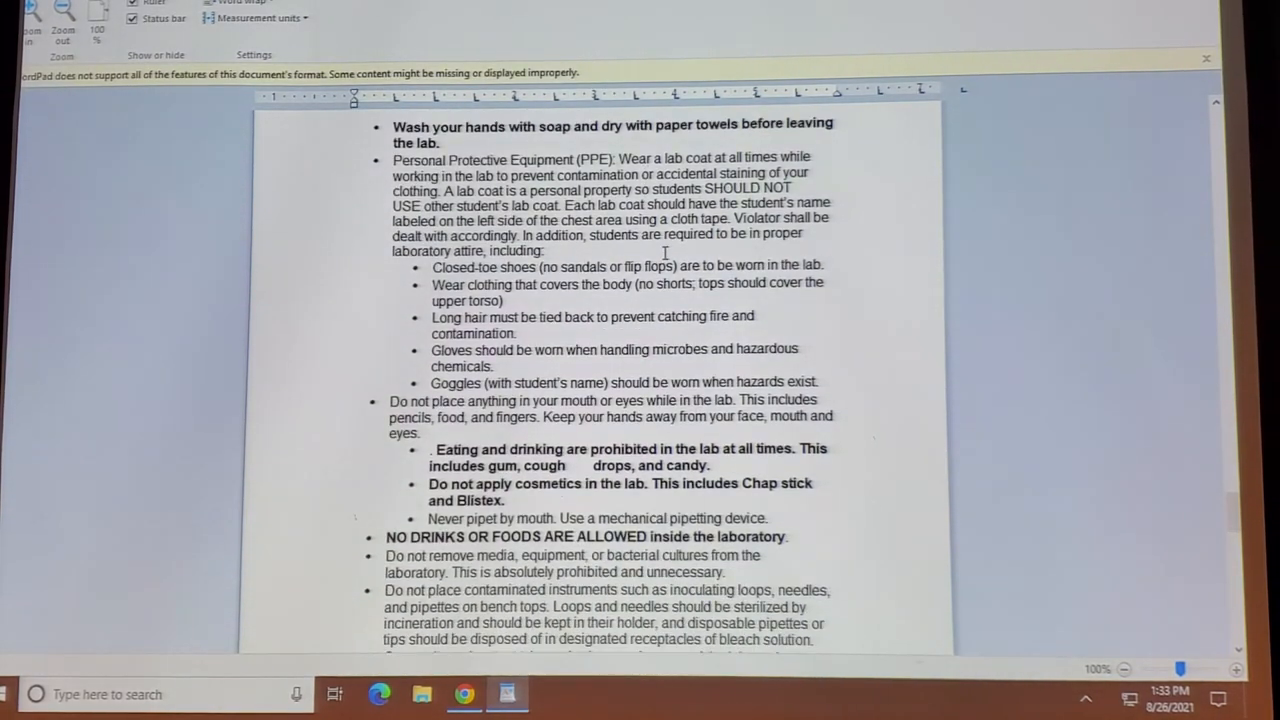
scroll(down, 3)
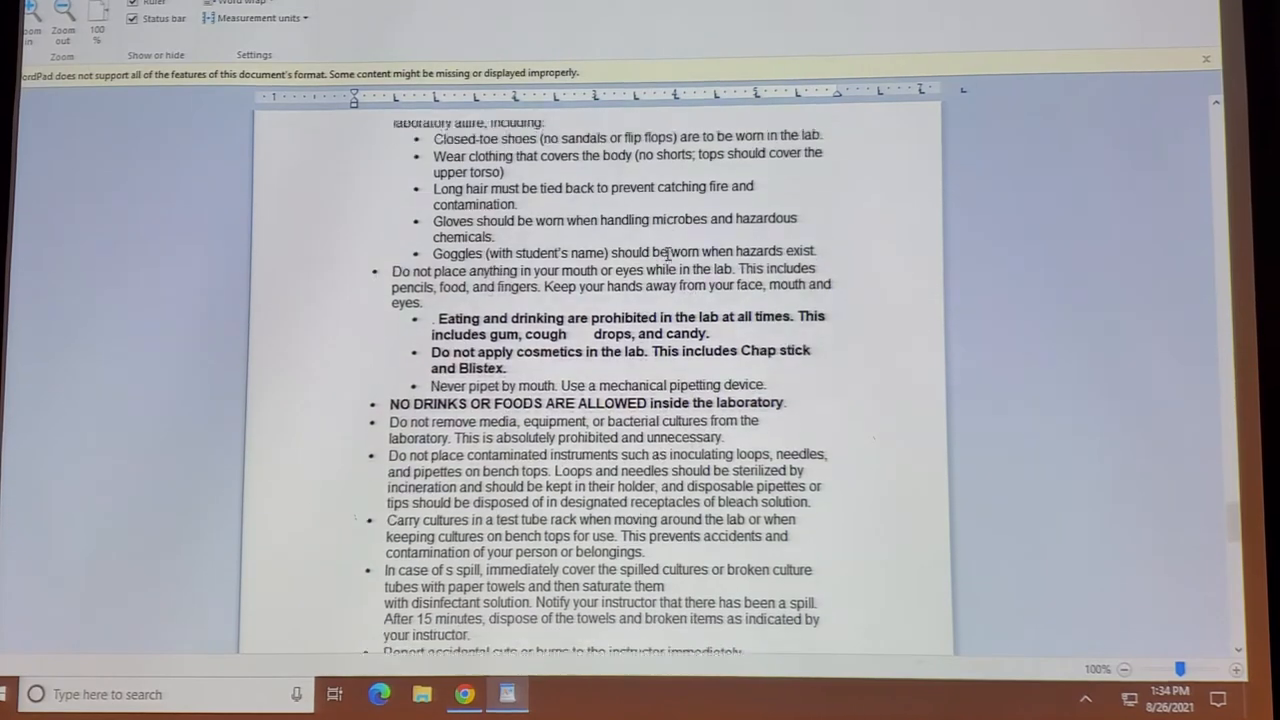
scroll(down, 3)
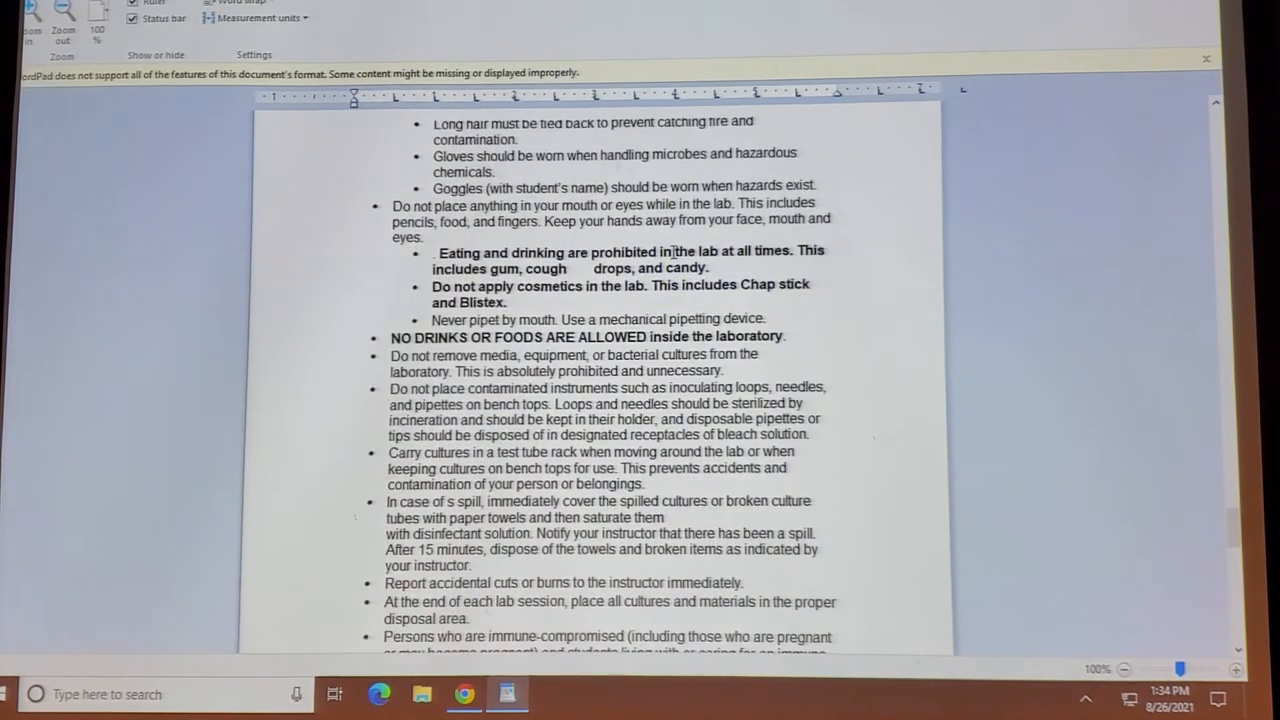
scroll(down, 3)
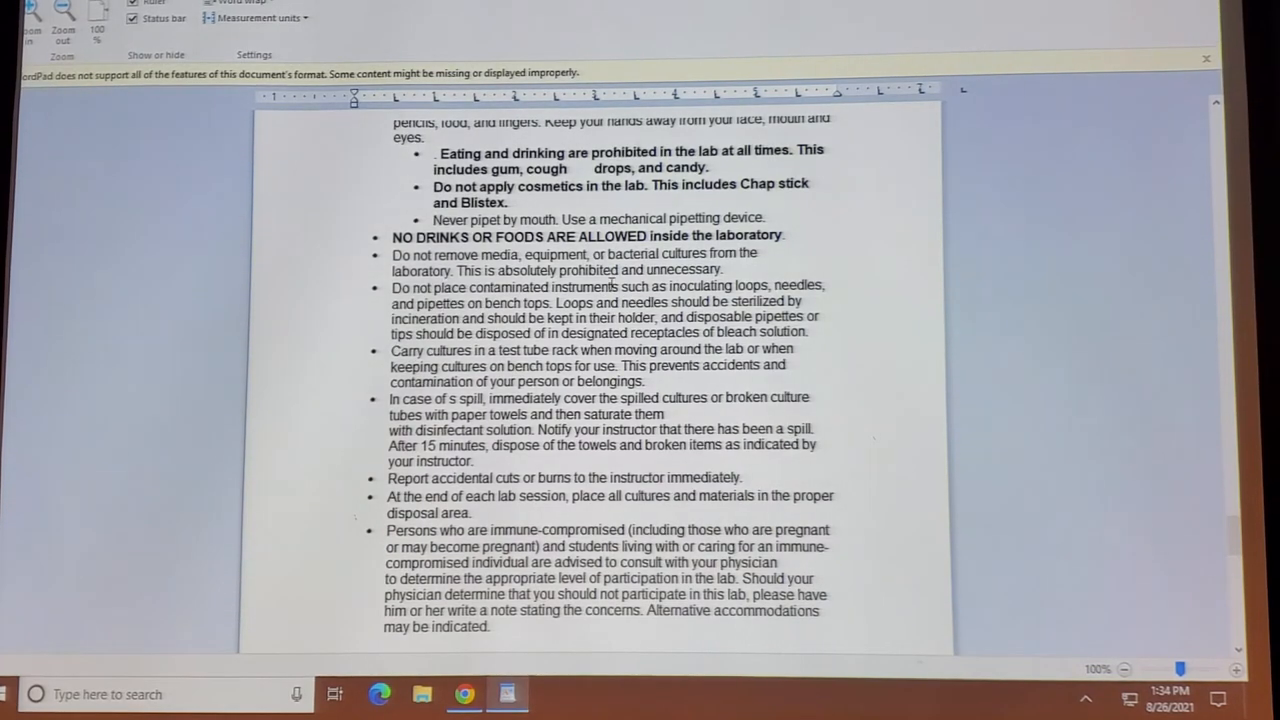
scroll(down, 3)
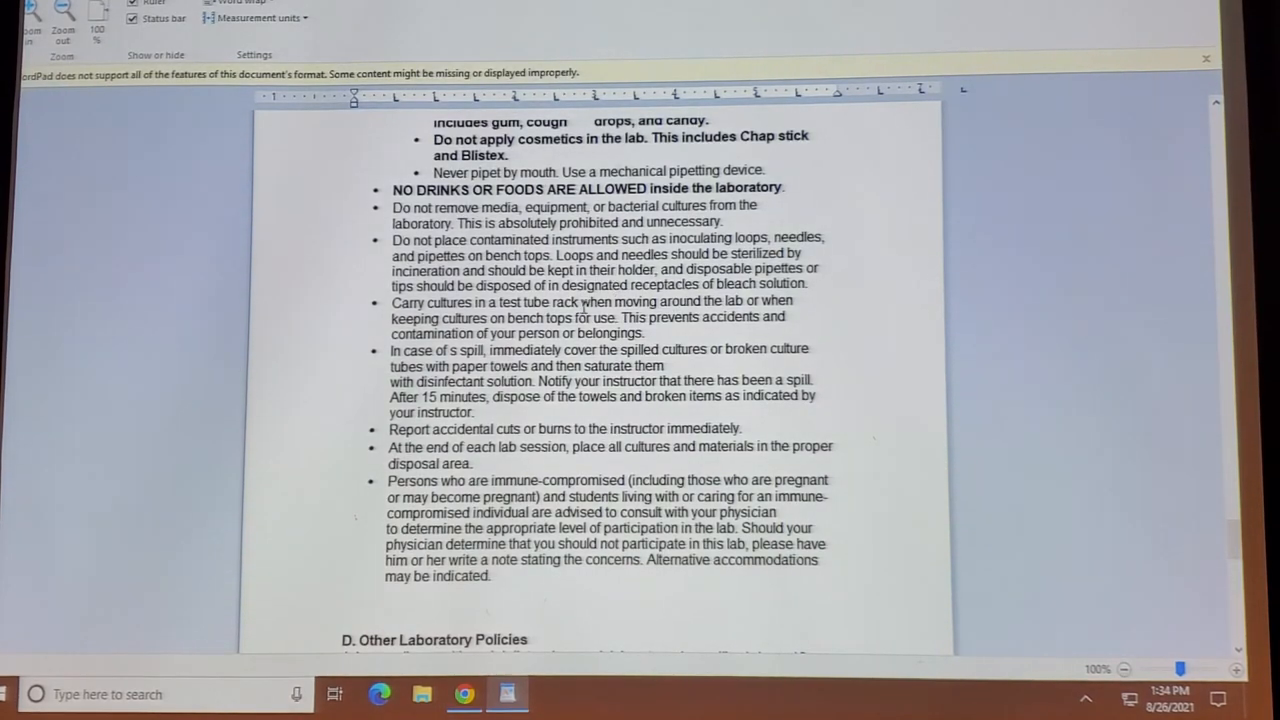
scroll(down, 3)
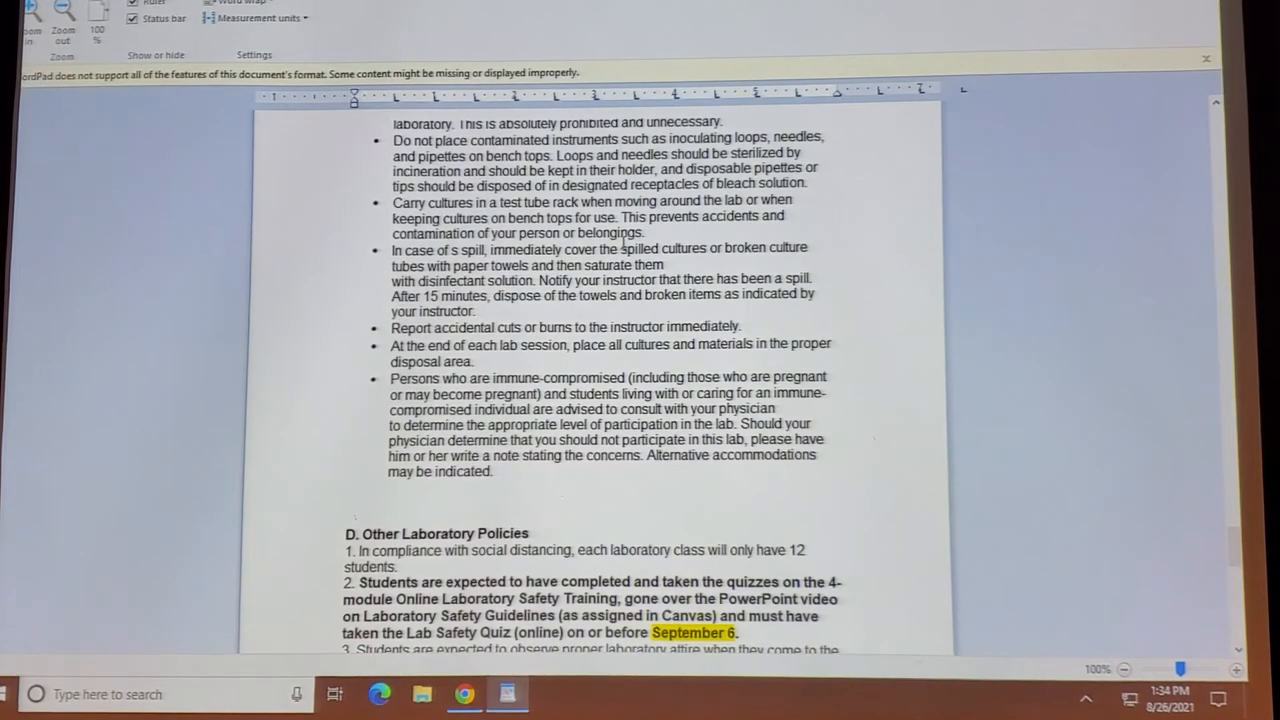
Scroll through the compliance statement to the COVID-19 Addendum to the Course Syllabus.
scroll(down, 3)
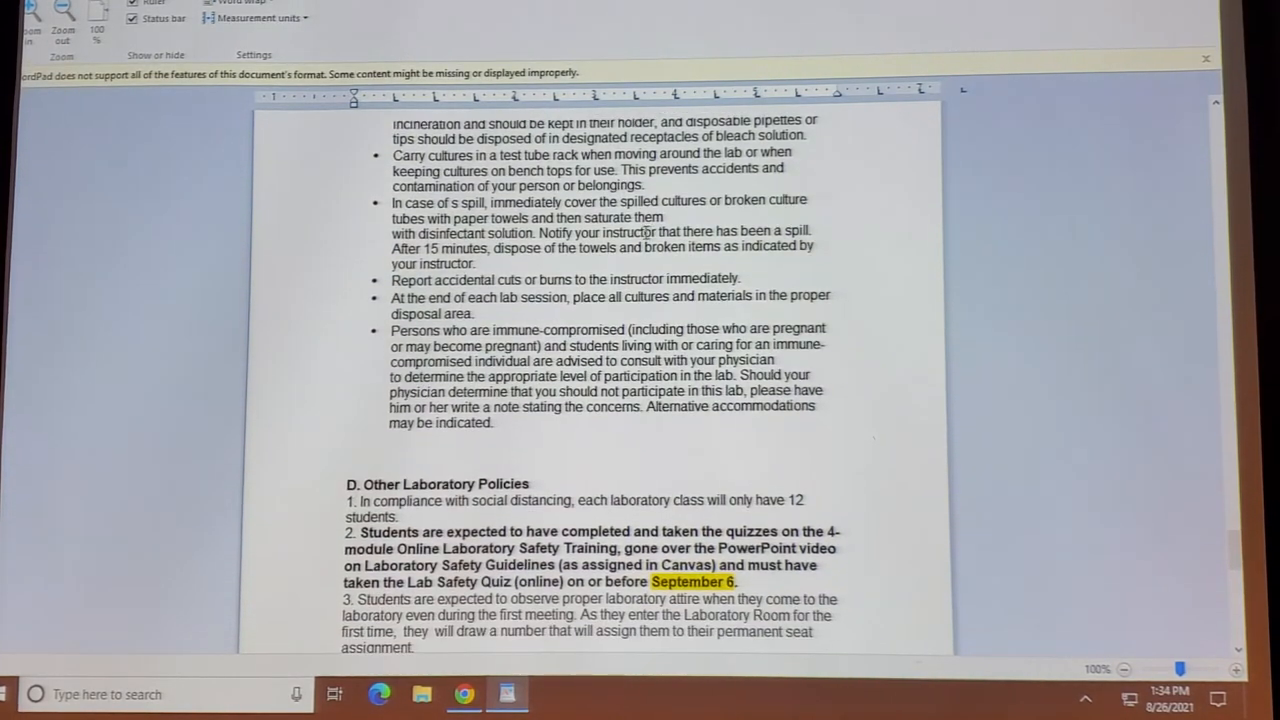
scroll(down, 3)
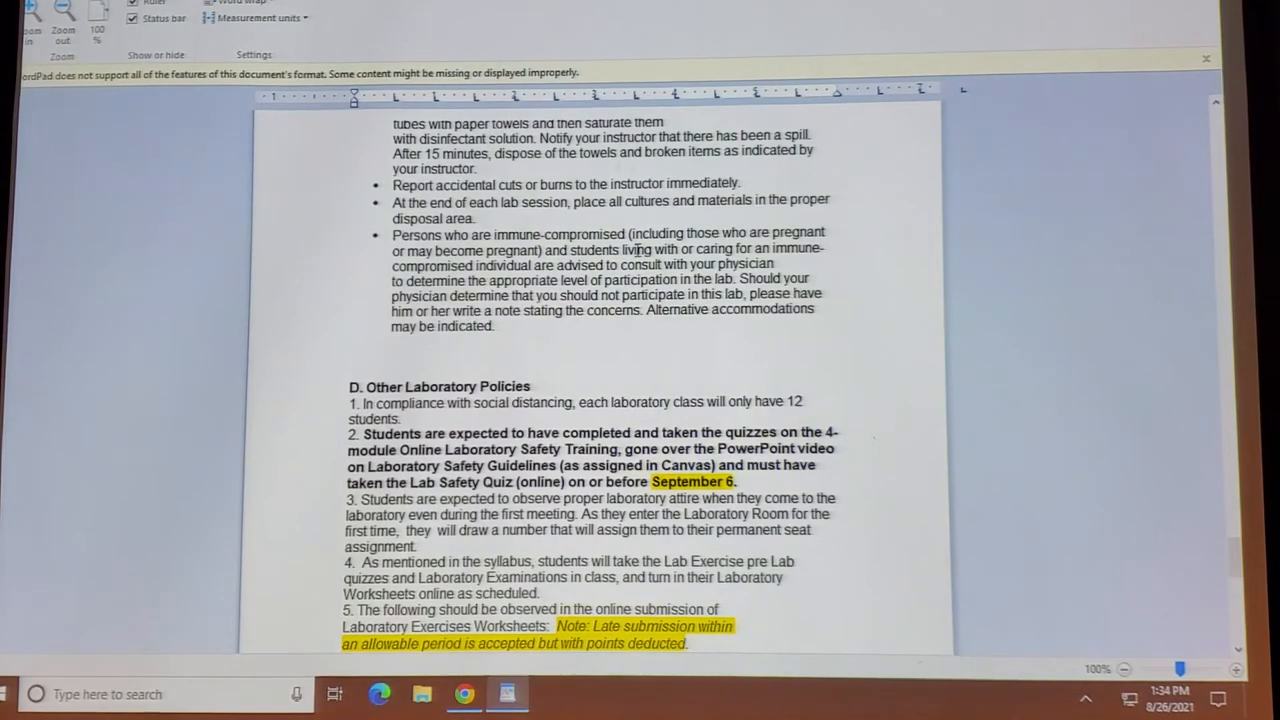
scroll(down, 3)
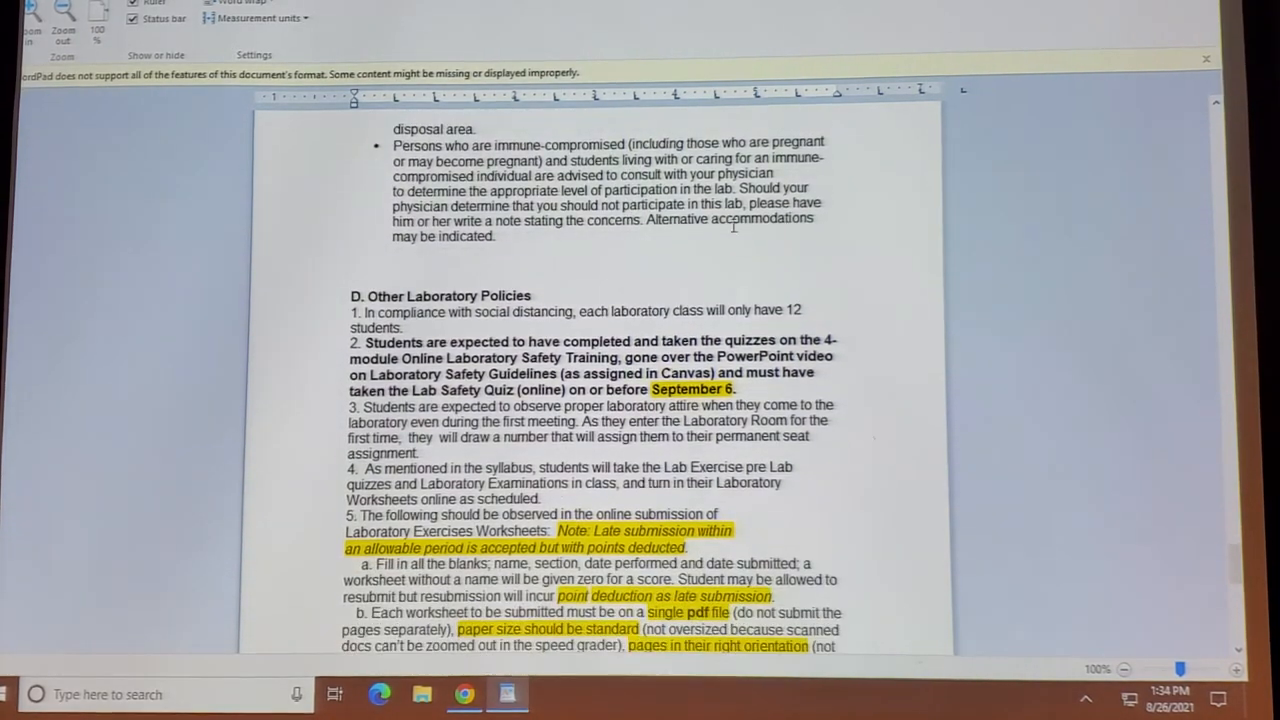
scroll(down, 3)
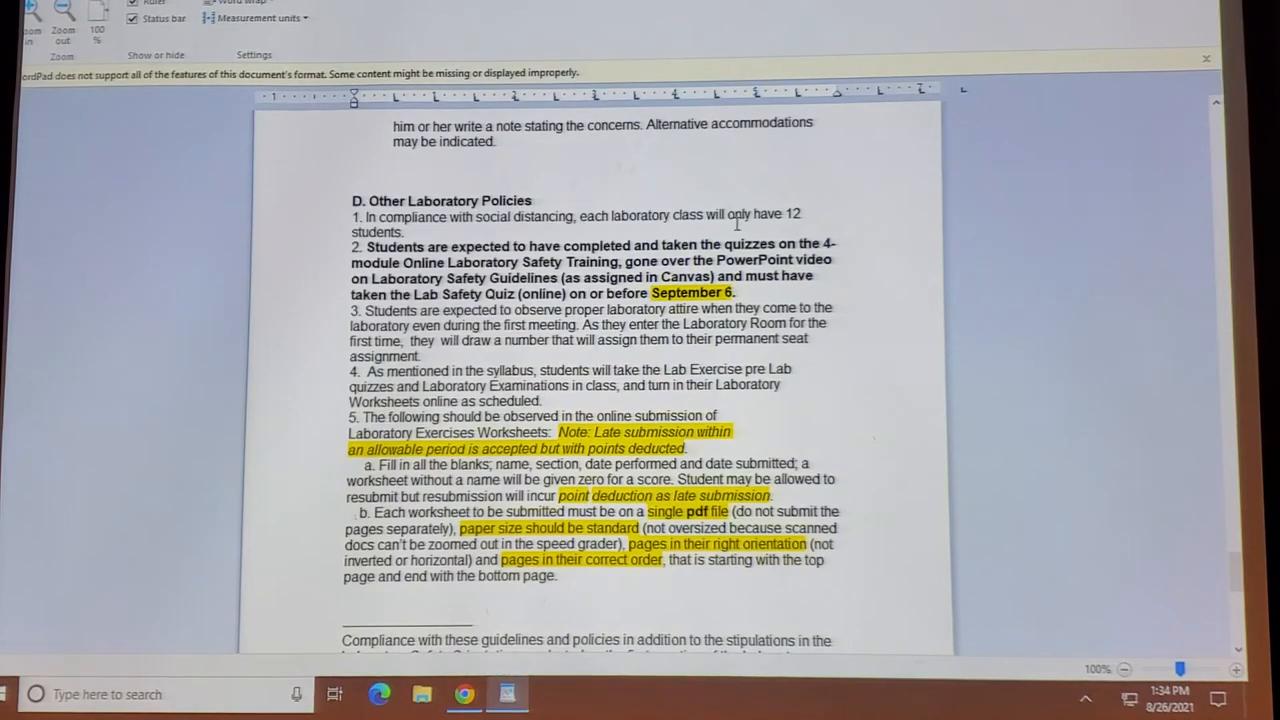
scroll(down, 3)
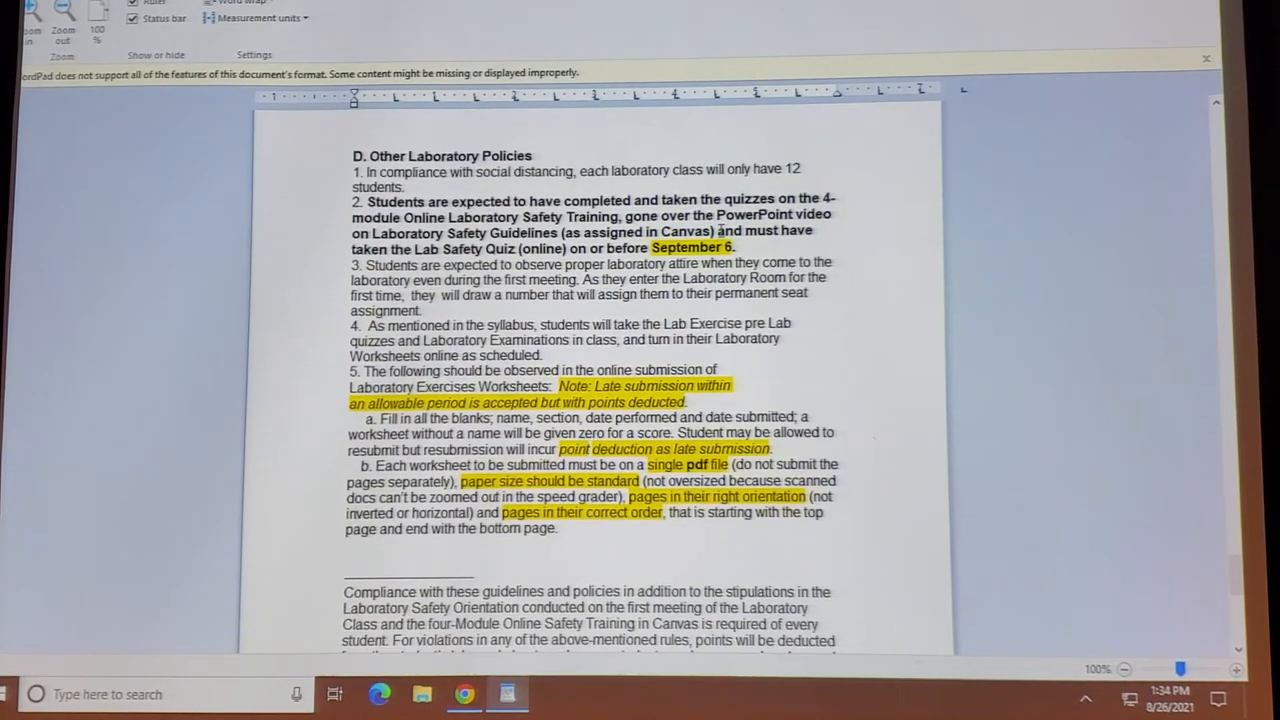
scroll(down, 3)
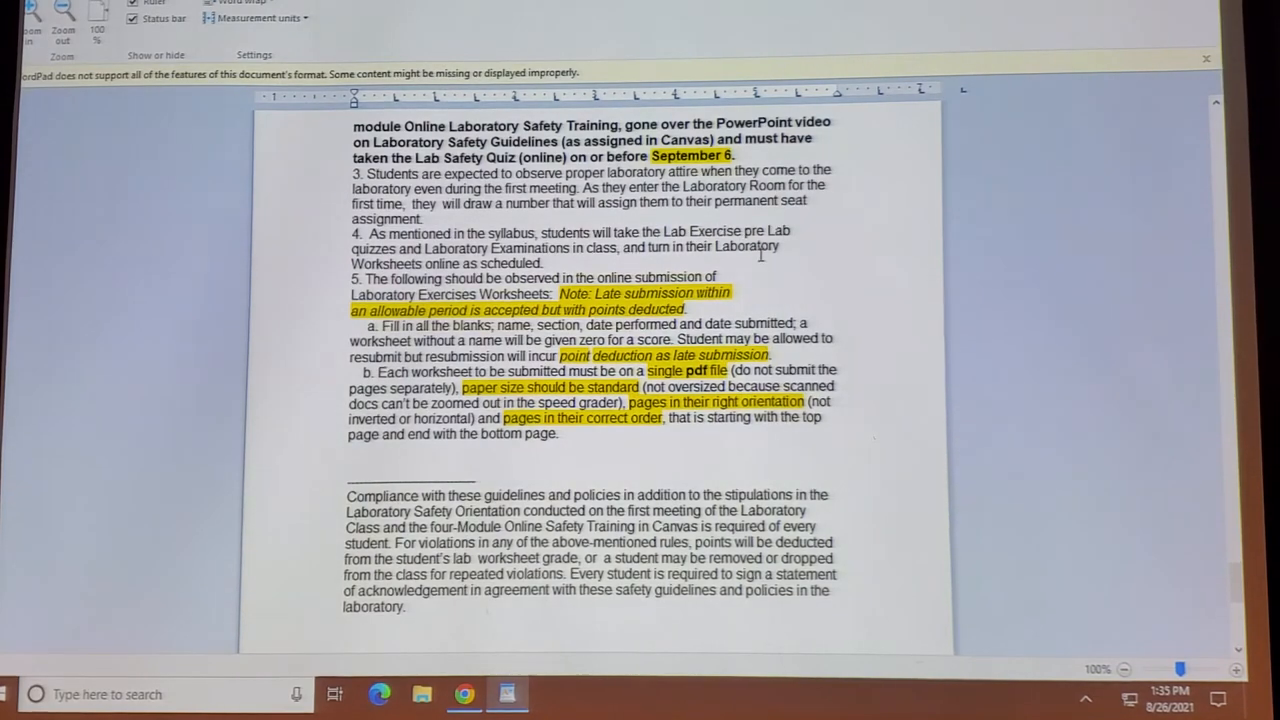
scroll(down, 3)
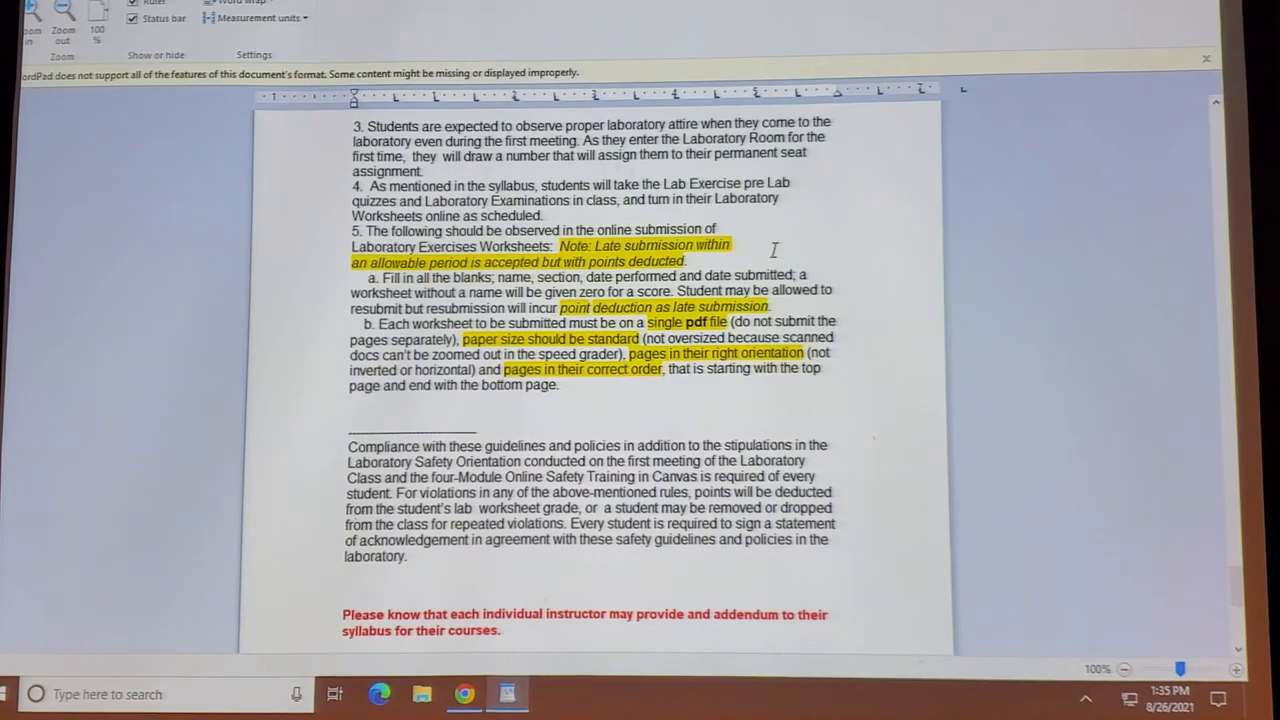
scroll(down, 3)
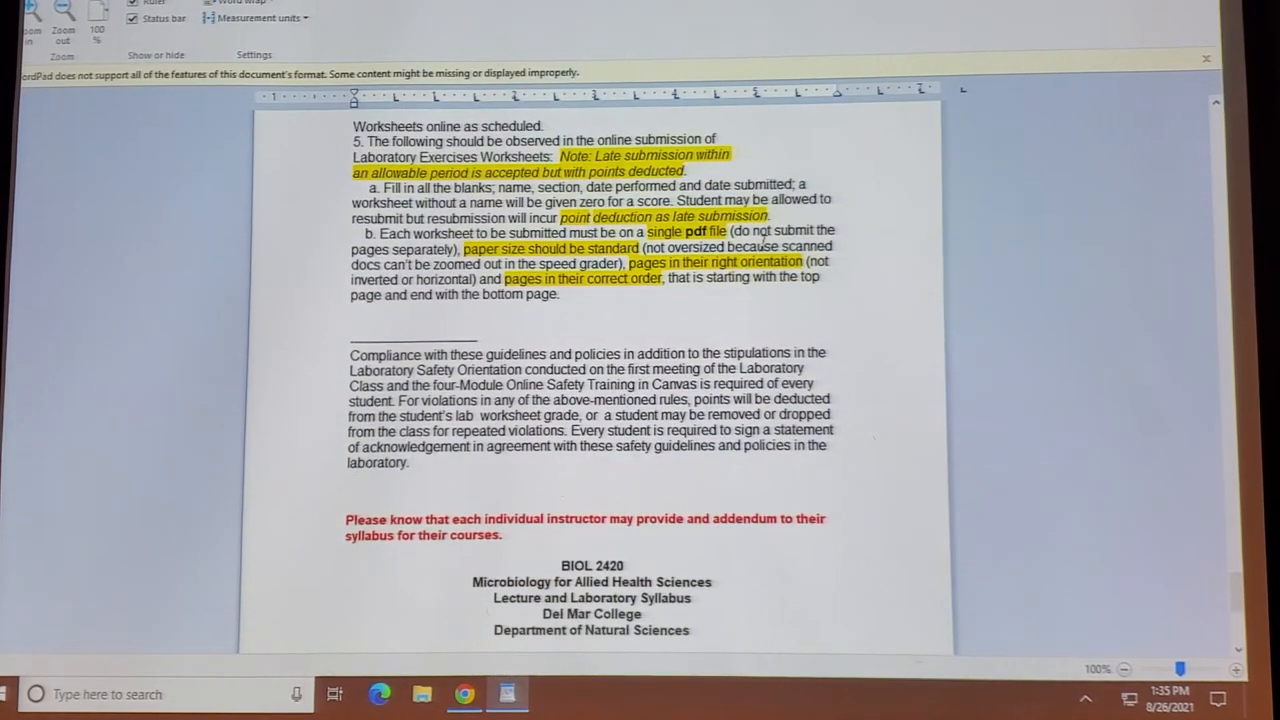
scroll(down, 3)
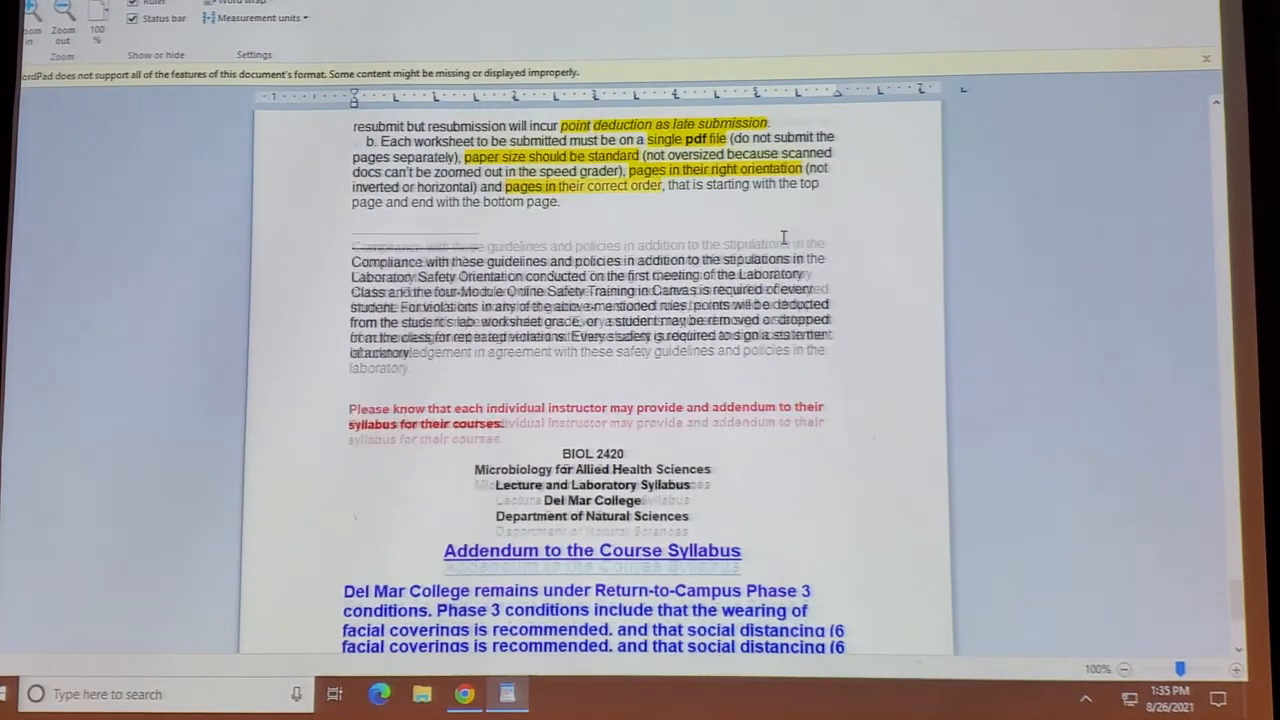
scroll(down, 3)
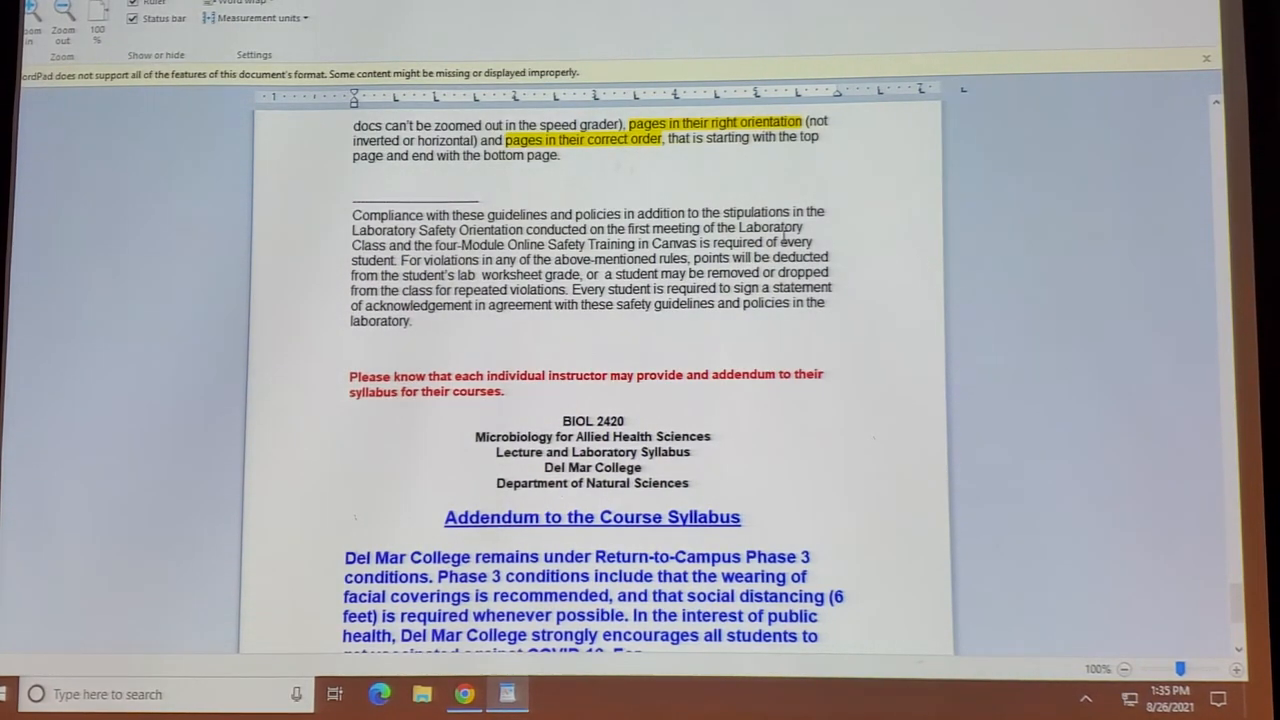
scroll(down, 3)
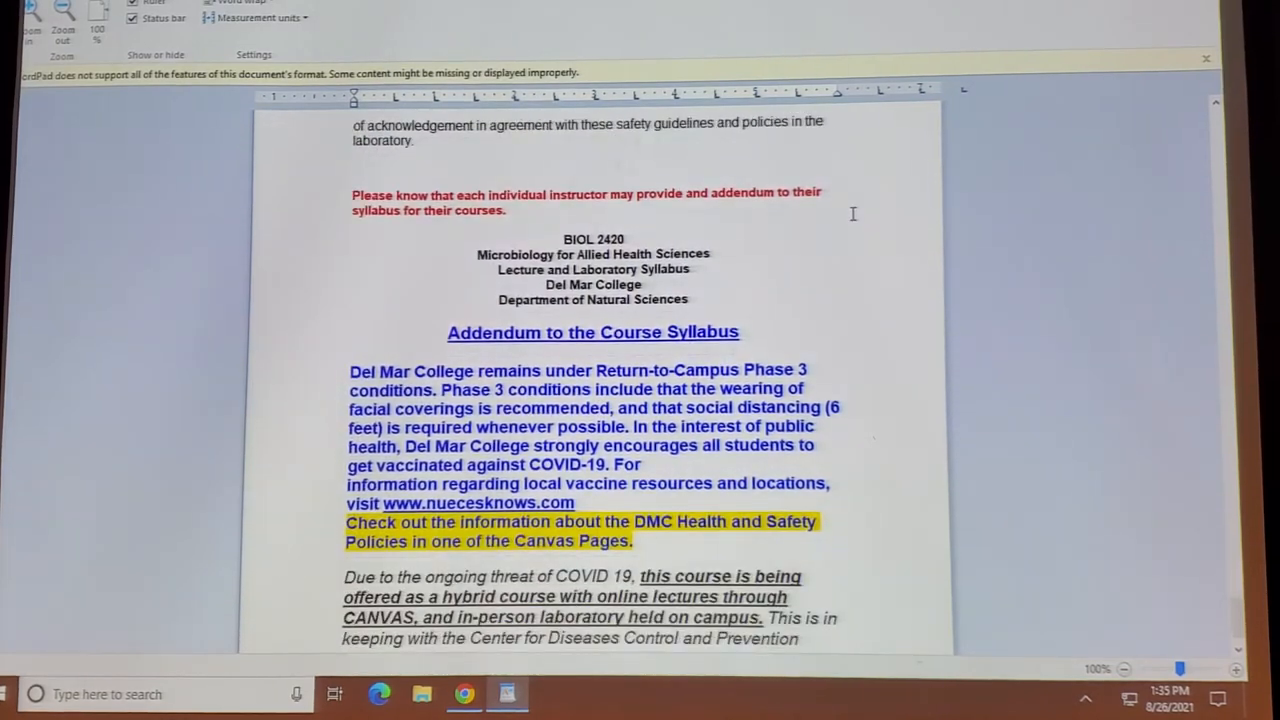
Scroll back to the immune-compromised lab advice and D. Other Laboratory Policies.
scroll(down, 3)
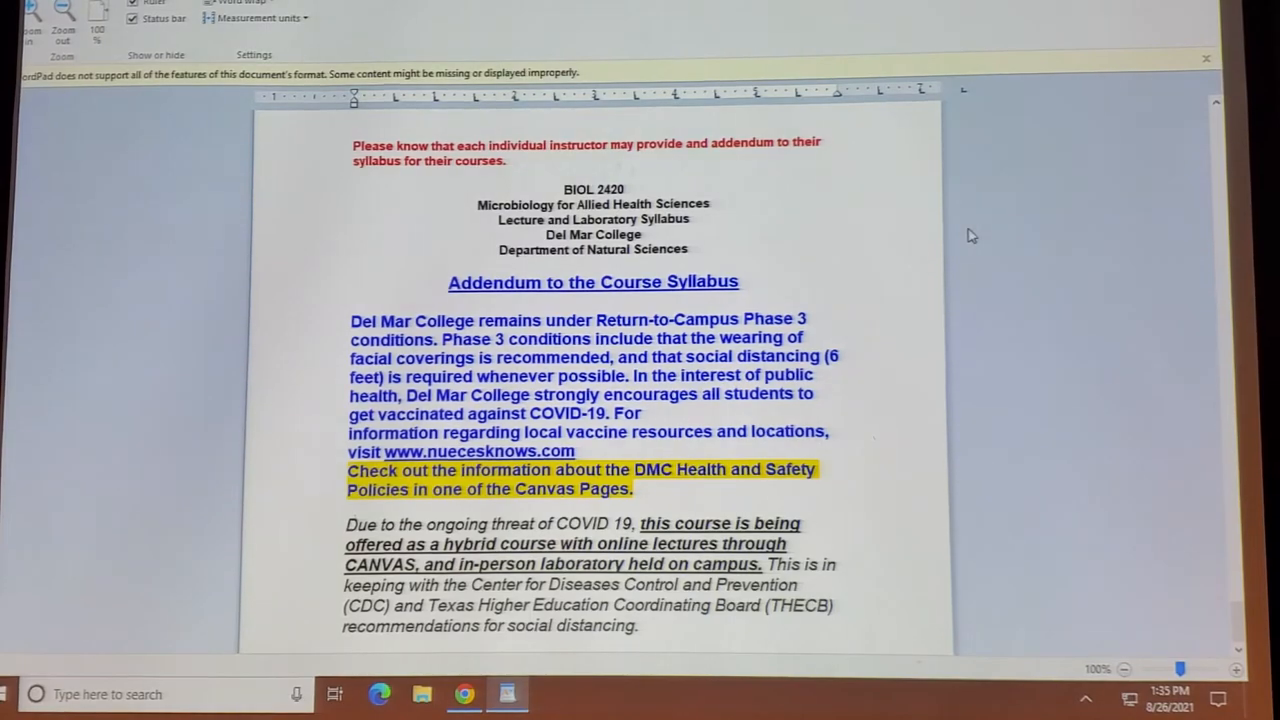
scroll(down, 3)
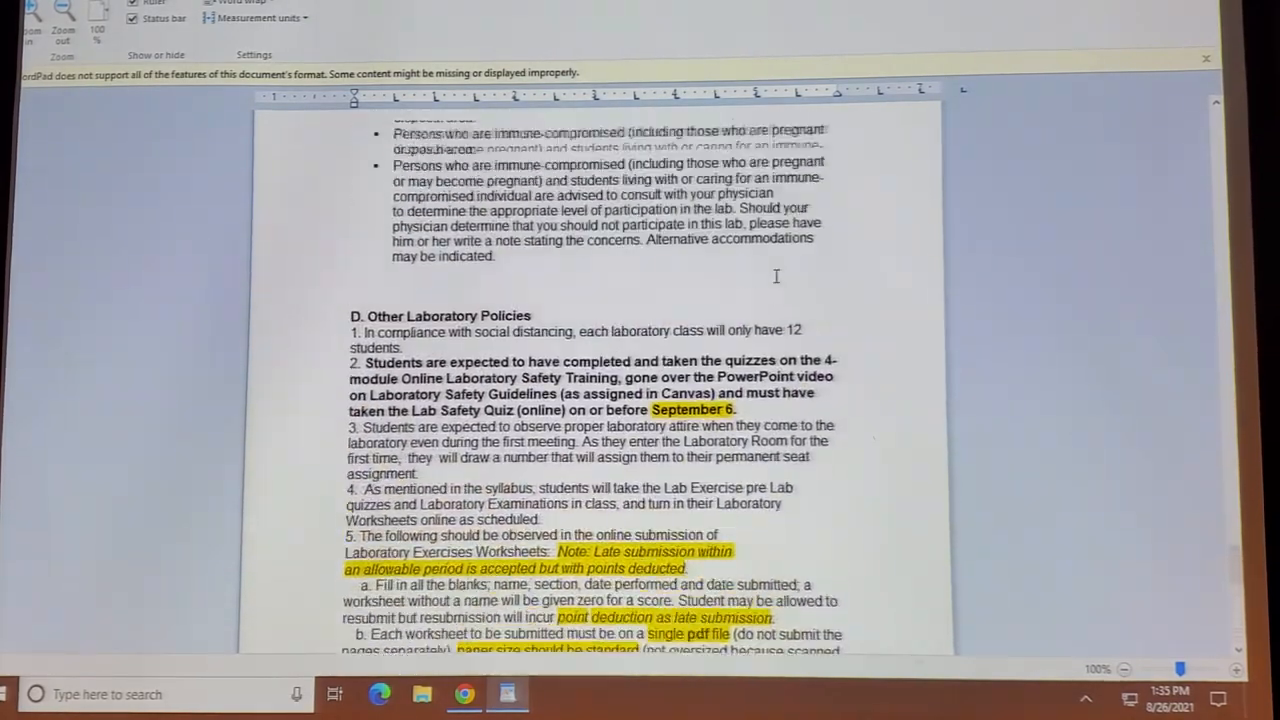
Jump back to the grade breakdown showing lecture 65% and laboratory 35%.
scroll(down, 3)
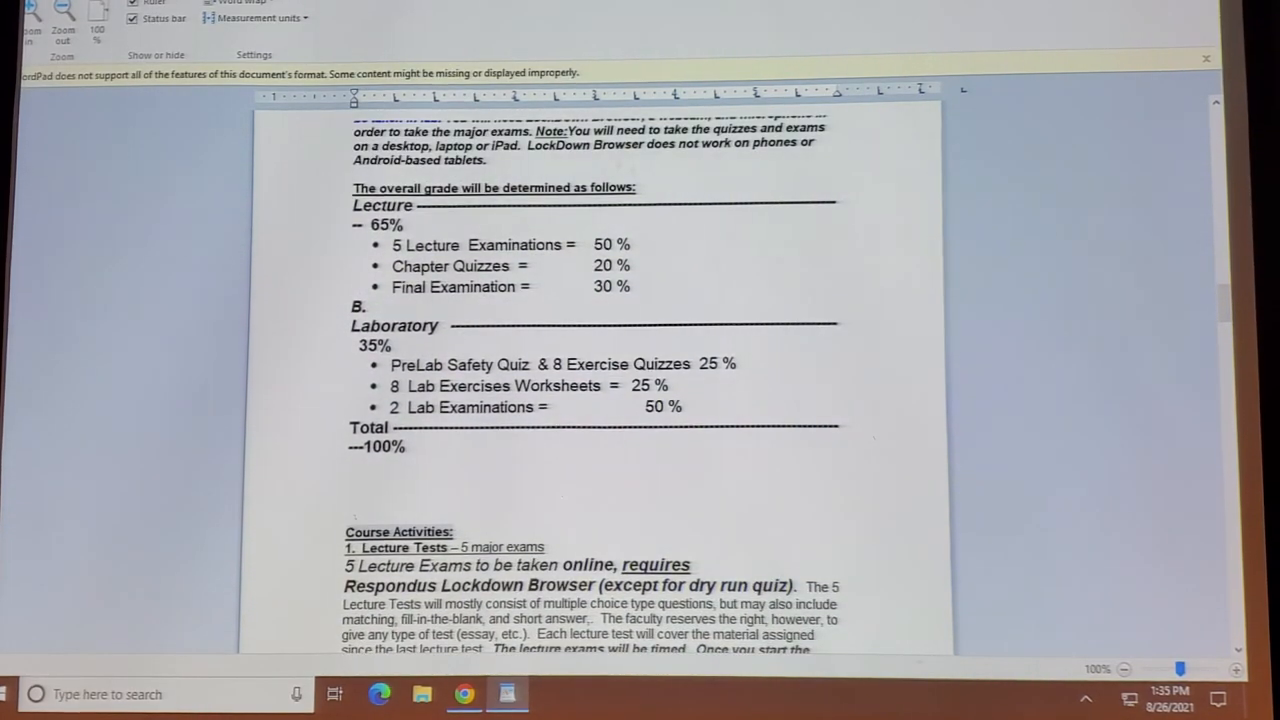
mouse_move(1195, 55)
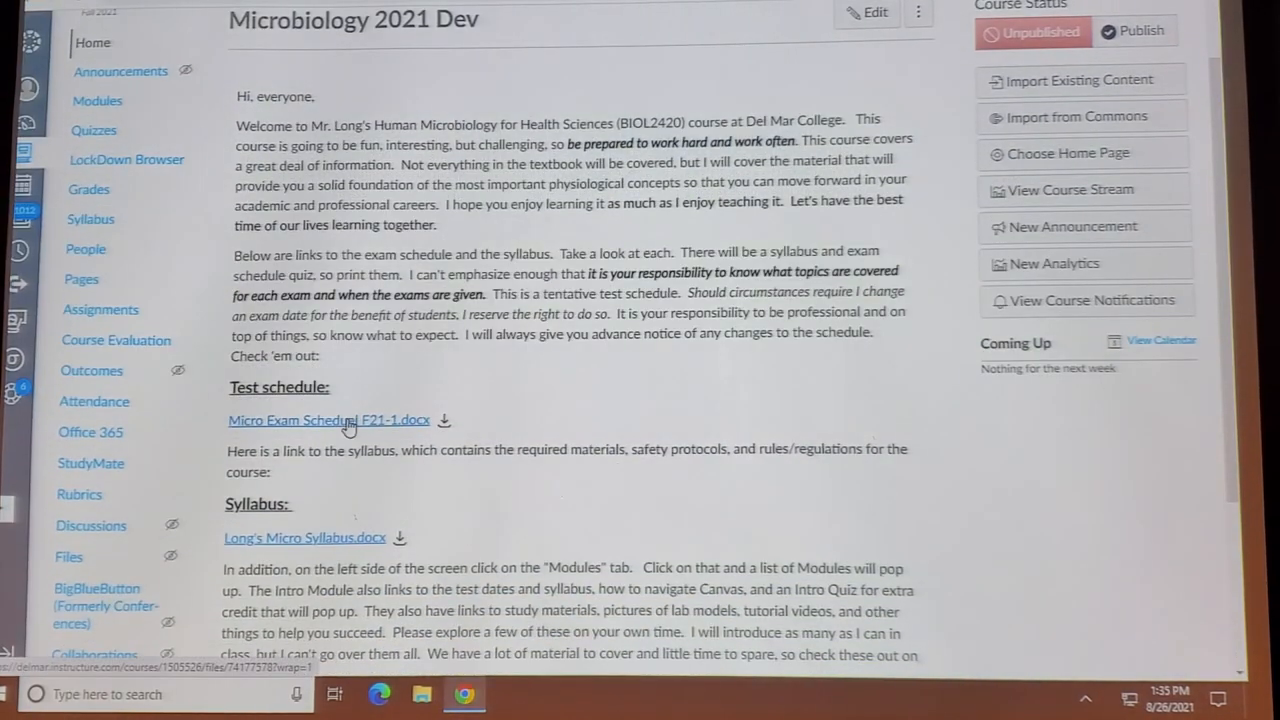
Open 'Micro Exam Scheduel F21-1.docx' in the previewer and read the September 20 and October 11 exam dates.
click(328, 419)
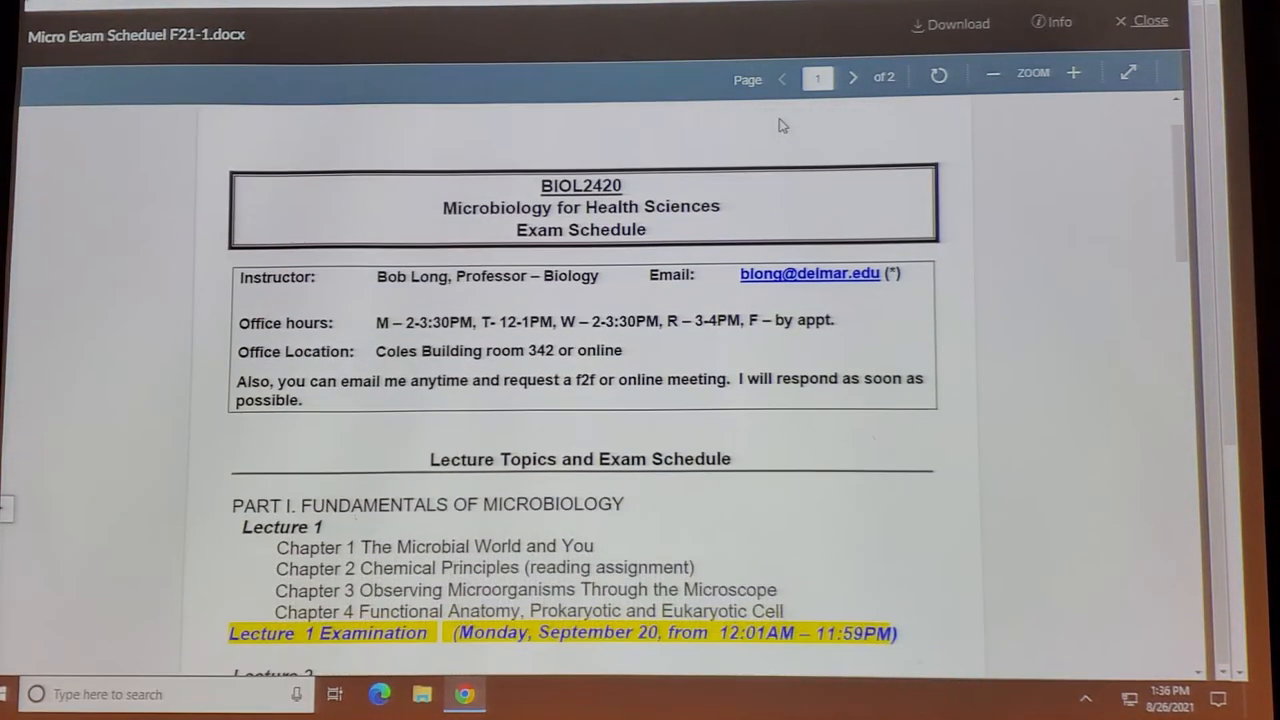
scroll(down, 3)
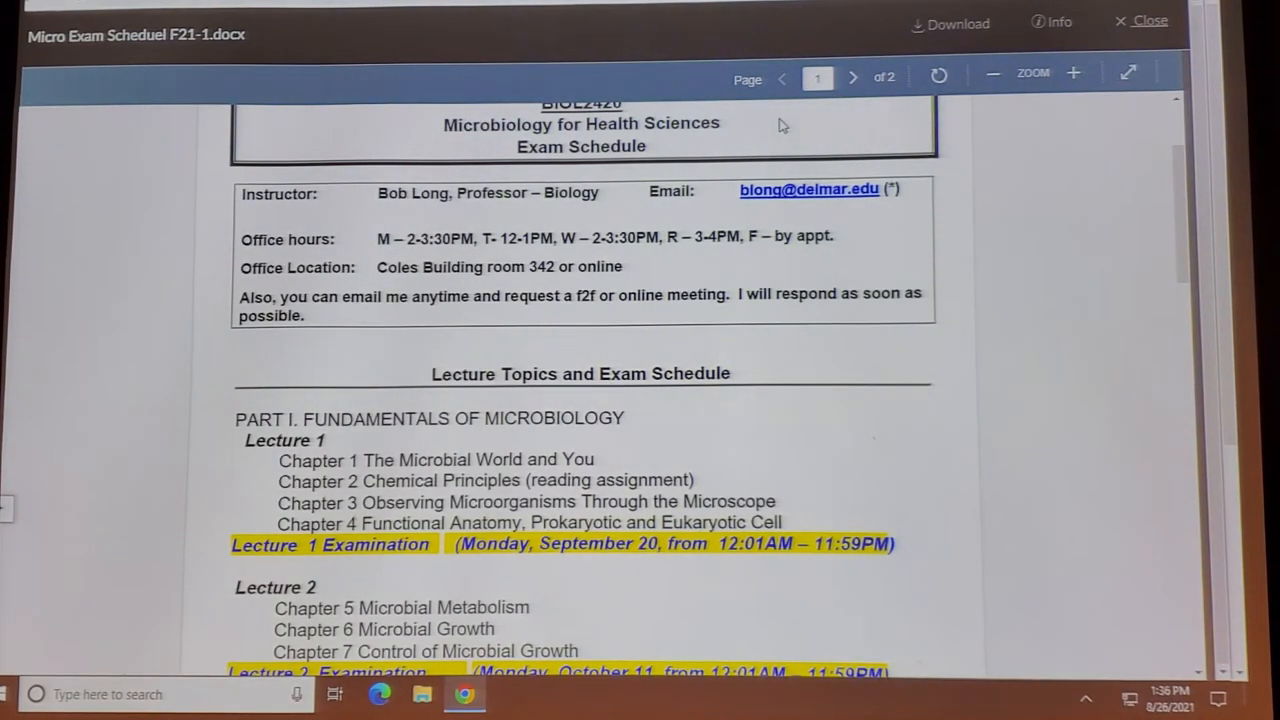
mouse_move(773, 118)
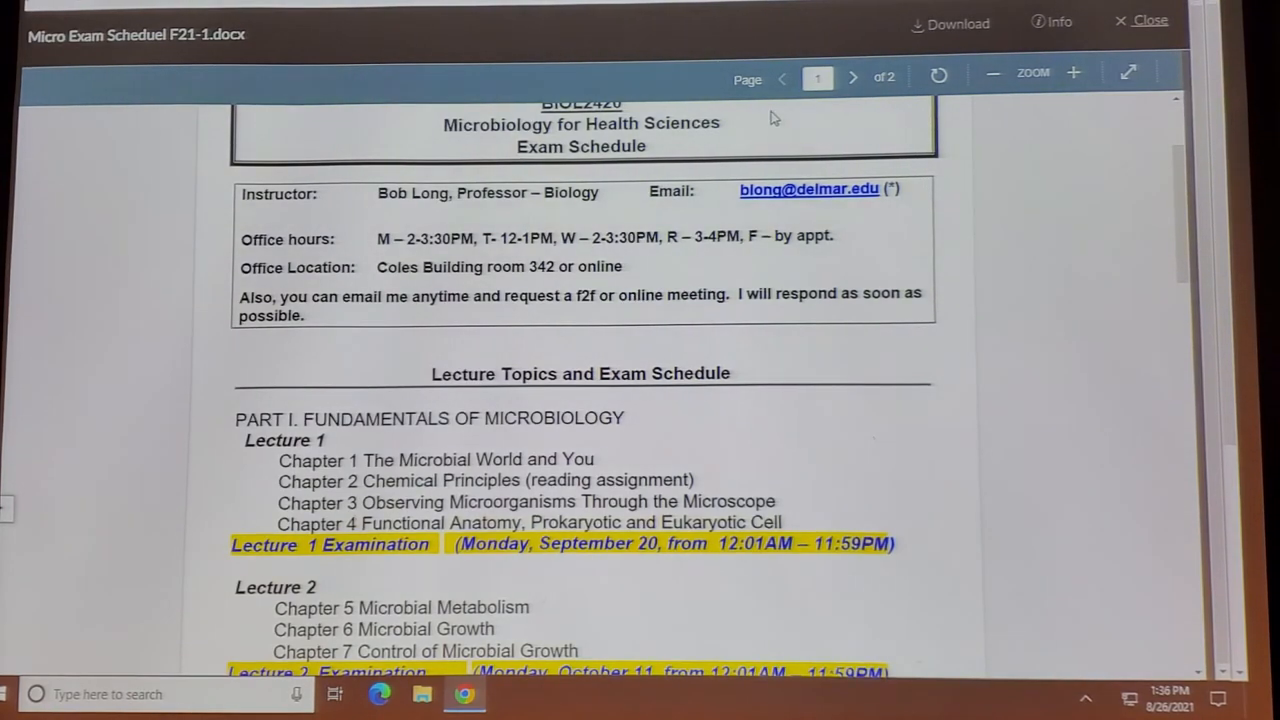
scroll(down, 3)
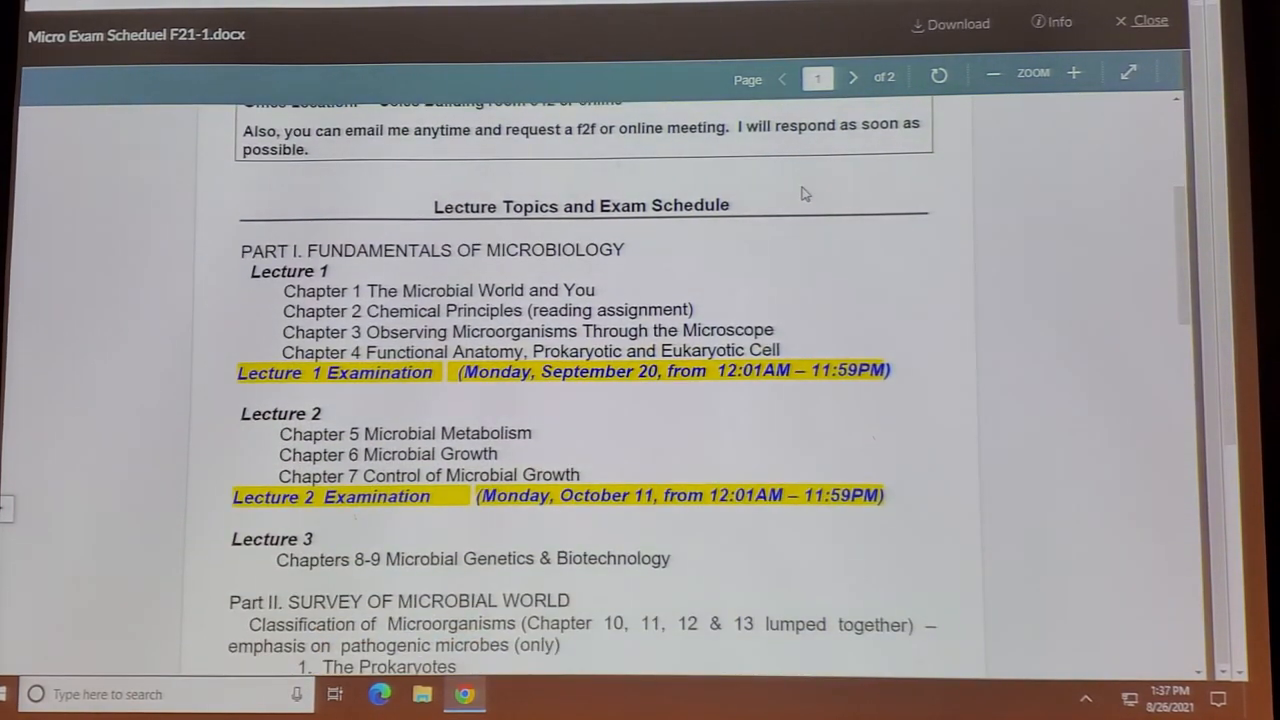
Scroll the exam schedule to page 2, showing Lecture 4 and 5 exams and the December 13 final.
scroll(down, 3)
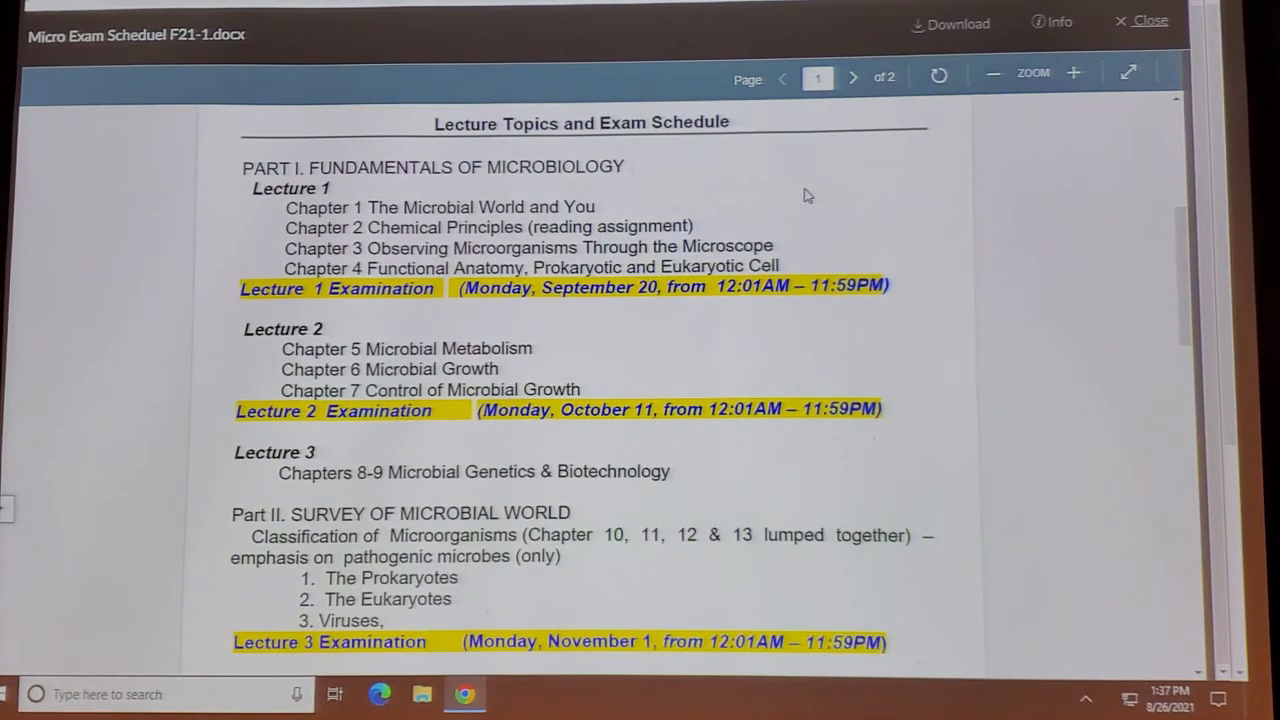
scroll(down, 3)
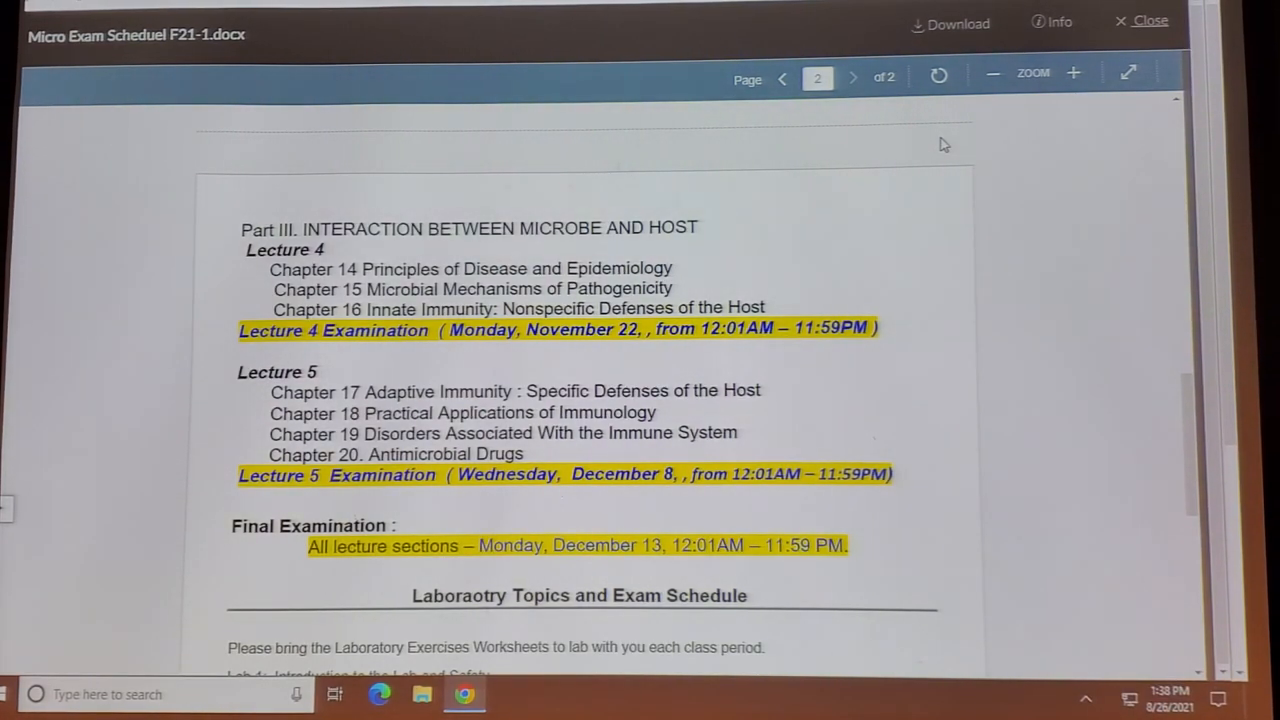
Read the Labs 1–11 topics and two lab exams, then close the preview back to Microbiology 2021 Dev home.
scroll(down, 3)
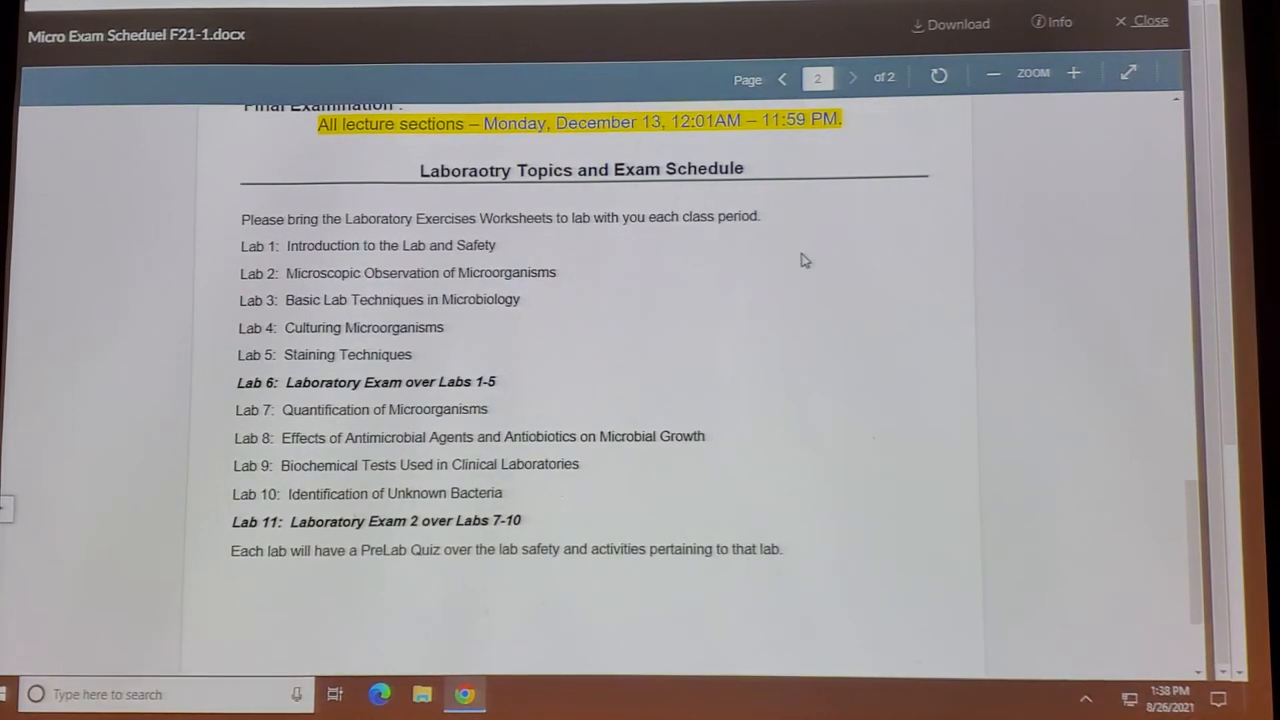
mouse_move(210, 360)
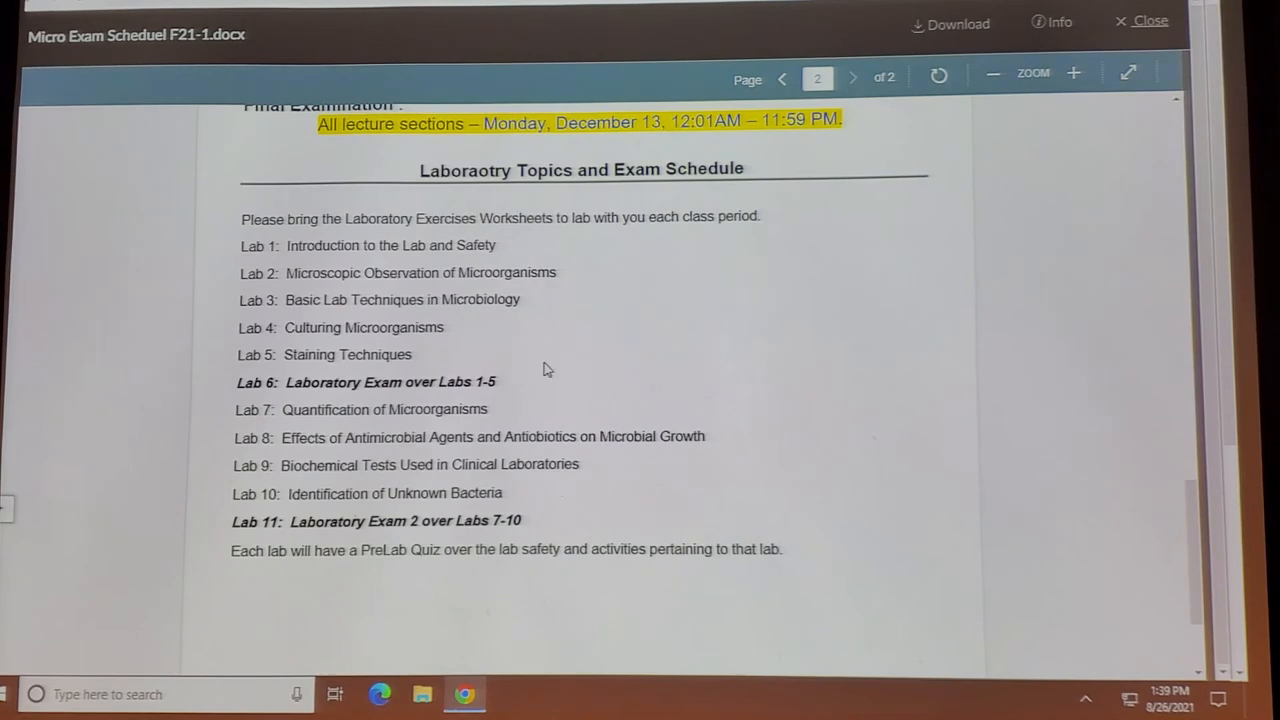
scroll(down, 3)
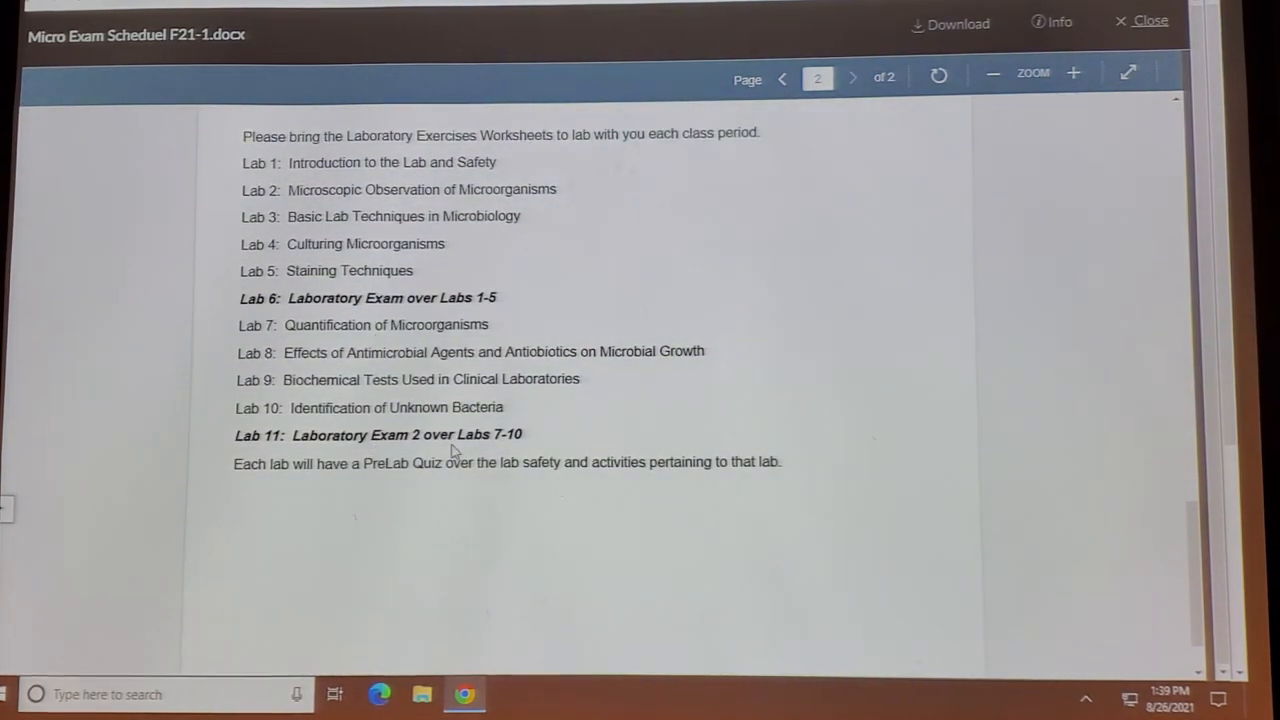
mouse_move(585, 445)
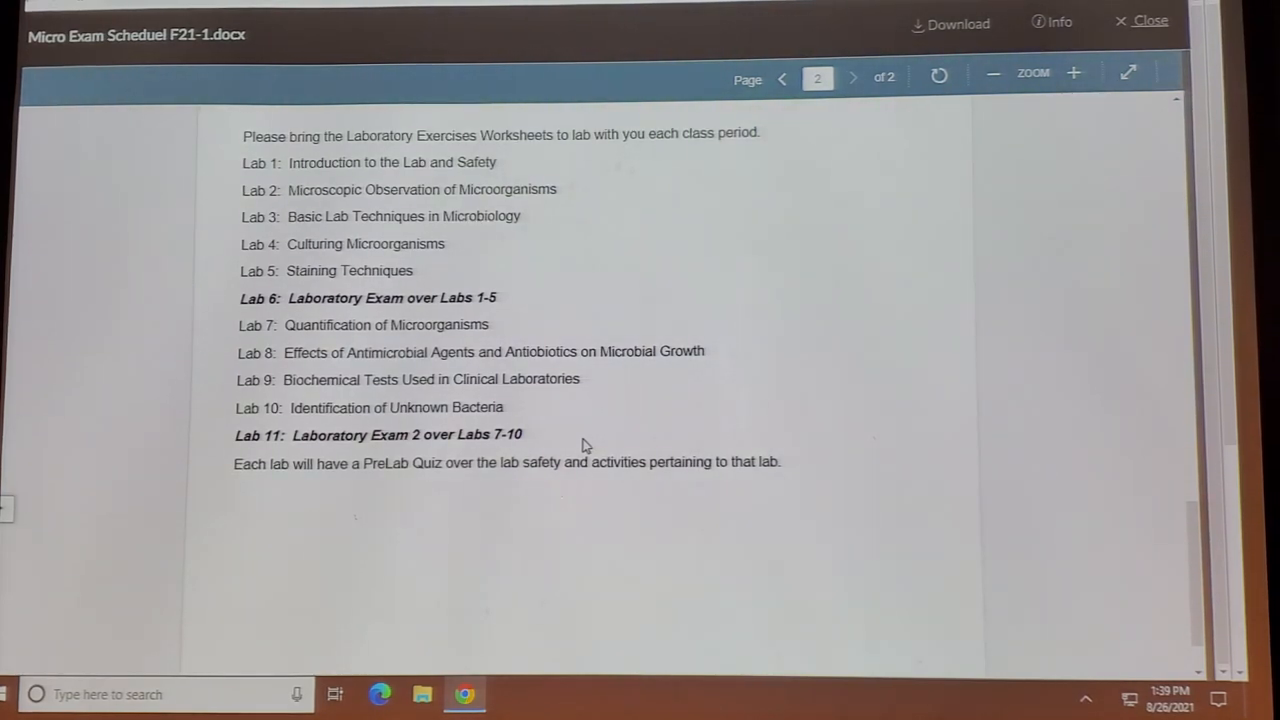
click(783, 78)
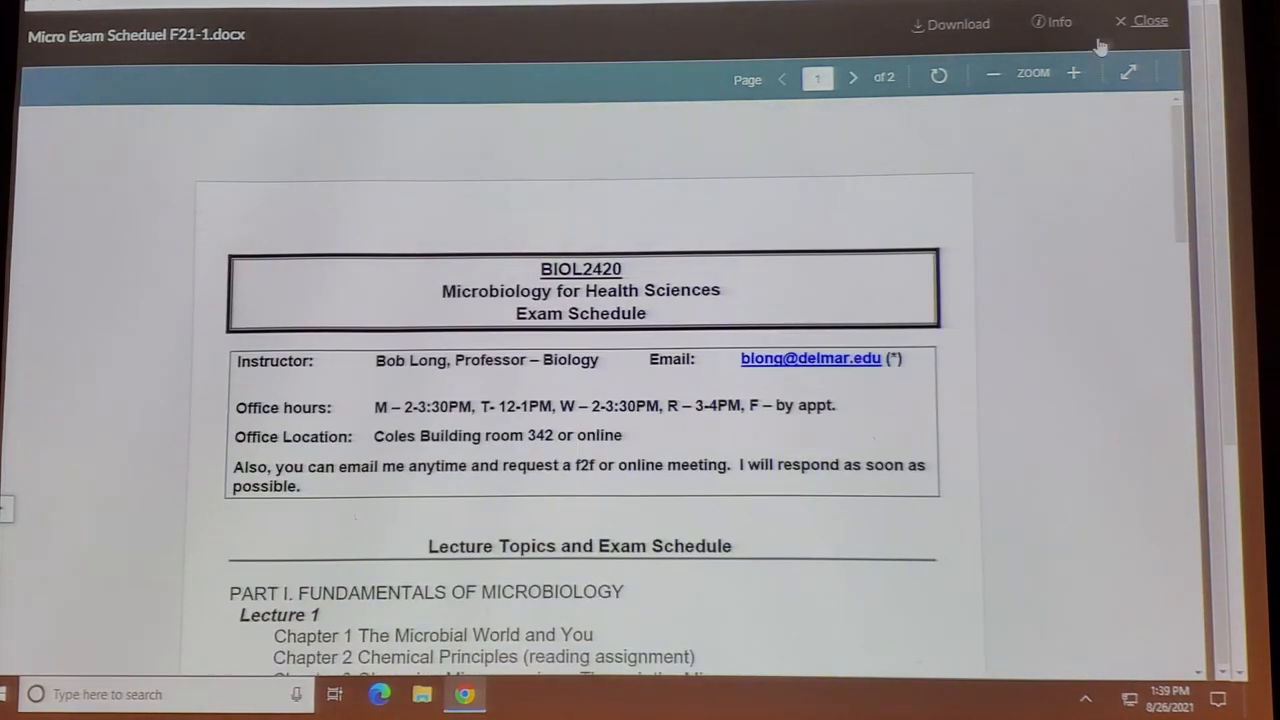
click(1149, 20)
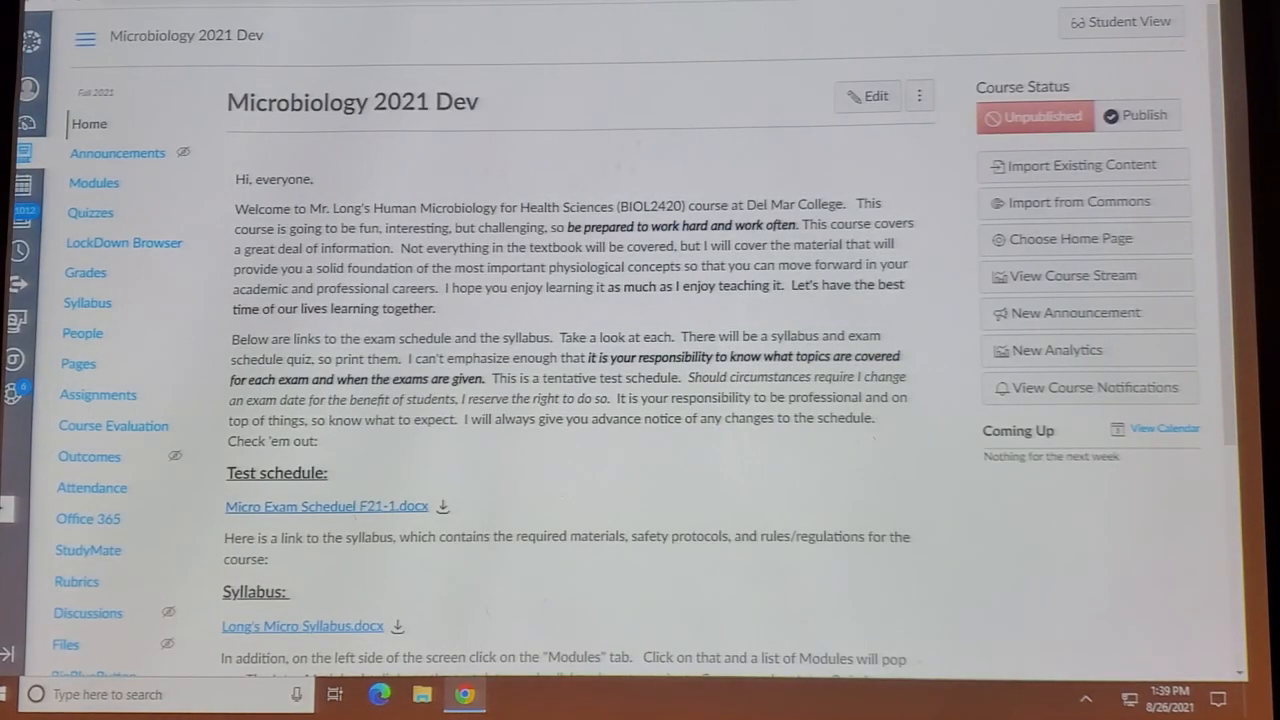